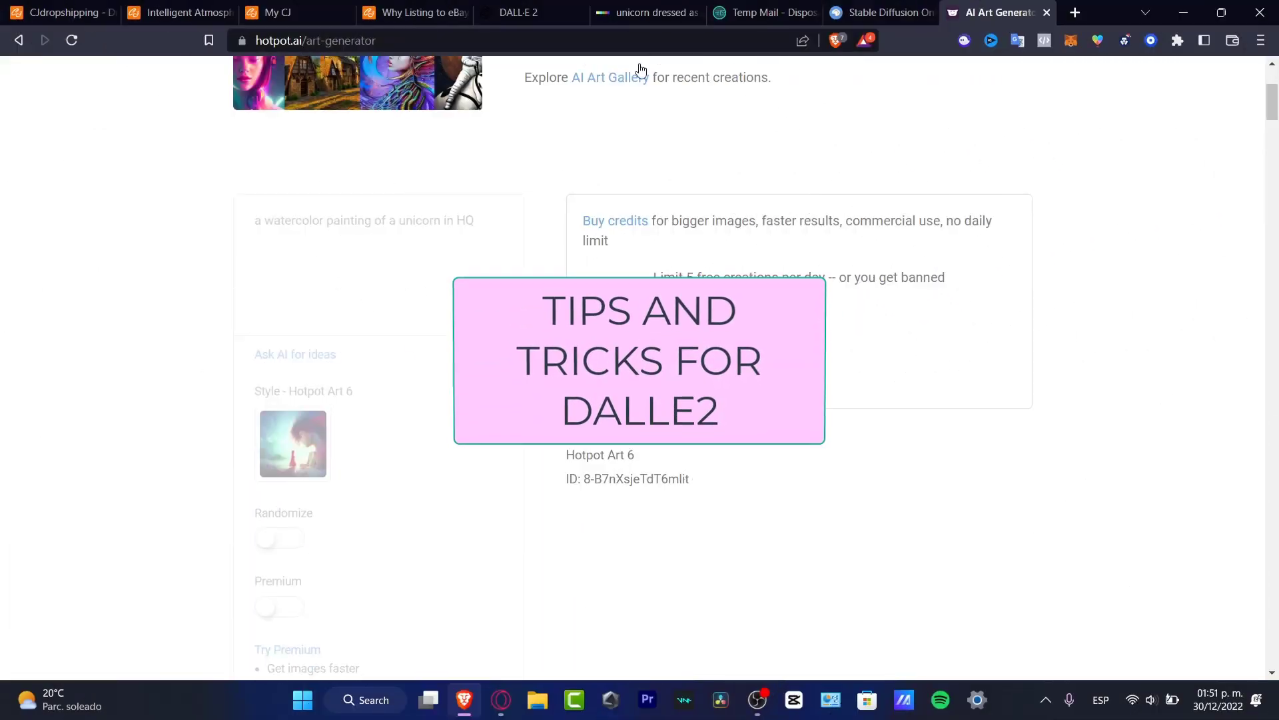
- Switch from the Hotpot.ai generator to the openai.com DALL·E 2 introduction page
{"action": "left_click", "coordinate": [518, 12]}
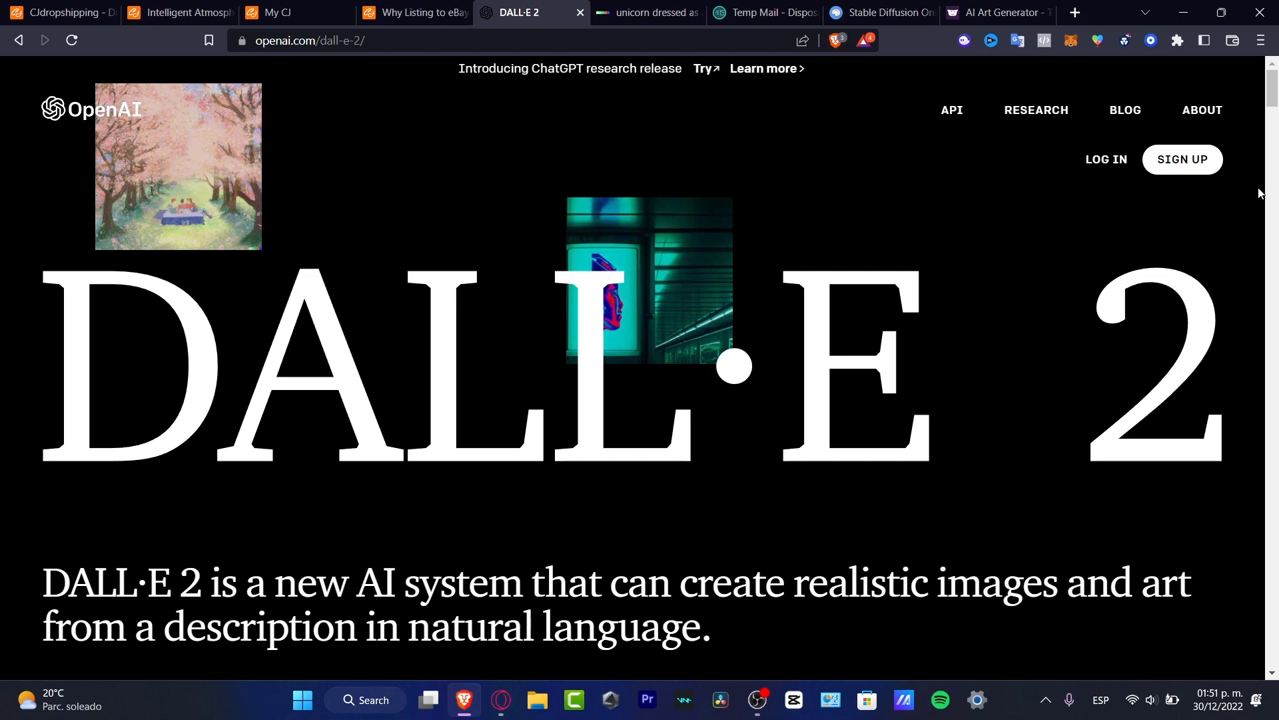
{"action": "scroll", "scroll_direction": "down", "scroll_amount": 3}
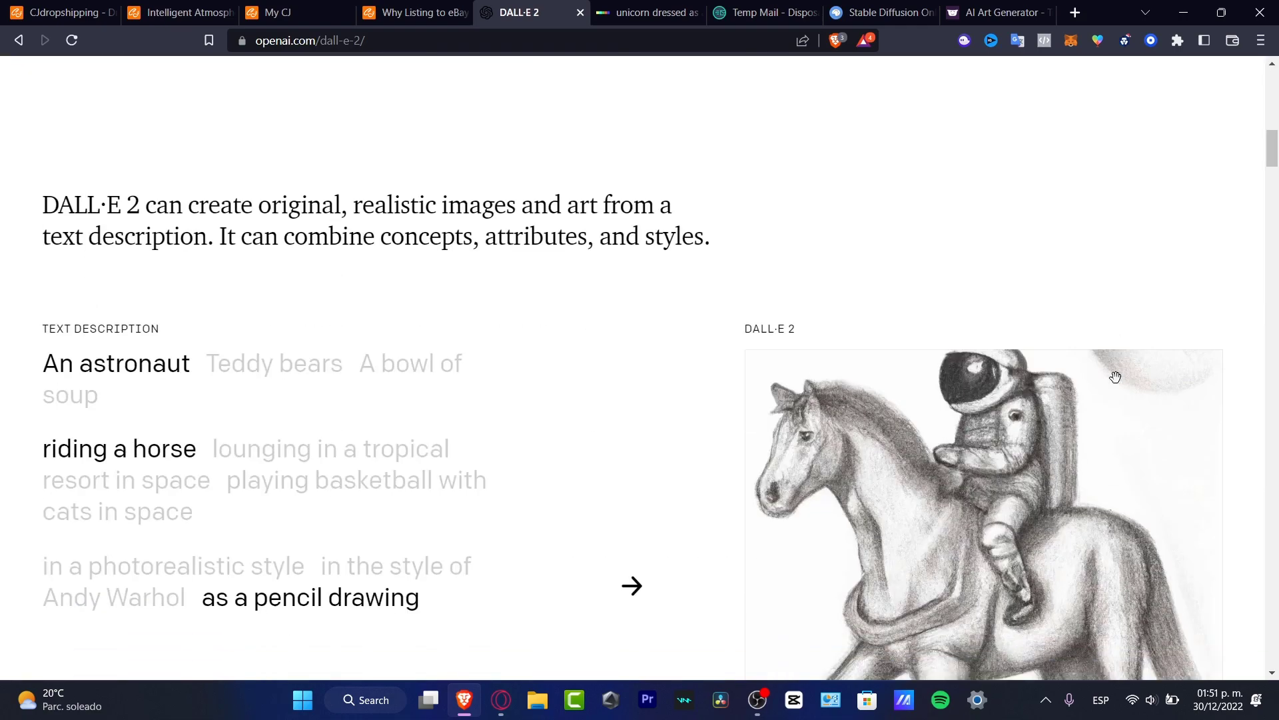
{"action": "scroll", "scroll_direction": "down", "scroll_amount": 3}
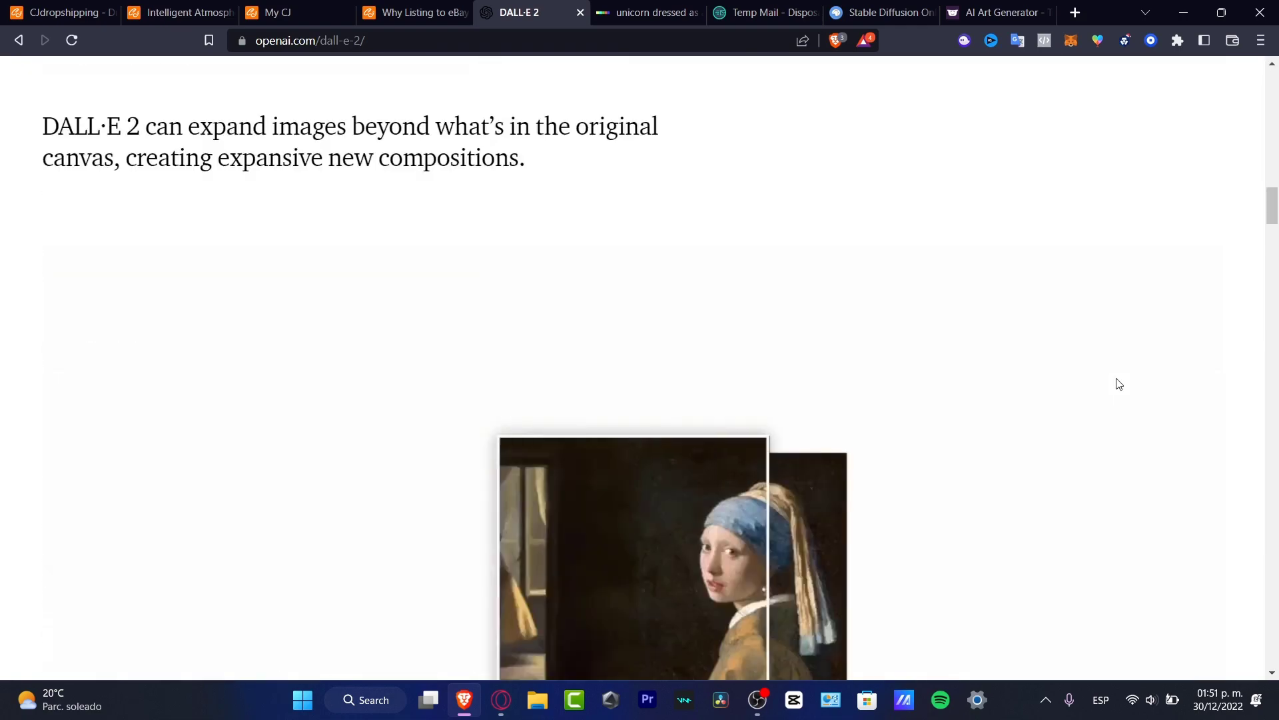
{"action": "scroll", "scroll_direction": "down", "scroll_amount": 3}
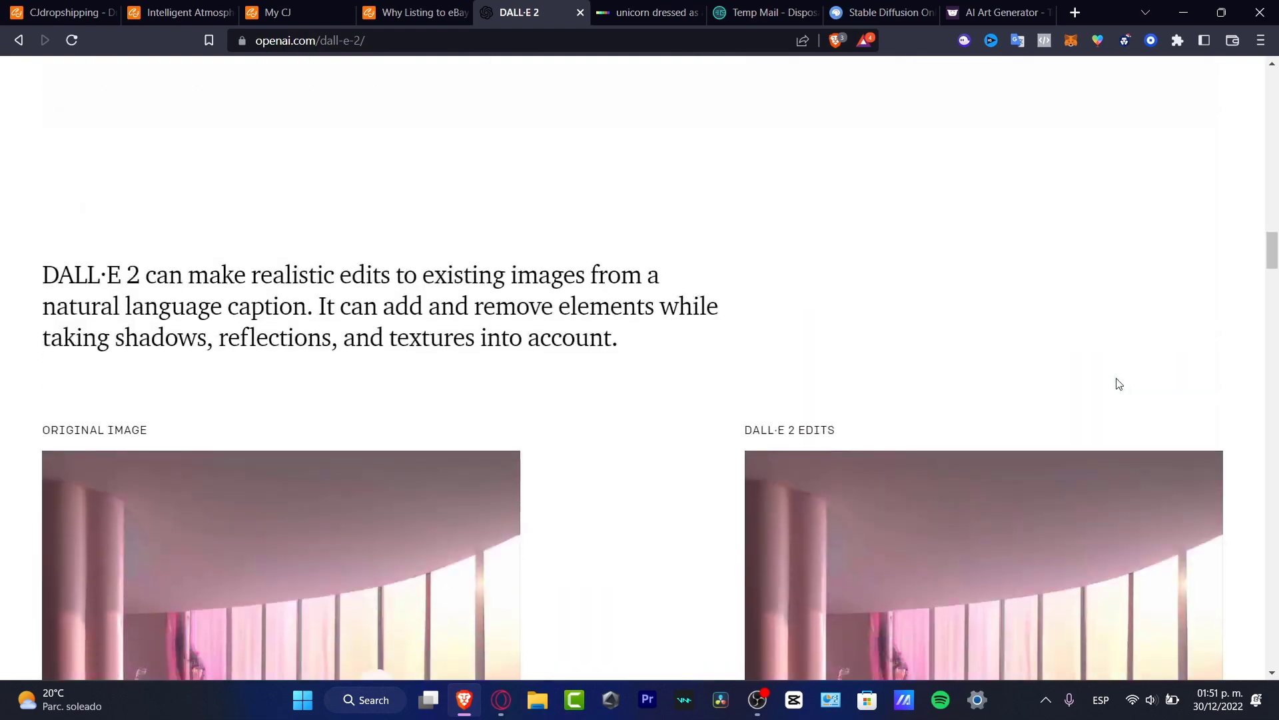
{"action": "scroll", "scroll_direction": "down", "scroll_amount": 3}
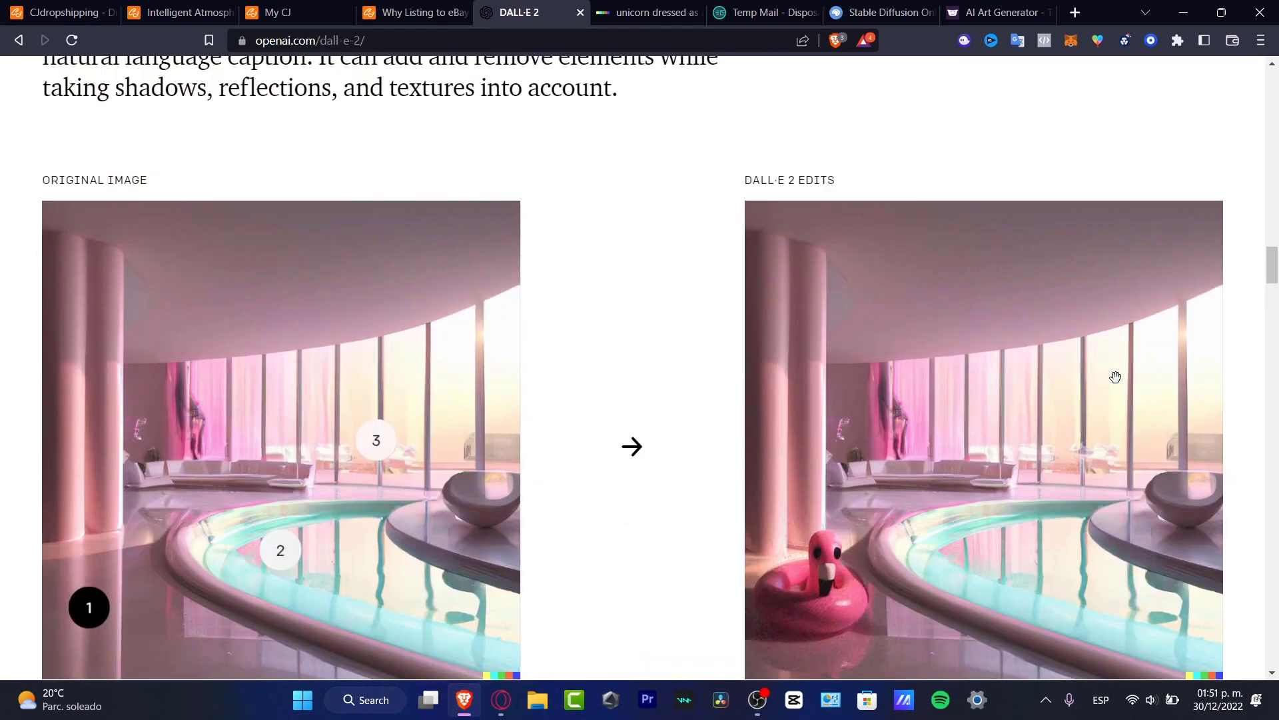
{"action": "scroll", "scroll_direction": "down", "scroll_amount": 3}
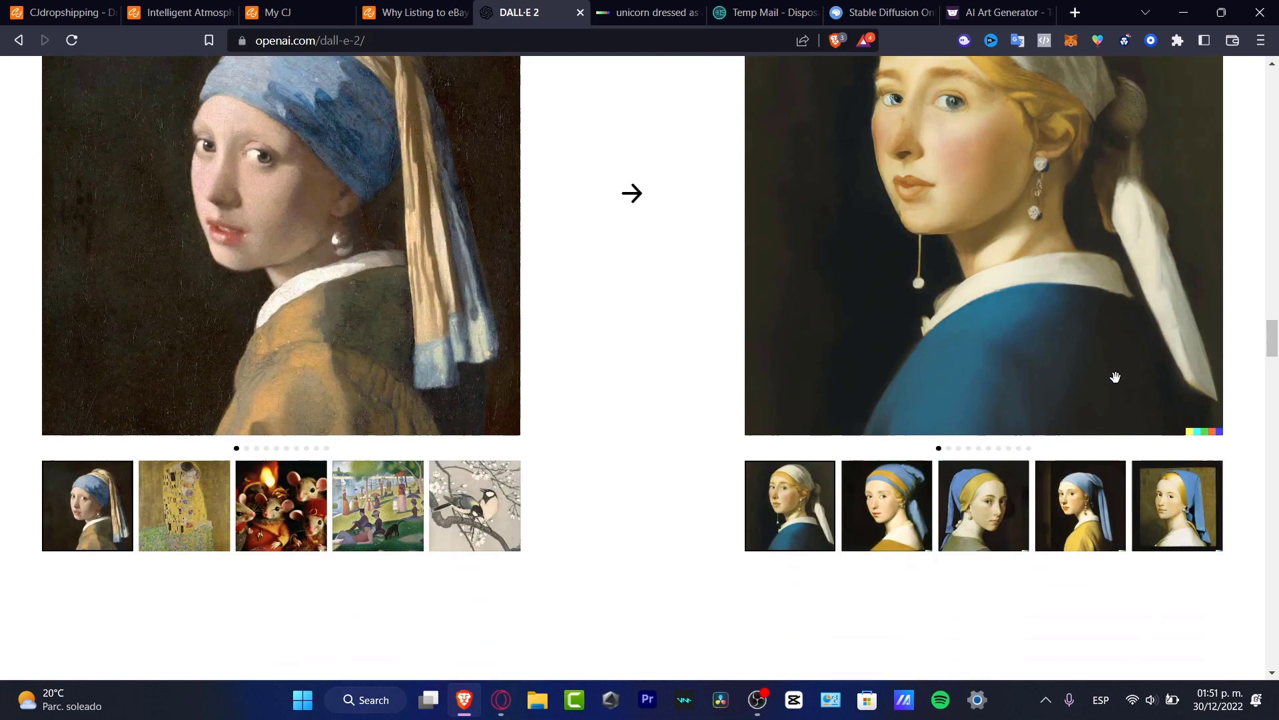
{"action": "scroll", "scroll_direction": "up", "scroll_amount": 3}
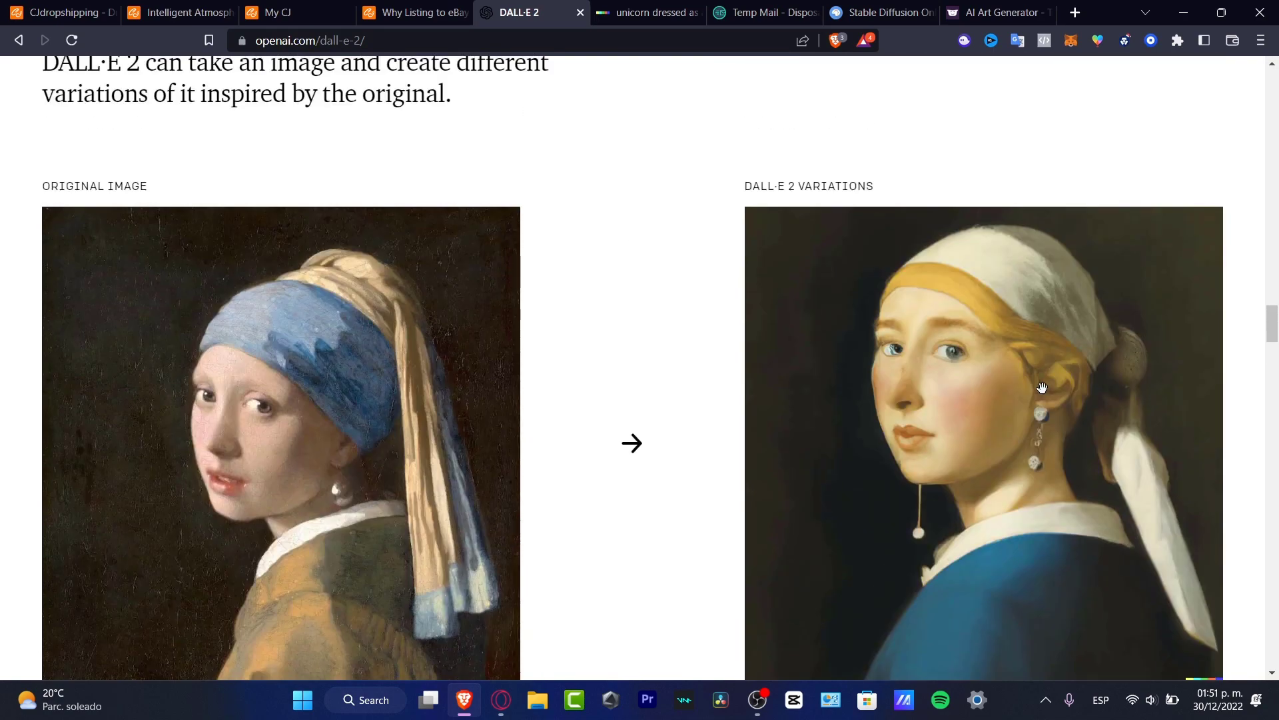
{"action": "mouse_move", "coordinate": [918, 385]}
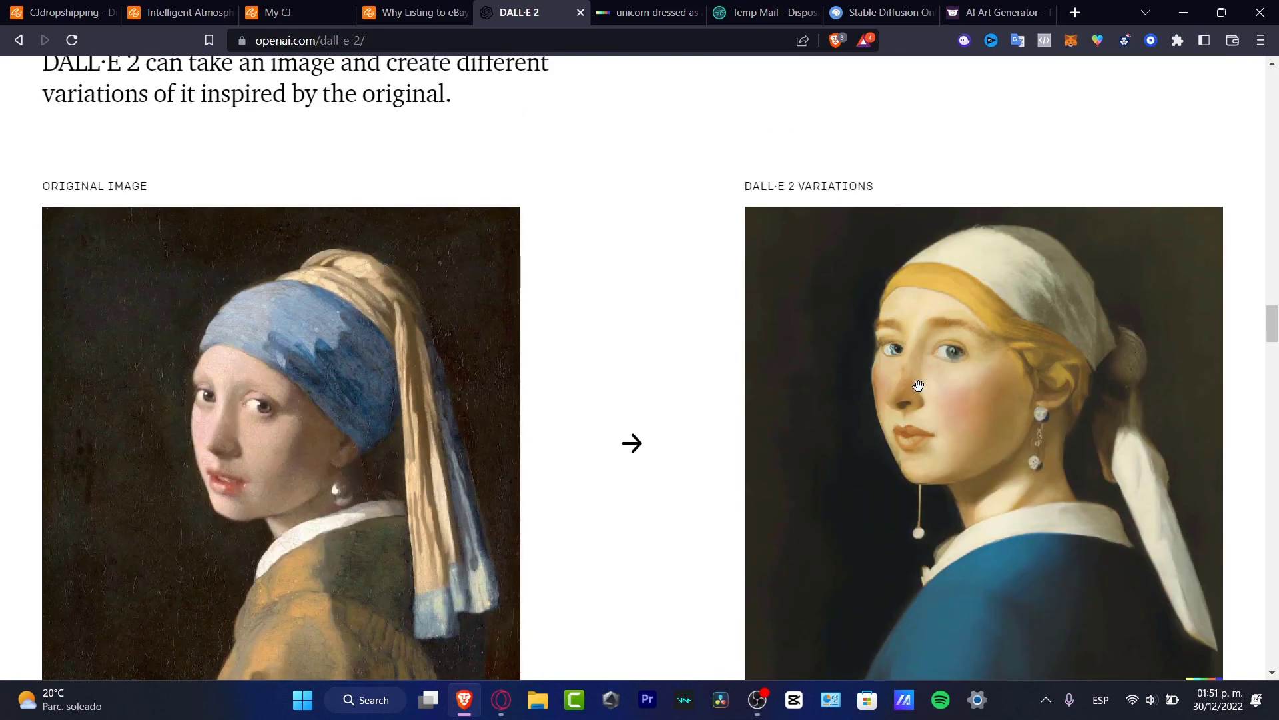
{"action": "scroll", "scroll_direction": "down", "scroll_amount": 3}
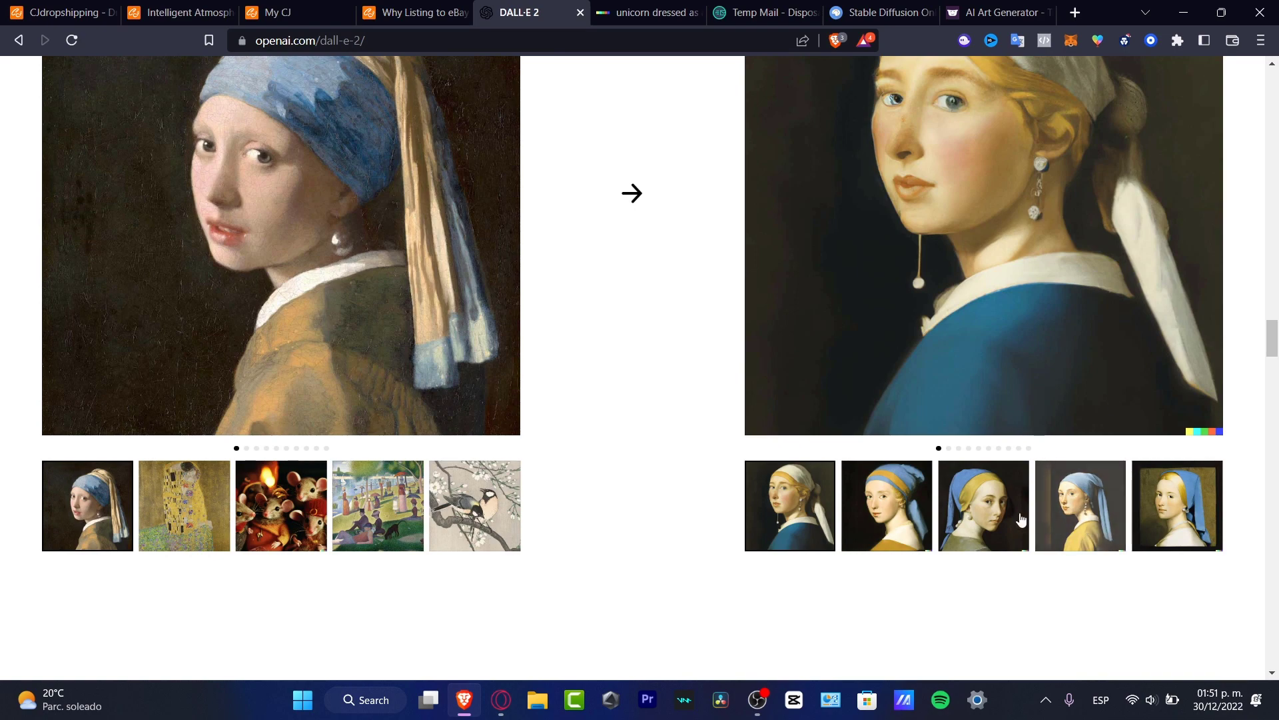
{"action": "left_click", "coordinate": [984, 505]}
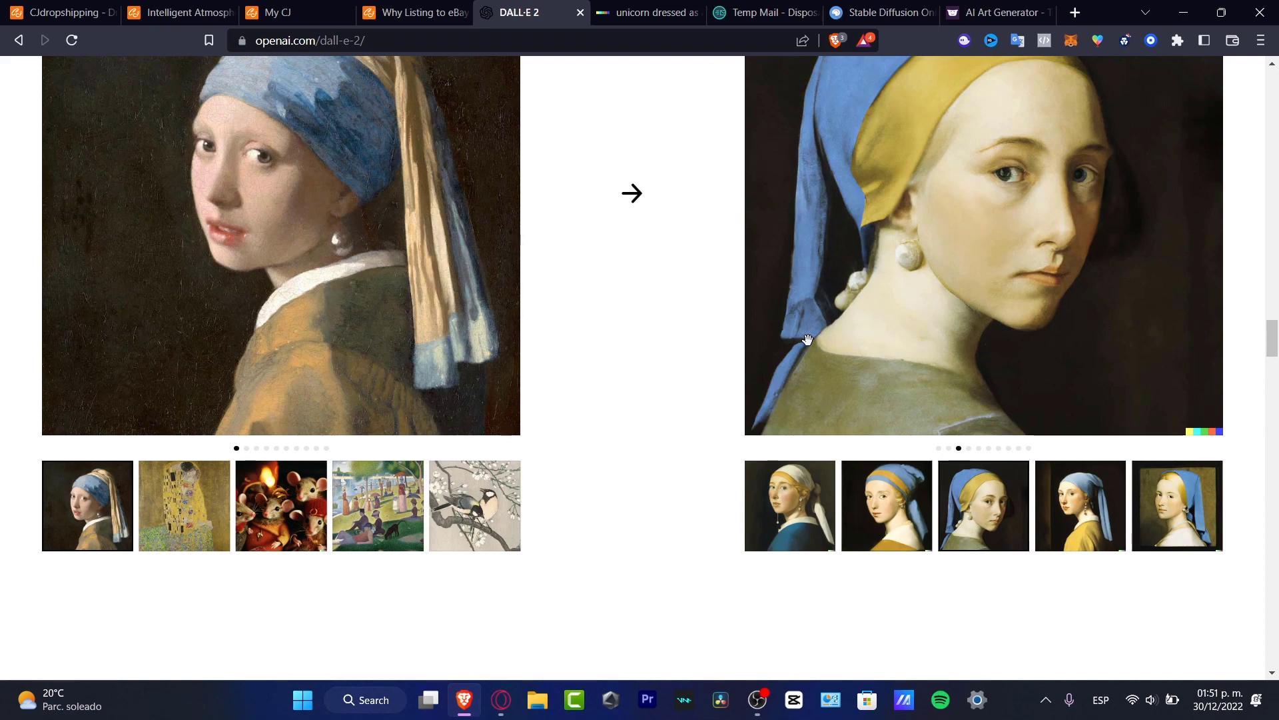
{"action": "scroll", "scroll_direction": "up", "scroll_amount": 3}
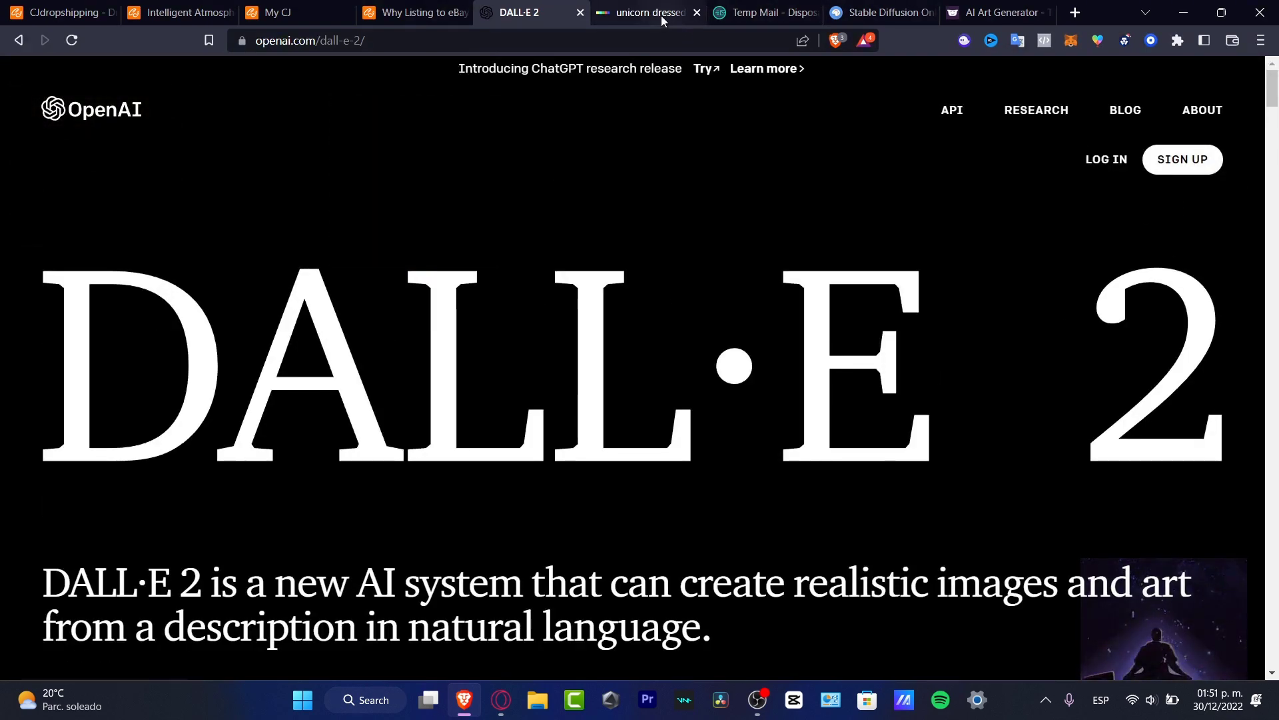
- Go to the DALL·E labs workspace showing the astronaut-riding-a-whale variations
{"action": "left_click", "coordinate": [645, 12]}
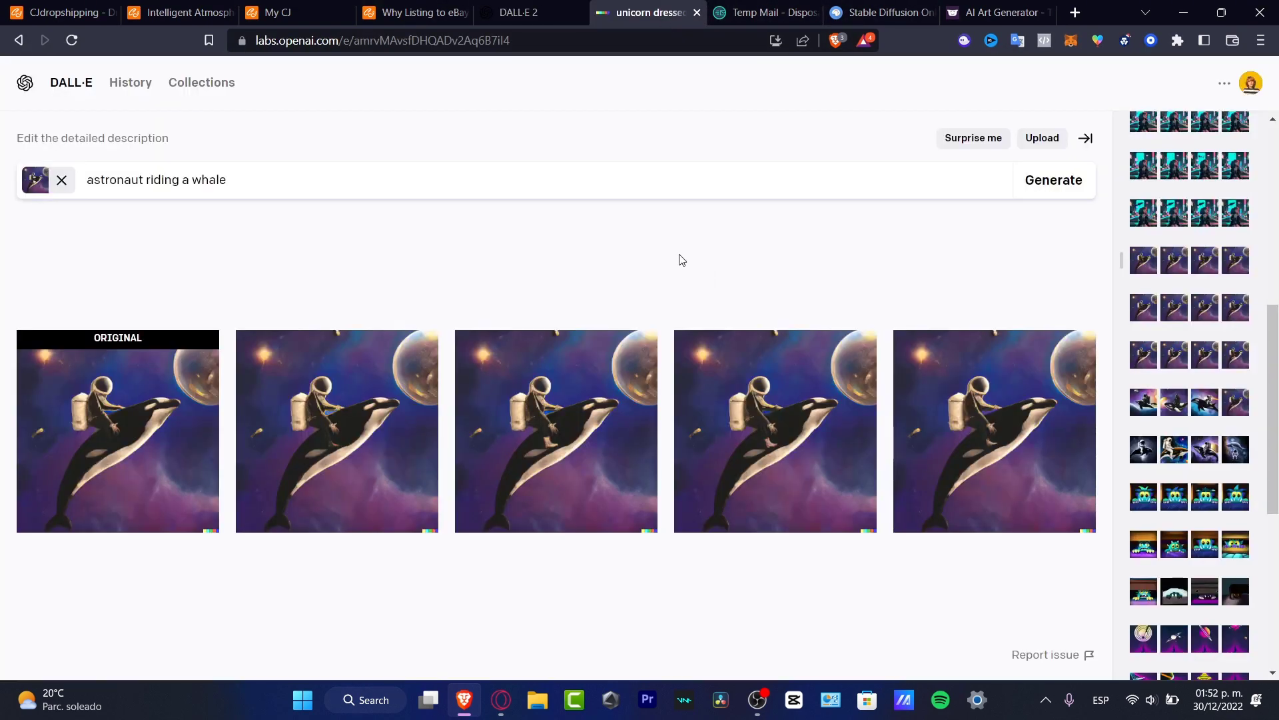
{"action": "mouse_move", "coordinate": [887, 320]}
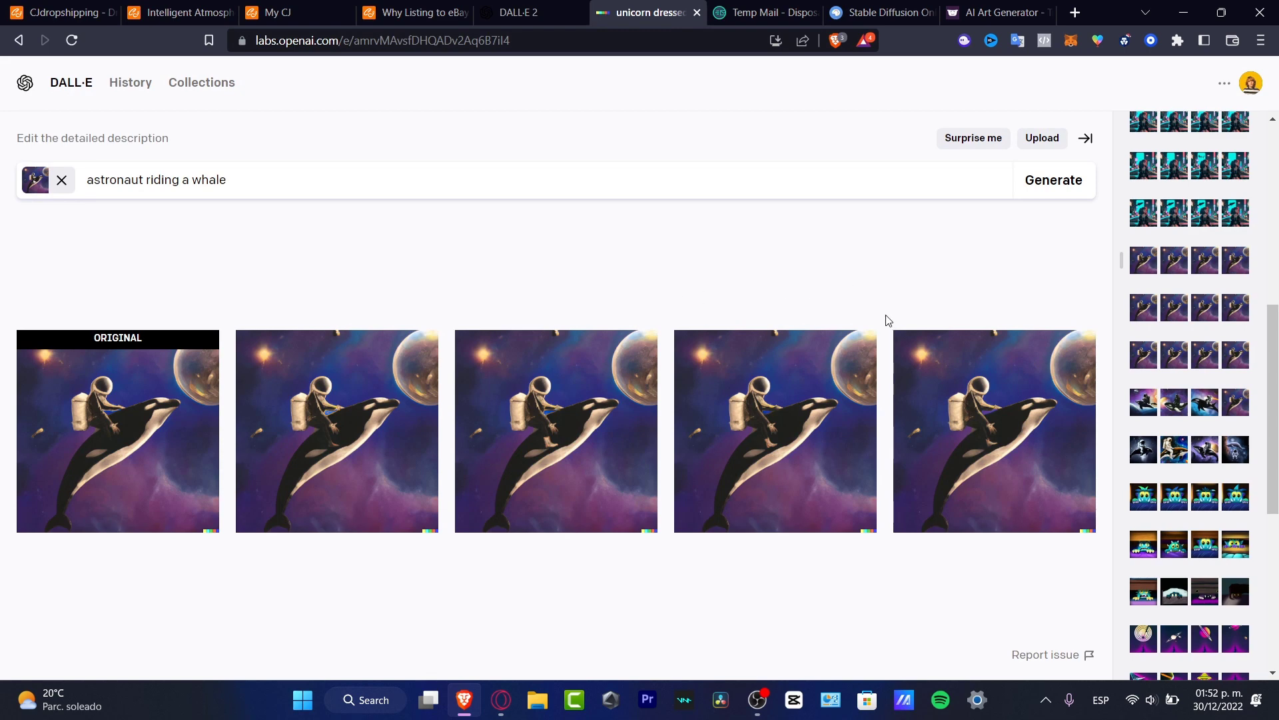
{"action": "mouse_move", "coordinate": [870, 266]}
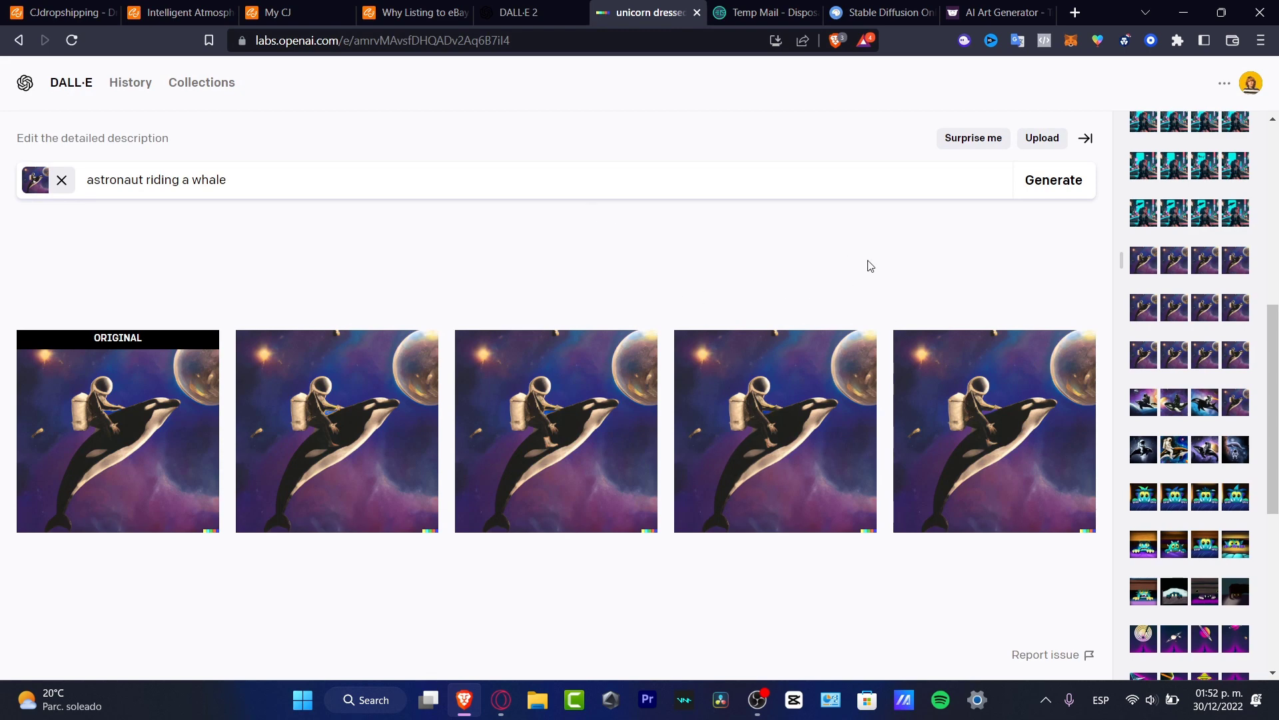
{"action": "mouse_move", "coordinate": [392, 422]}
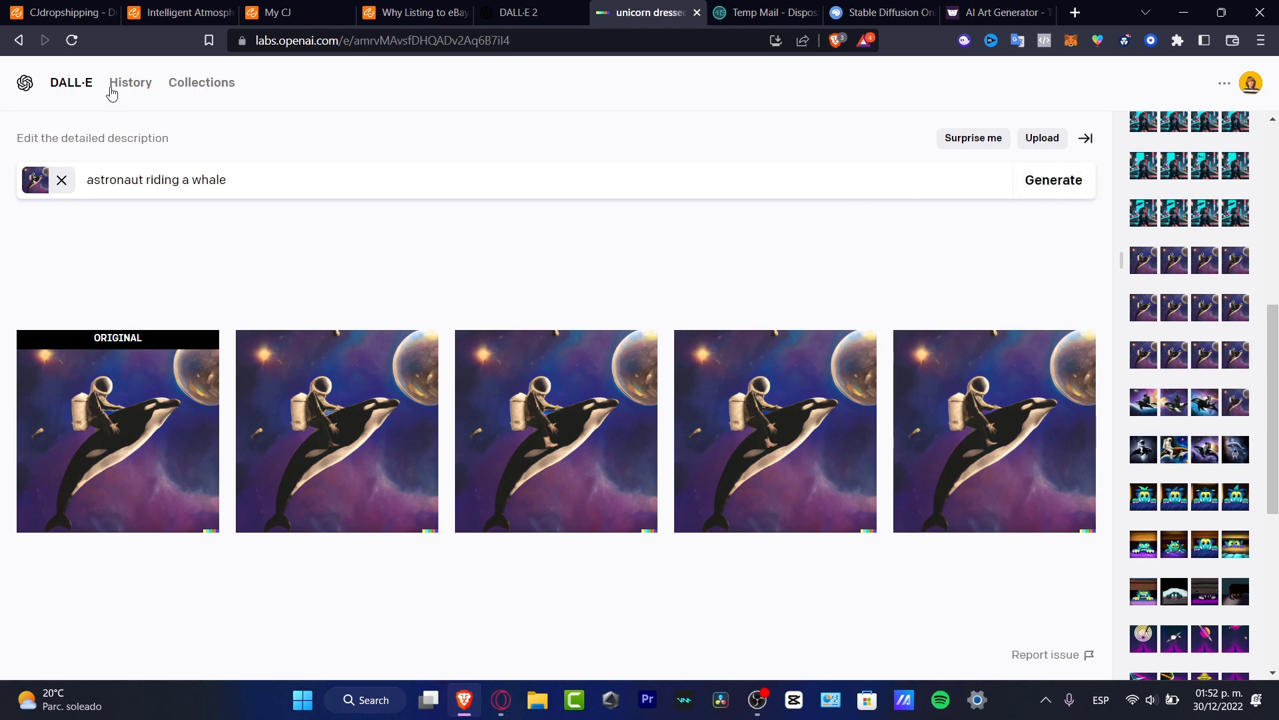
- Browse DALL·E's All generations history past the astronaut-whale, unicorn, neon-city girl and monster images
{"action": "left_click", "coordinate": [129, 83]}
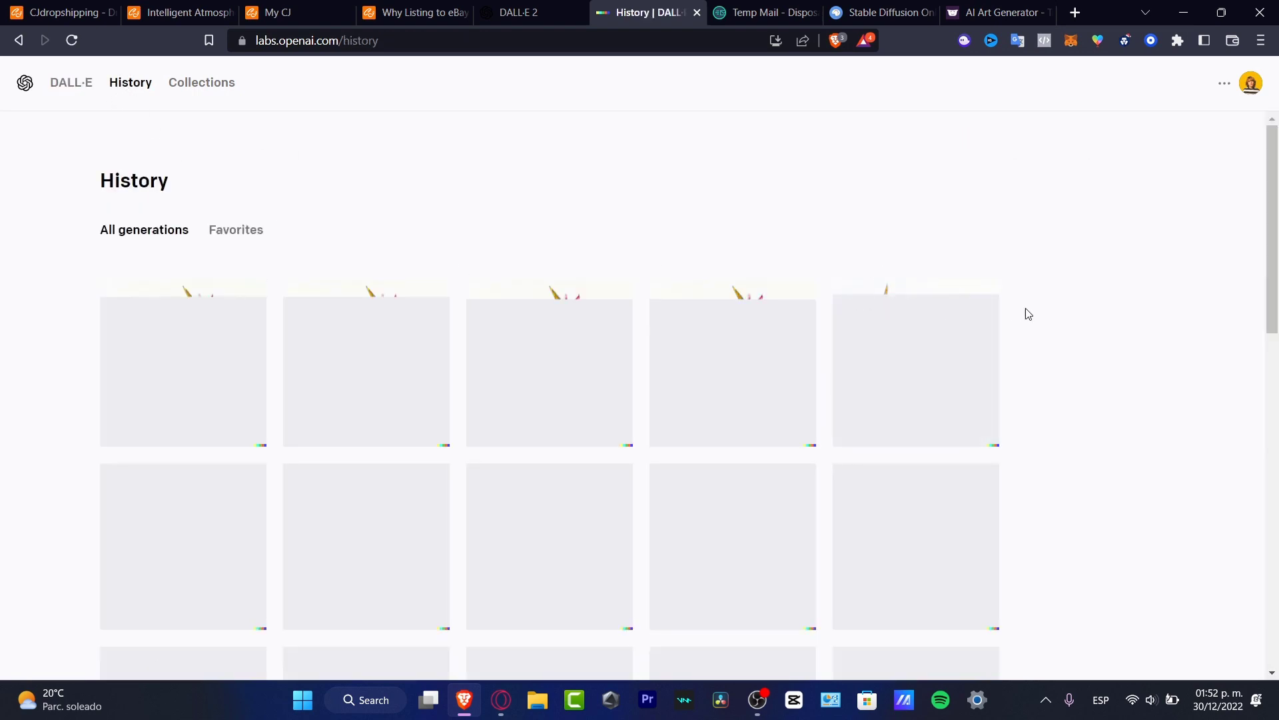
{"action": "scroll", "scroll_direction": "down", "scroll_amount": 3}
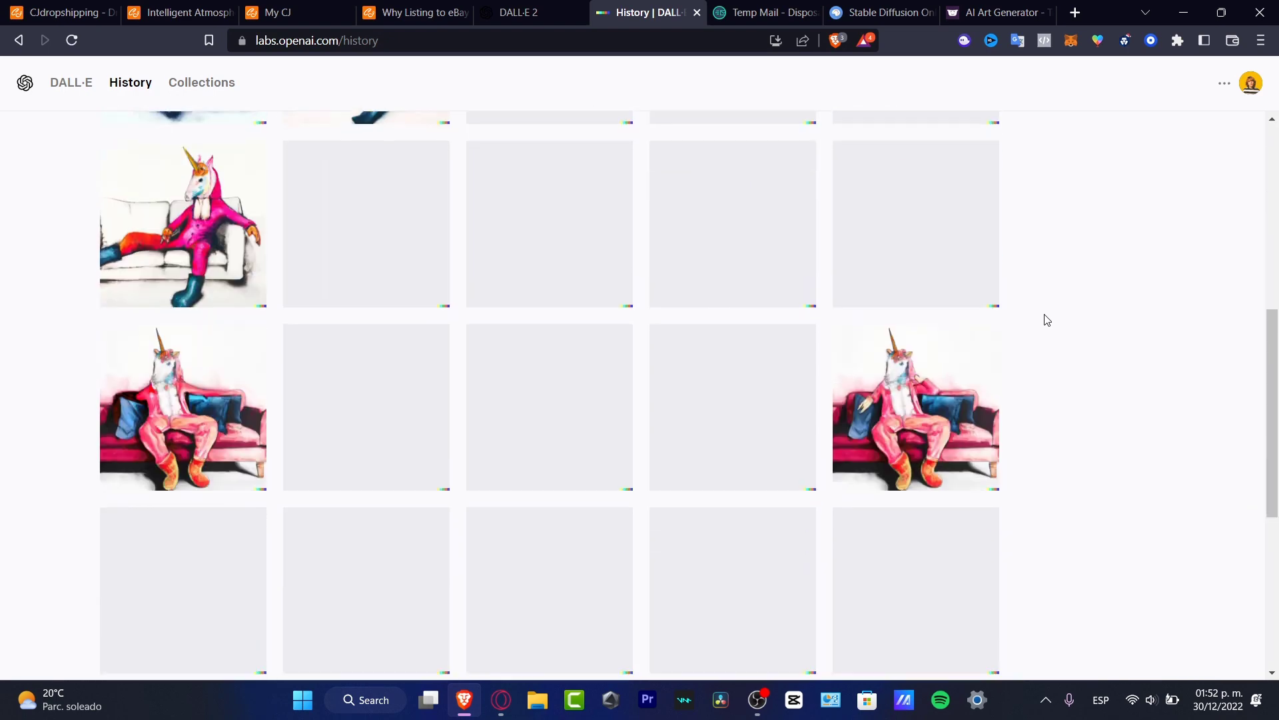
{"action": "scroll", "scroll_direction": "down", "scroll_amount": 3}
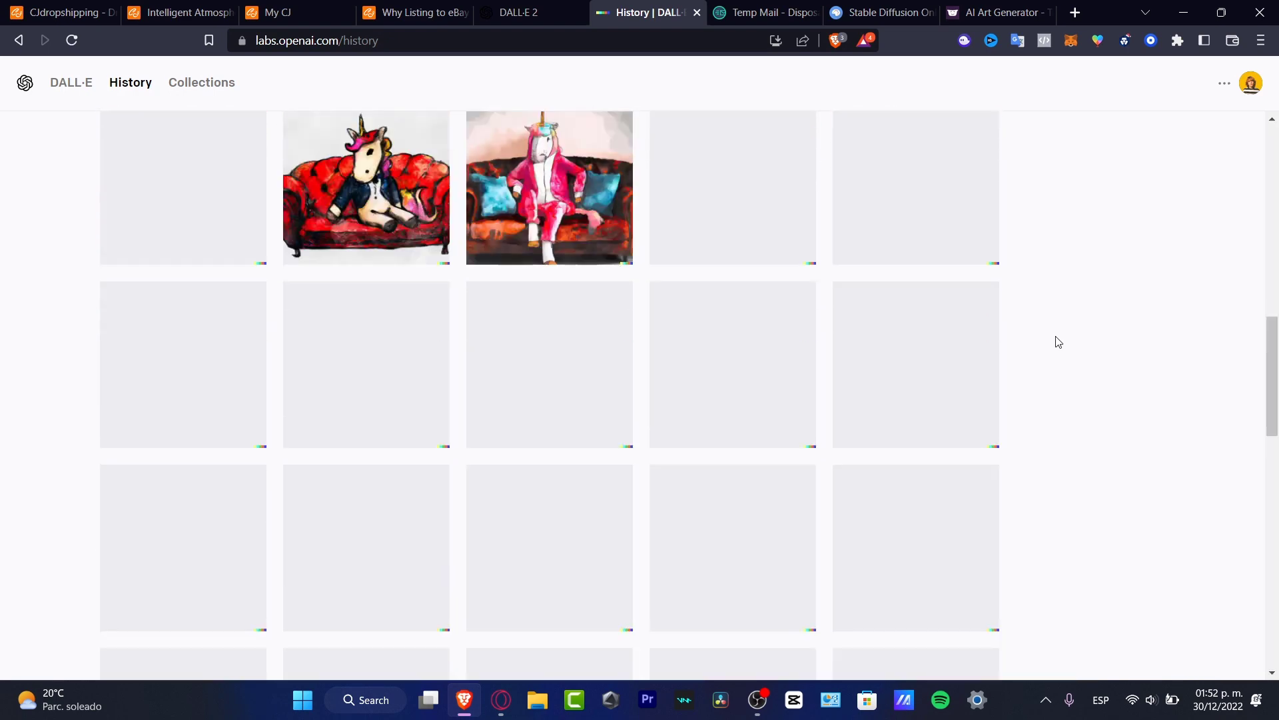
{"action": "scroll", "scroll_direction": "down", "scroll_amount": 3}
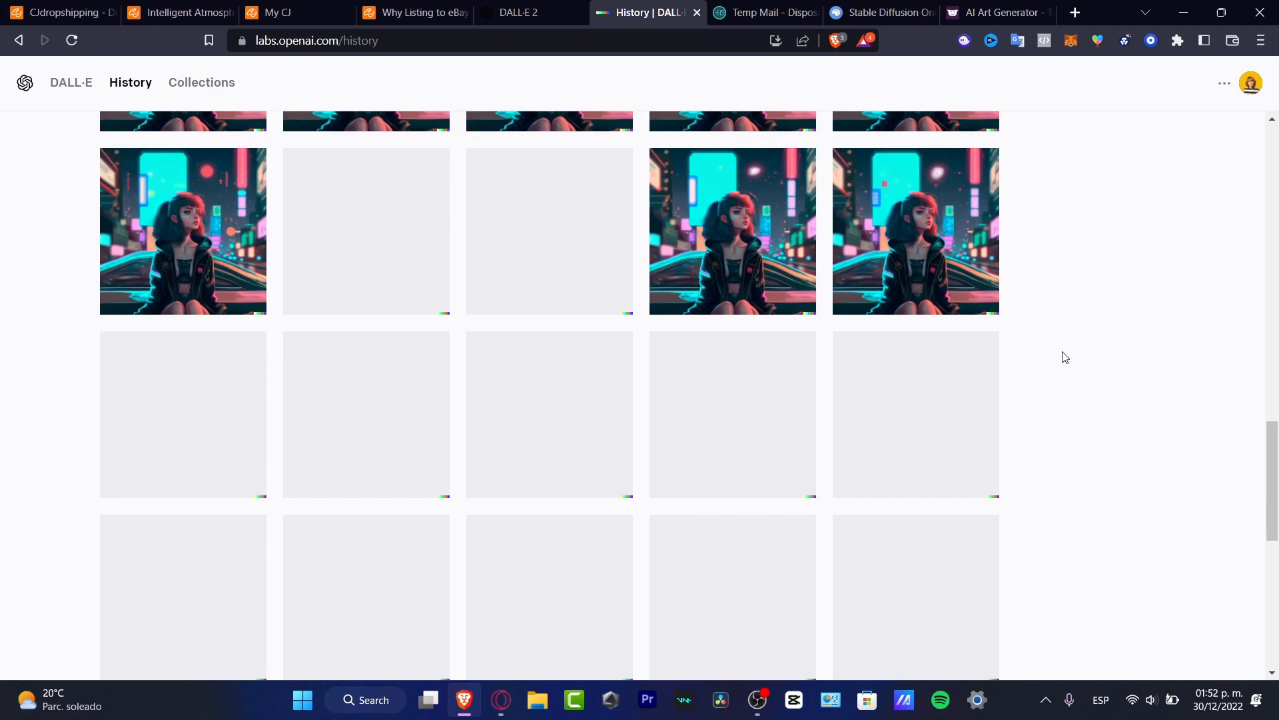
{"action": "scroll", "scroll_direction": "down", "scroll_amount": 3}
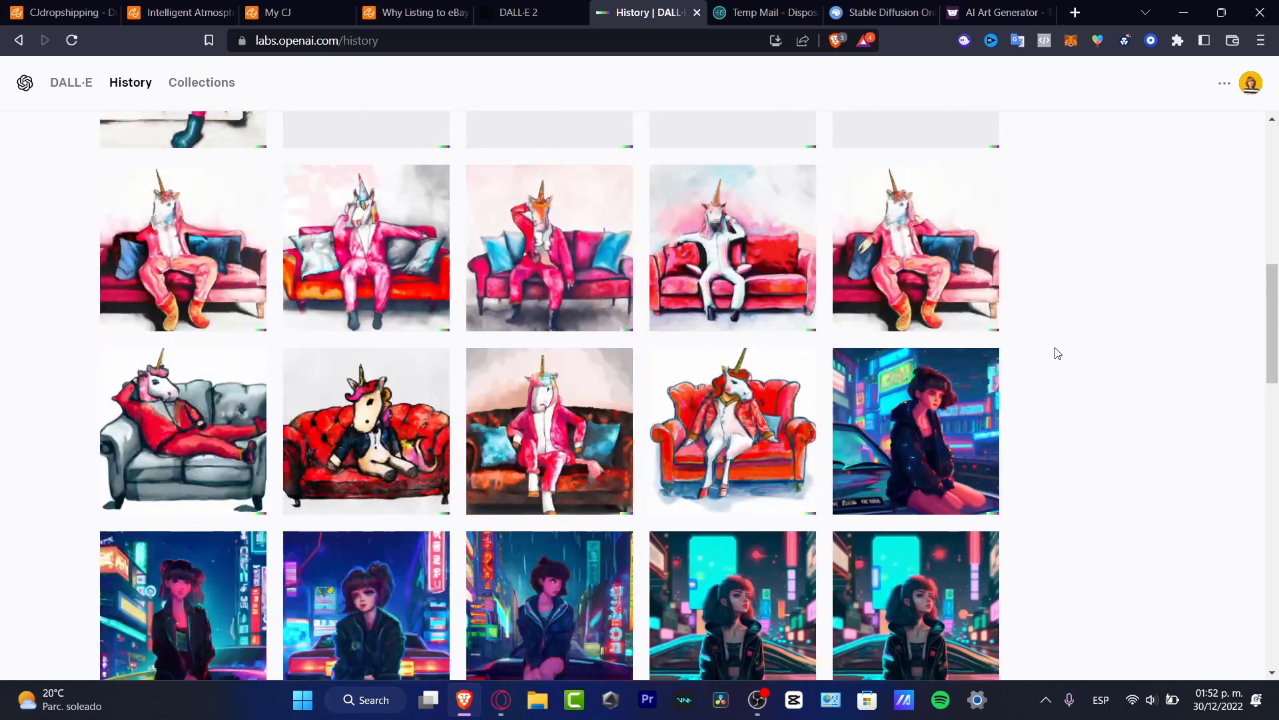
{"action": "scroll", "scroll_direction": "down", "scroll_amount": 3}
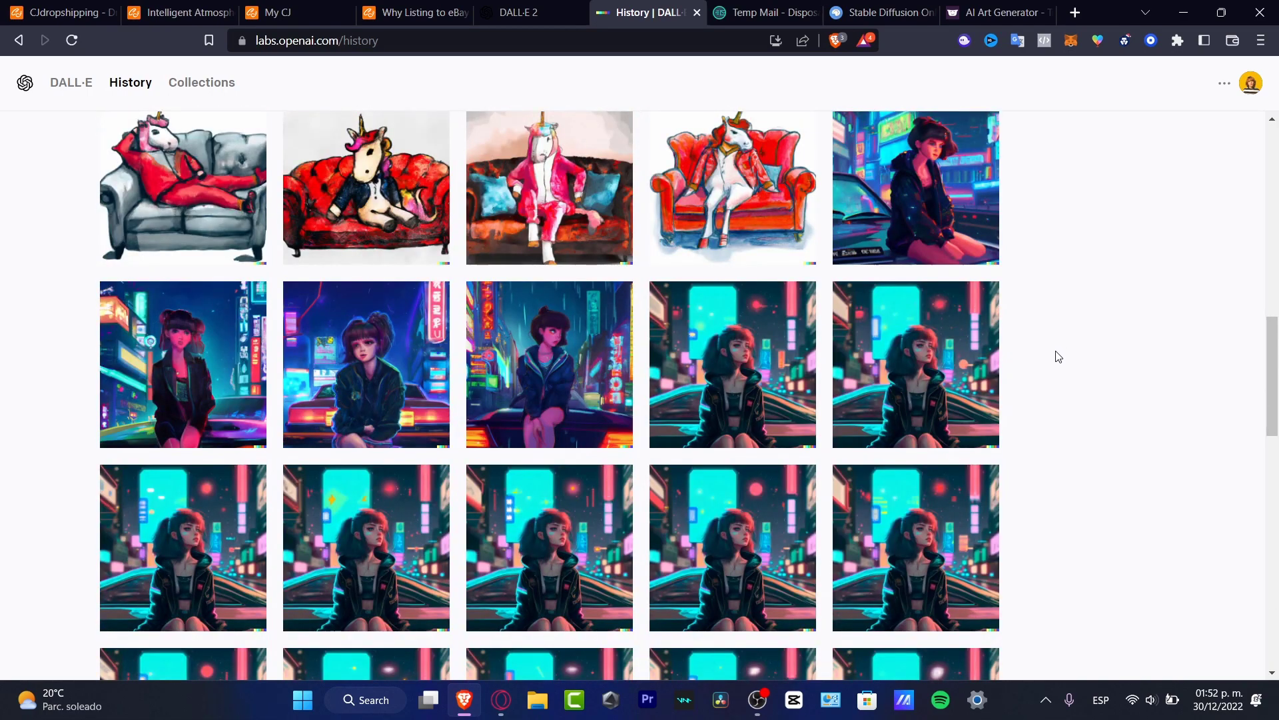
{"action": "scroll", "scroll_direction": "down", "scroll_amount": 3}
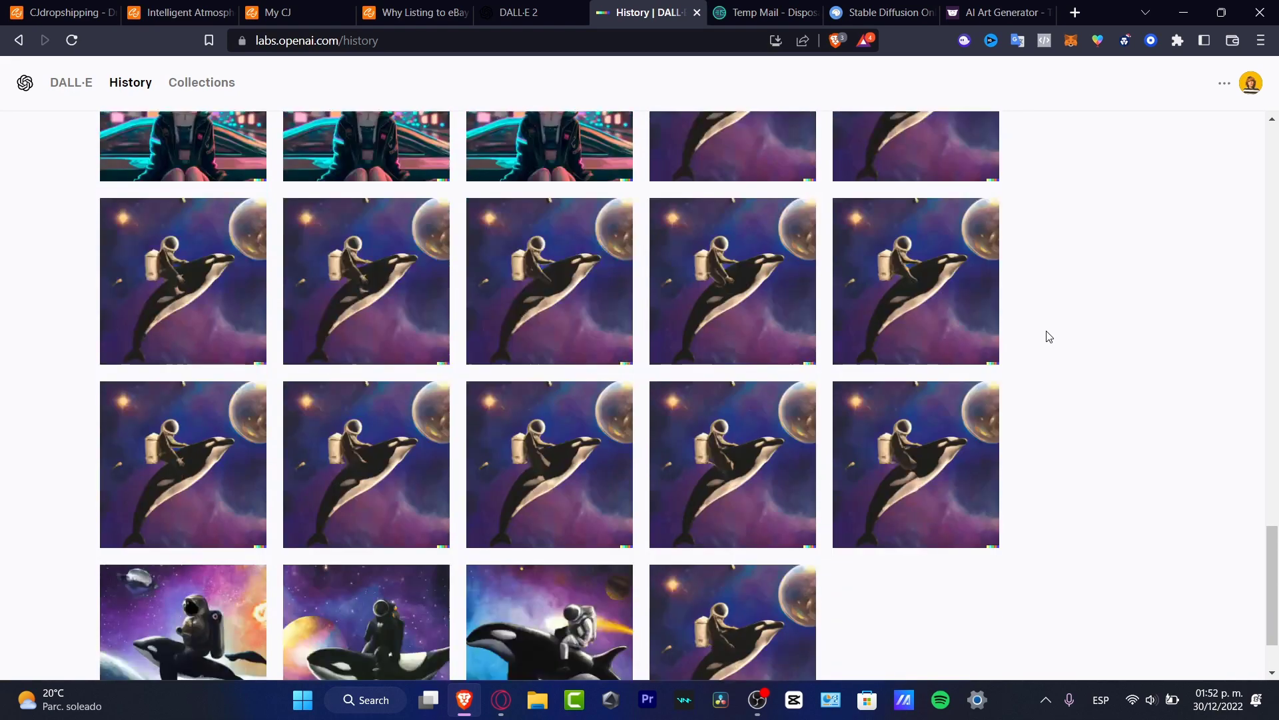
{"action": "scroll", "scroll_direction": "down", "scroll_amount": 3}
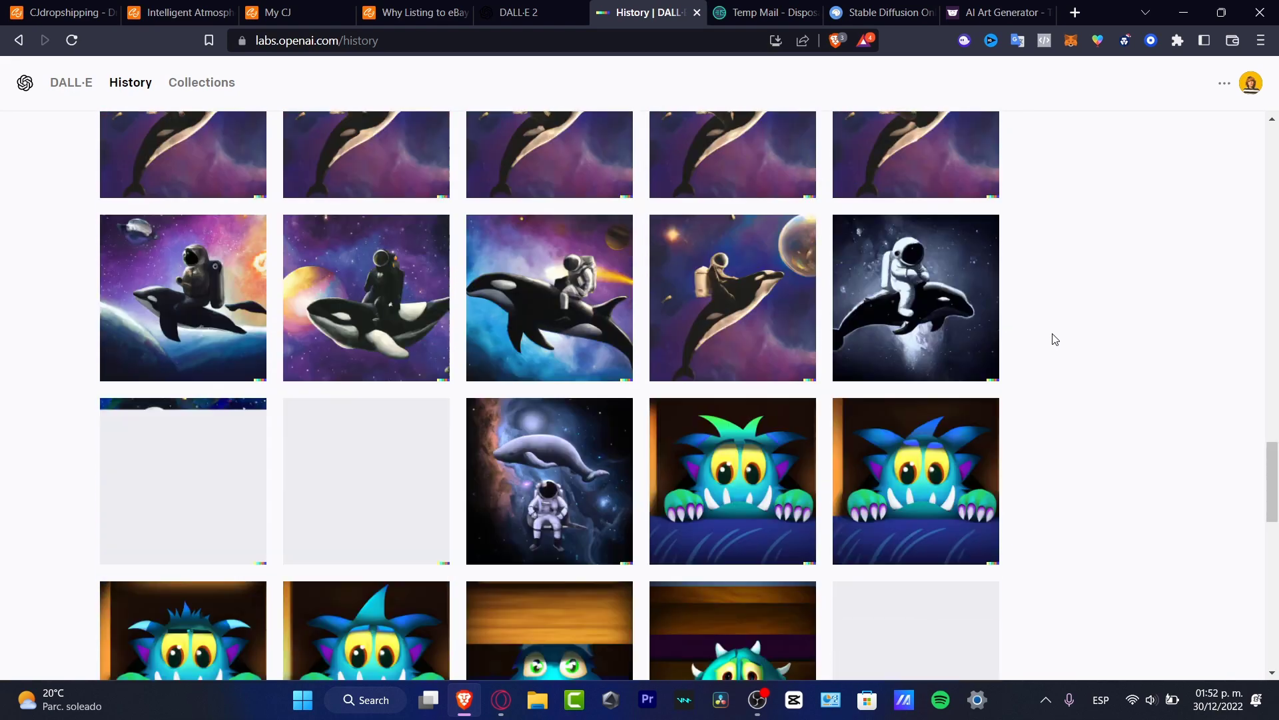
{"action": "scroll", "scroll_direction": "down", "scroll_amount": 3}
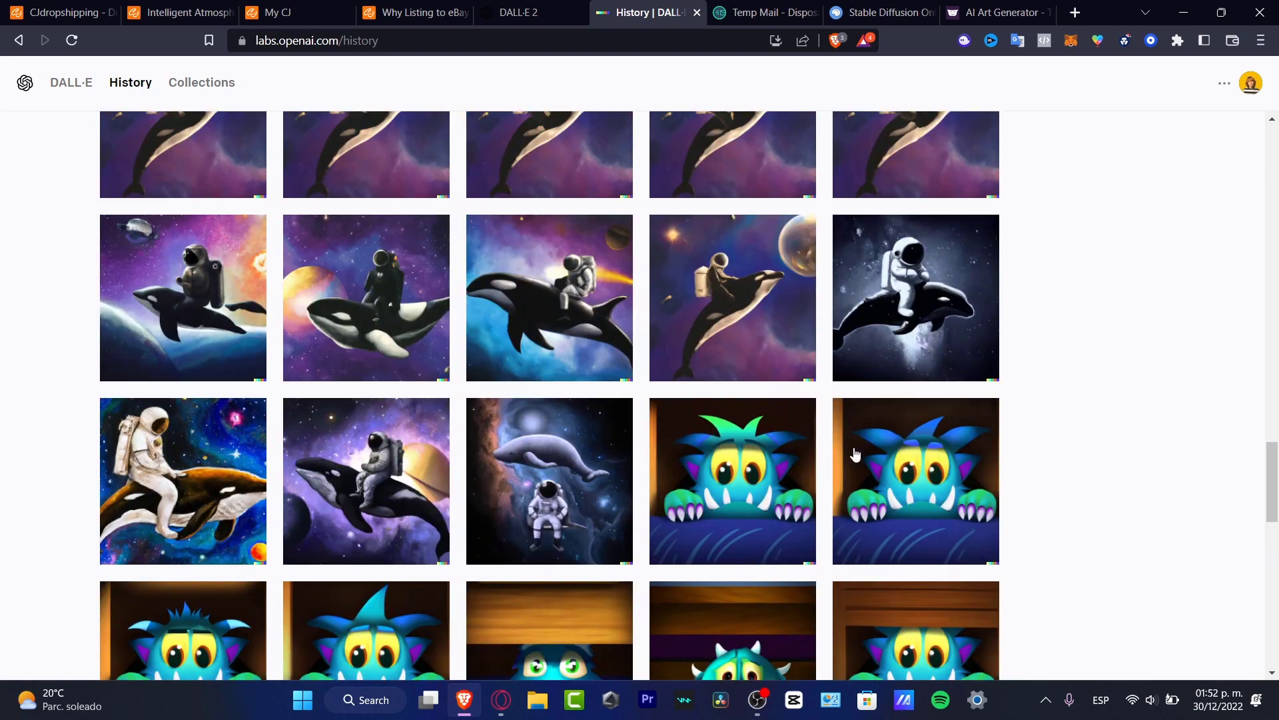
{"action": "scroll", "scroll_direction": "up", "scroll_amount": 3}
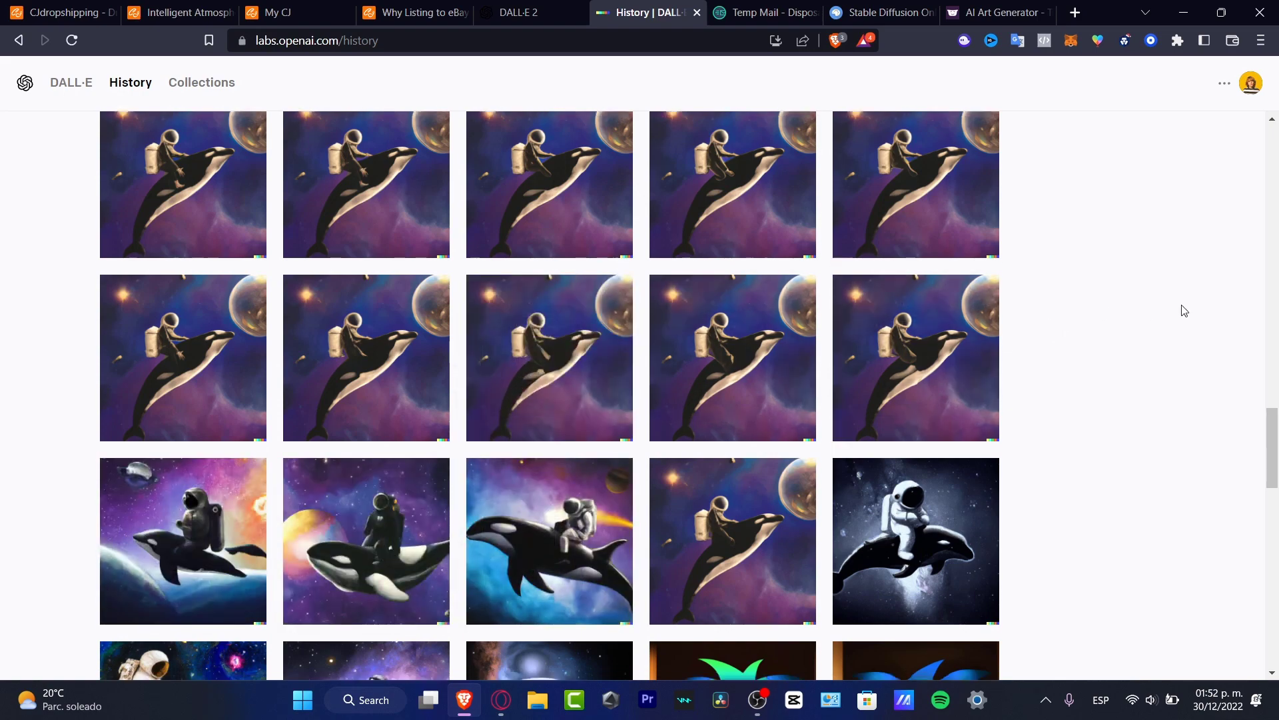
{"action": "scroll", "scroll_direction": "down", "scroll_amount": 3}
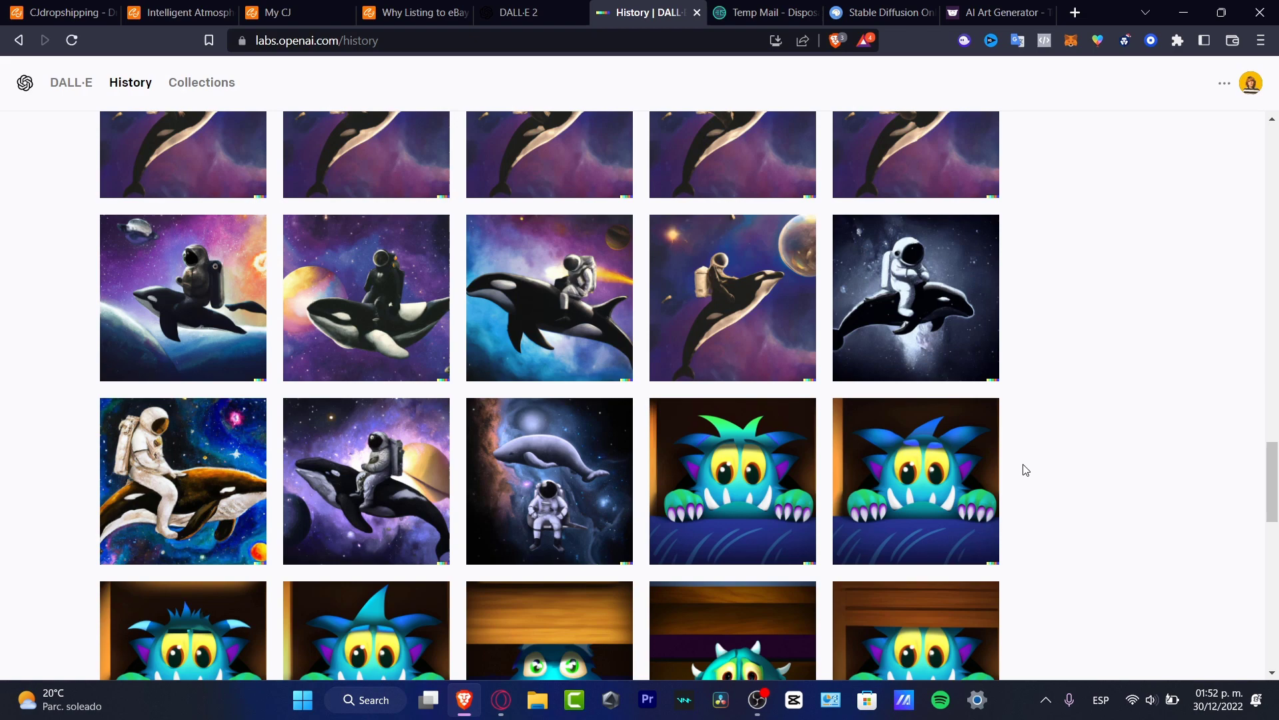
{"action": "mouse_move", "coordinate": [182, 480]}
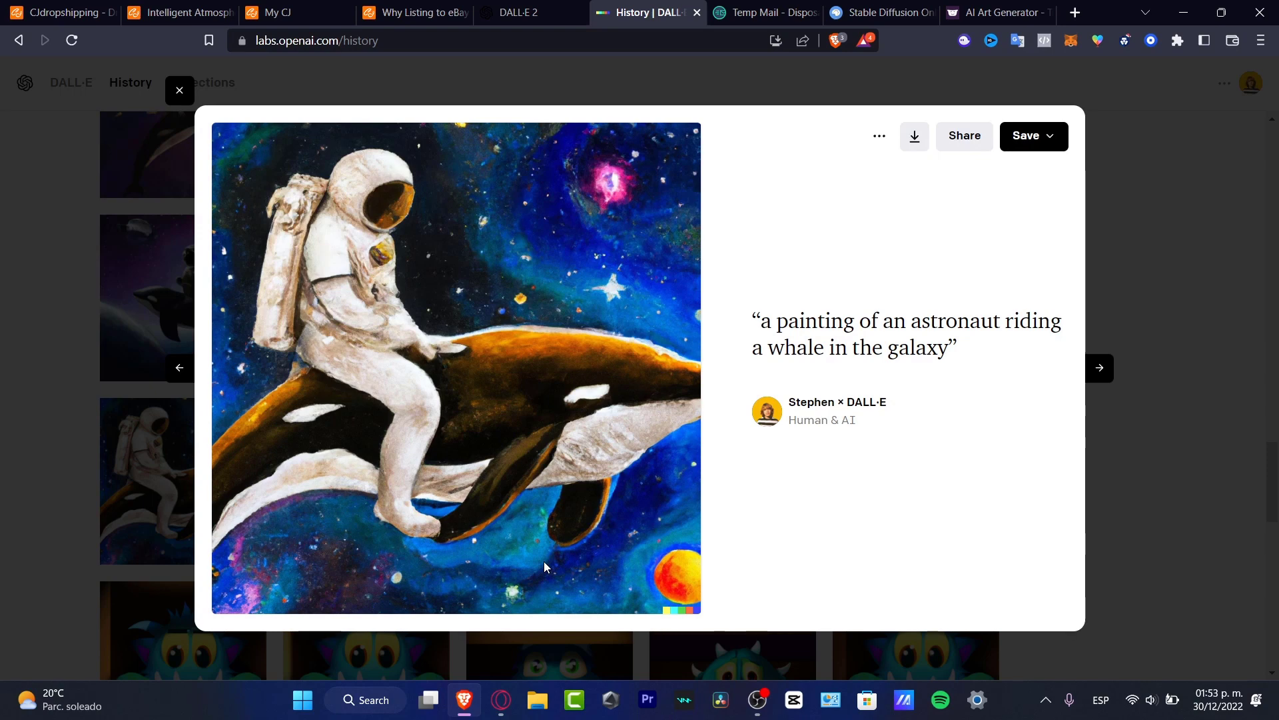
{"action": "mouse_move", "coordinate": [228, 370]}
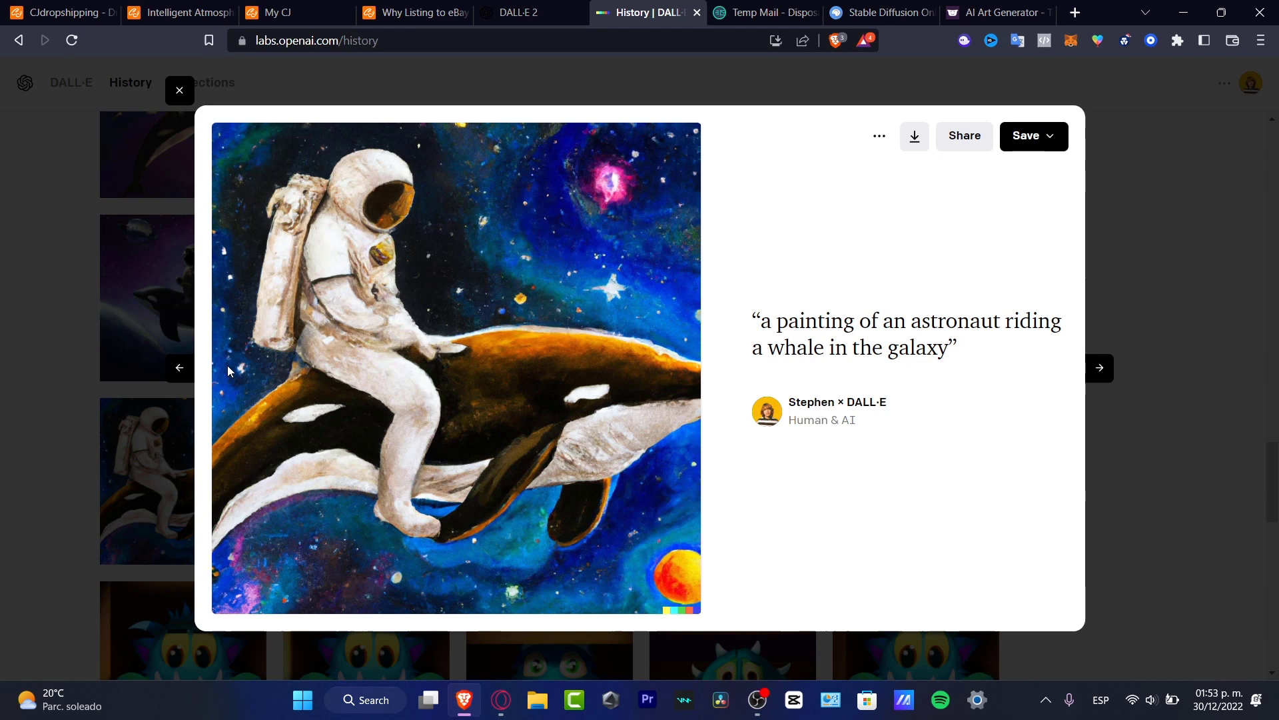
{"action": "mouse_move", "coordinate": [868, 392]}
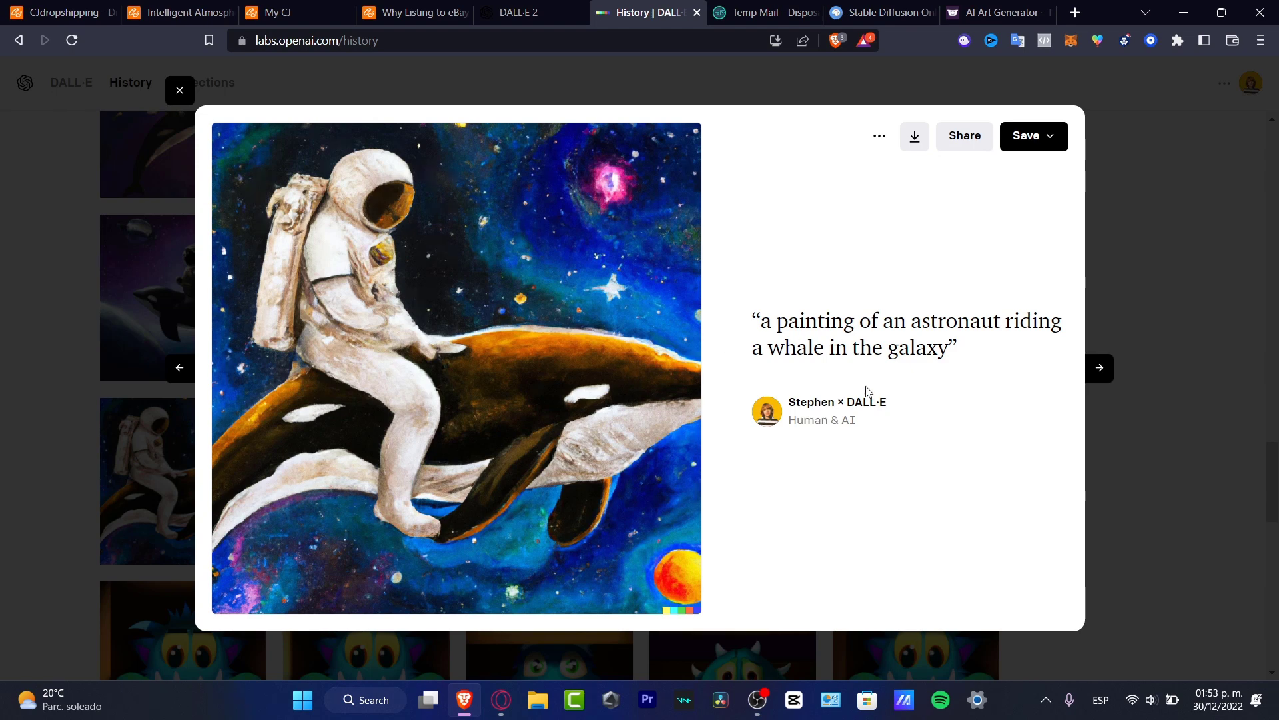
{"action": "mouse_move", "coordinate": [765, 328]}
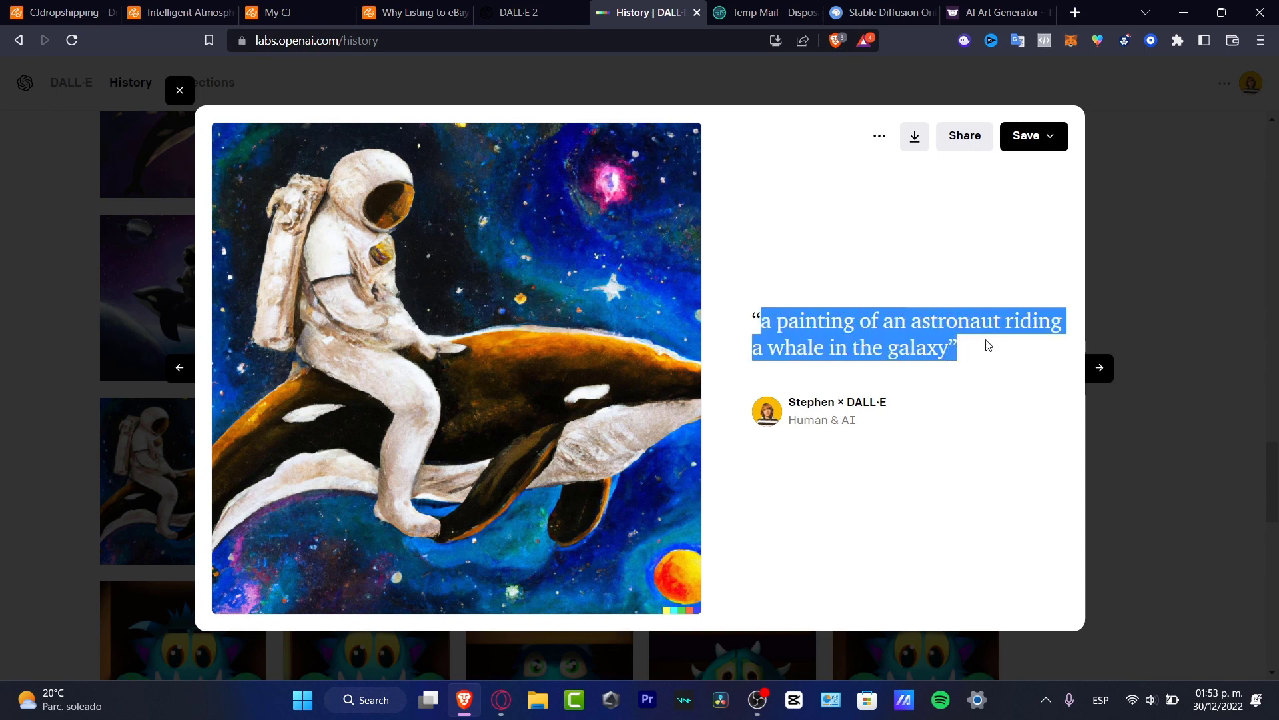
{"action": "mouse_move", "coordinate": [995, 365]}
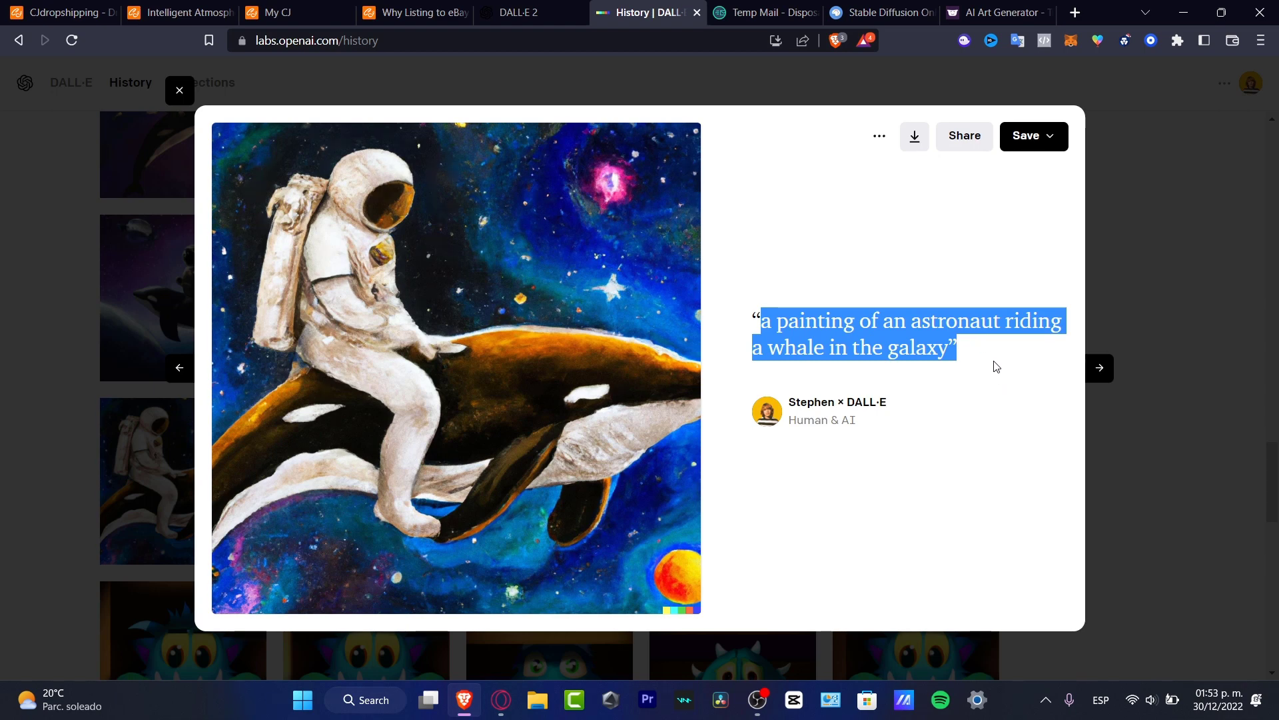
- Step from the astronaut-whale painting to a variation, then return to the history grid
{"action": "left_click", "coordinate": [994, 367]}
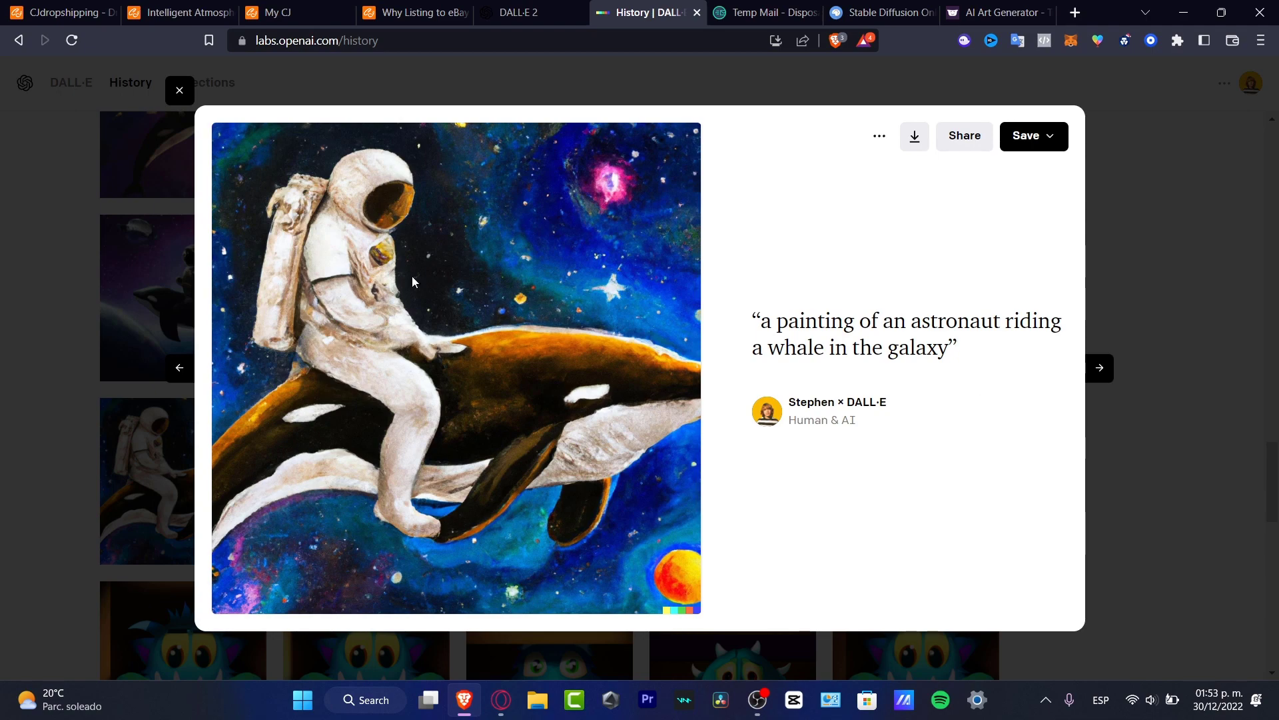
{"action": "mouse_move", "coordinate": [89, 334]}
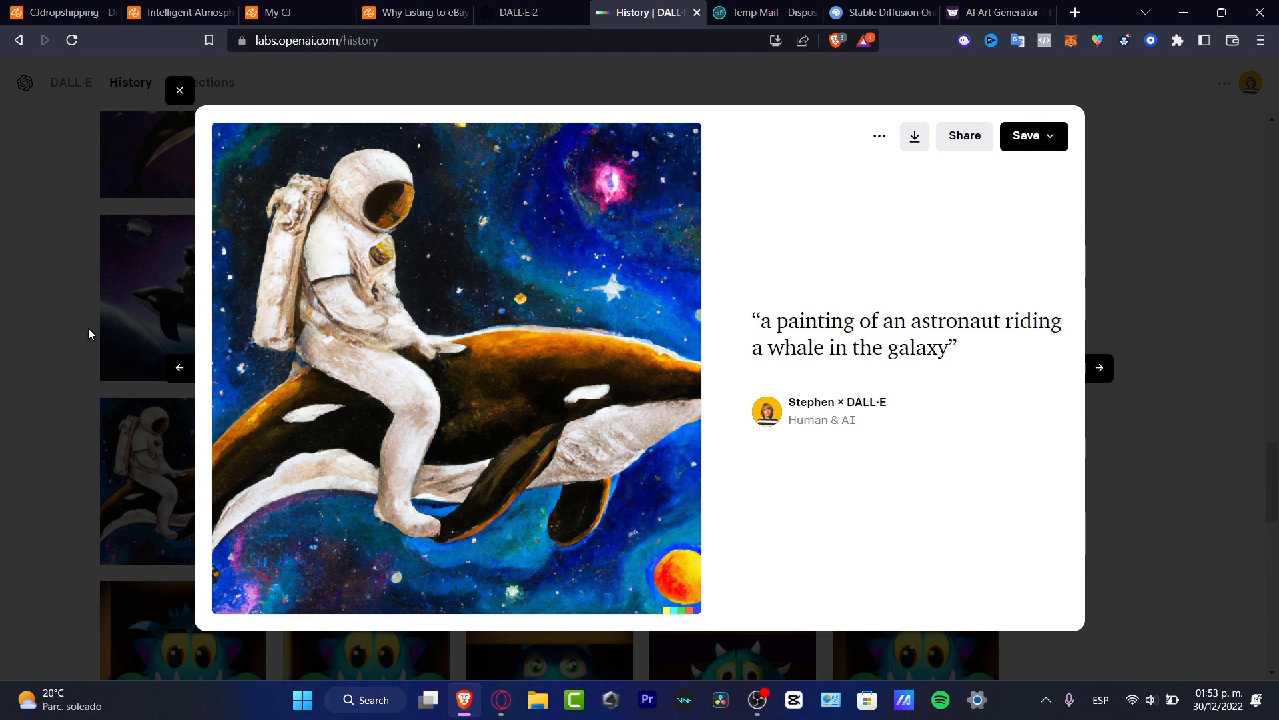
{"action": "left_click", "coordinate": [178, 89]}
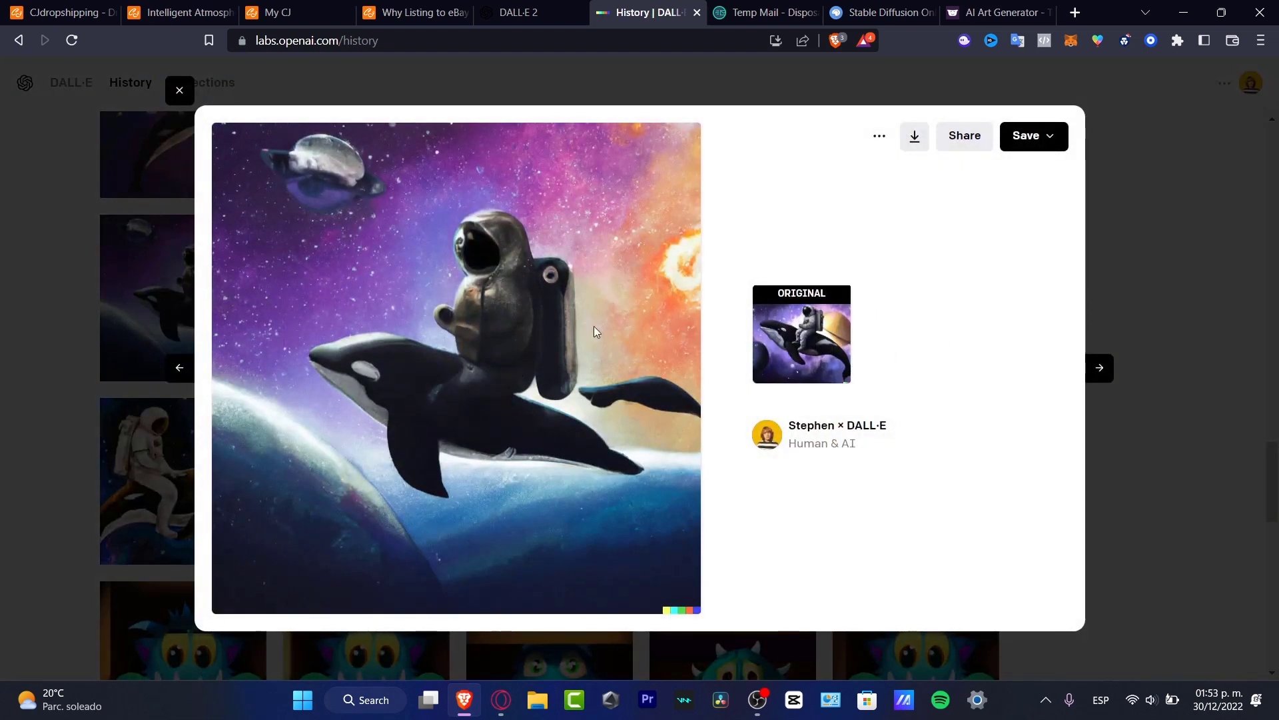
{"action": "mouse_move", "coordinate": [813, 379]}
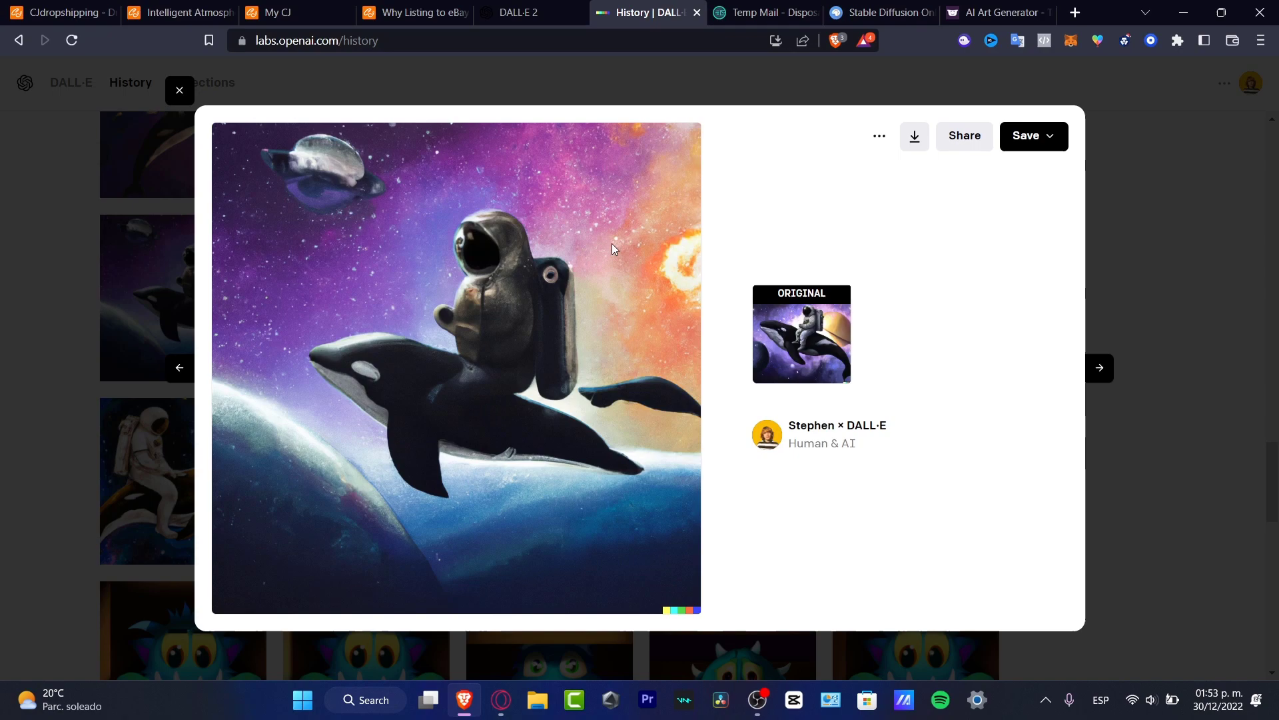
{"action": "left_click", "coordinate": [179, 90]}
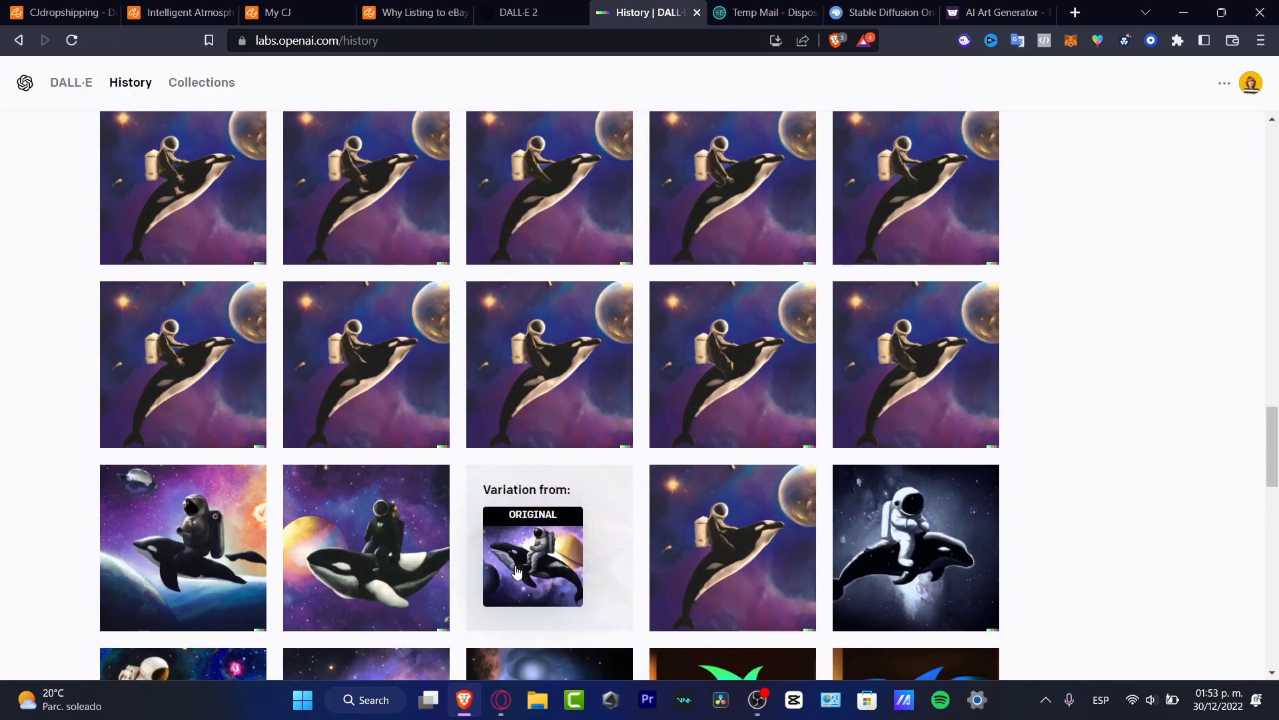
- Check the Stable Diffusion watercolor unicorn results, then move to the Hotpot AI art generator
{"action": "left_click", "coordinate": [533, 555]}
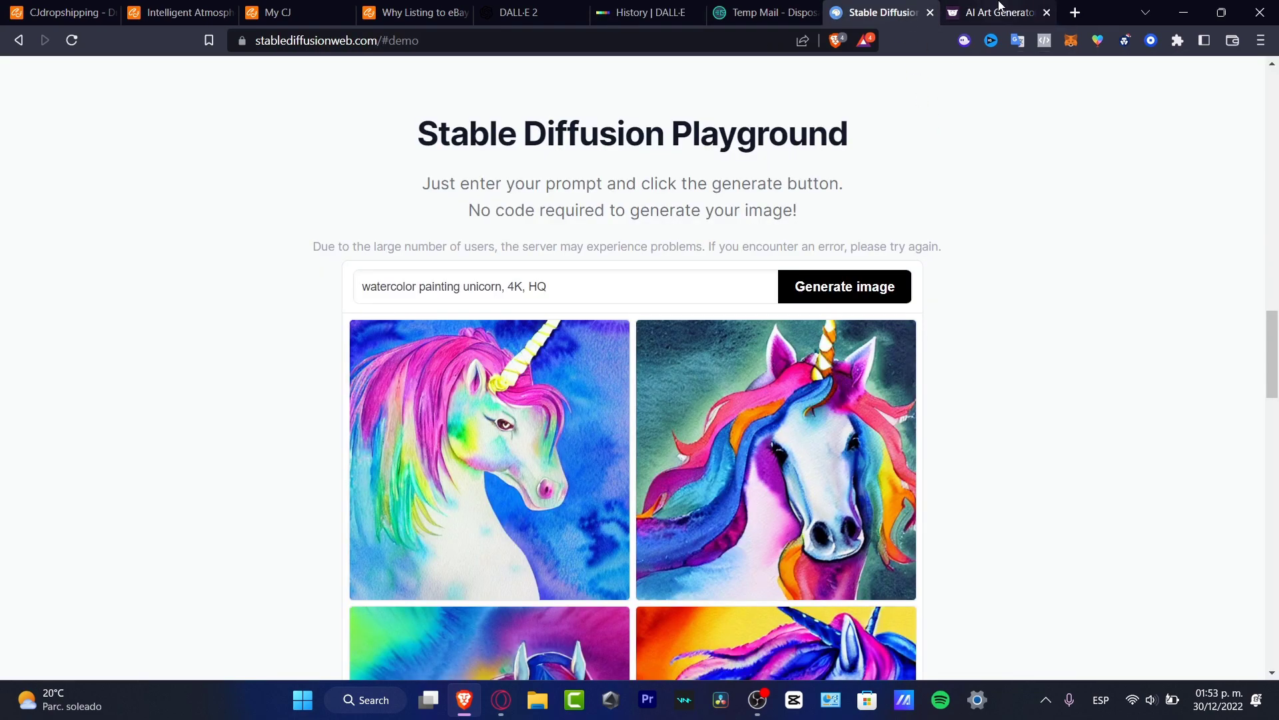
{"action": "left_click", "coordinate": [992, 12]}
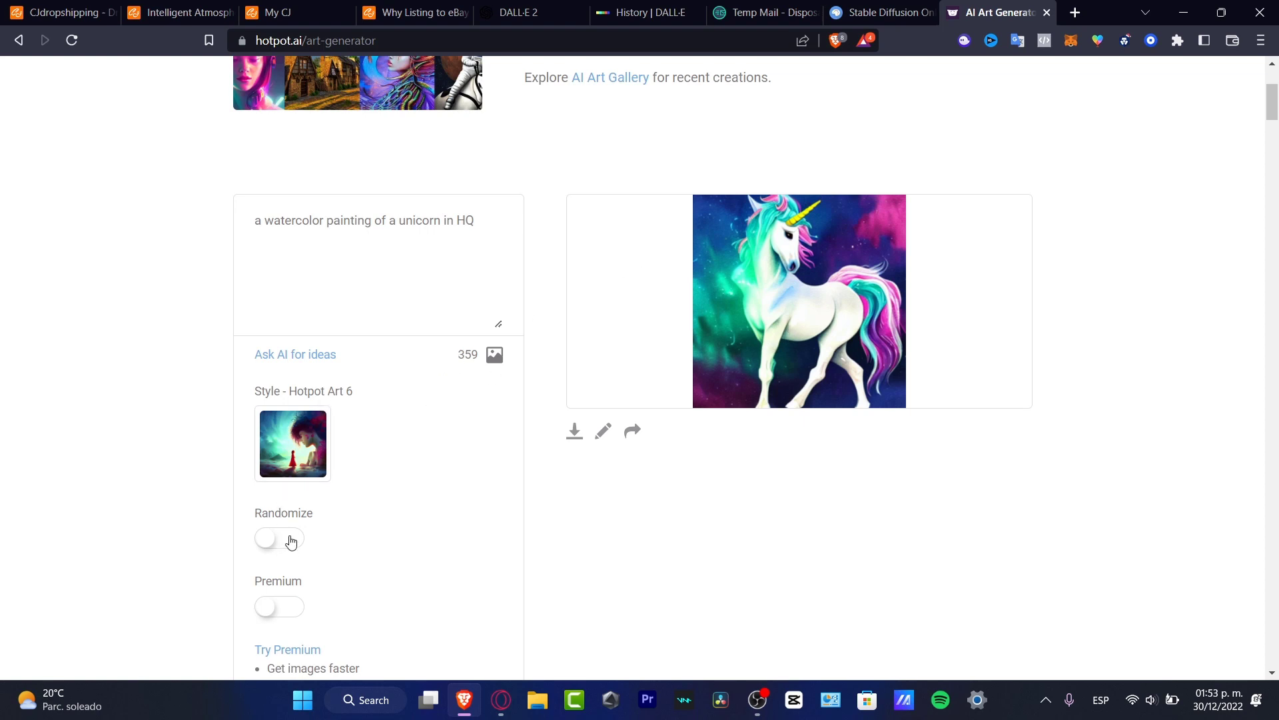
- Turn Randomize on and set the art style to Watercolor General 1
{"action": "left_click", "coordinate": [278, 537]}
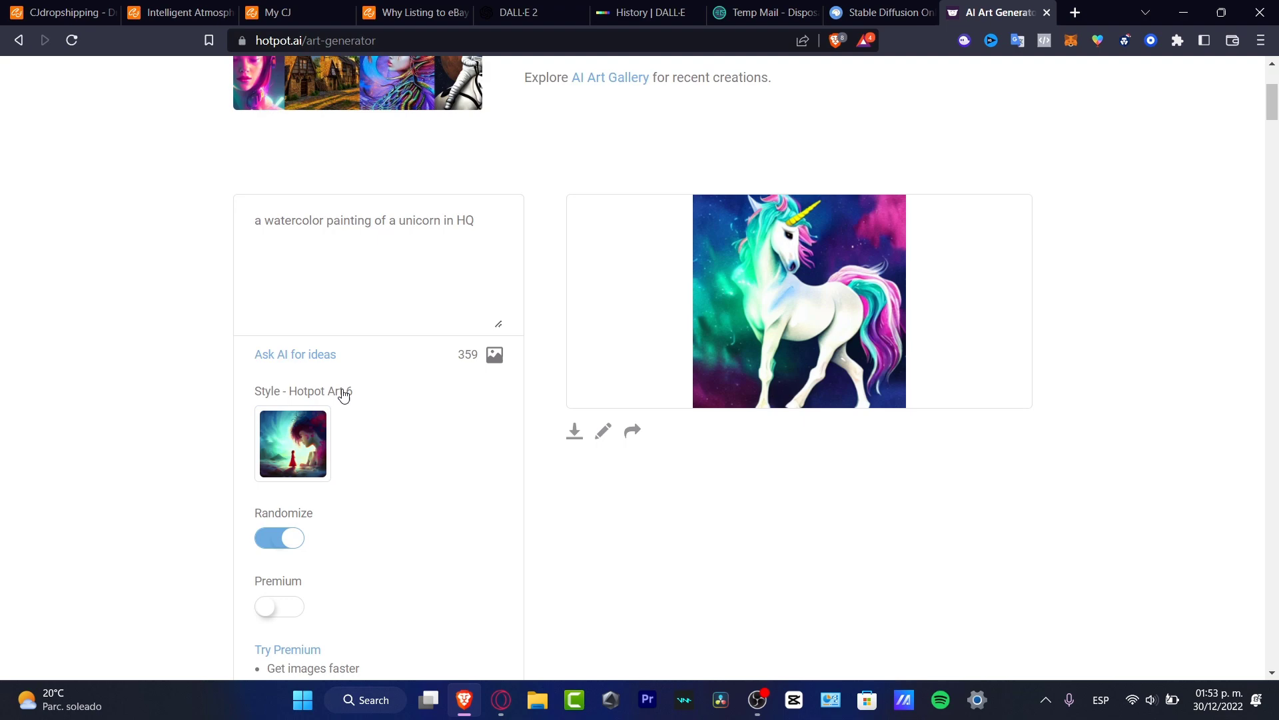
{"action": "left_click", "coordinate": [292, 443]}
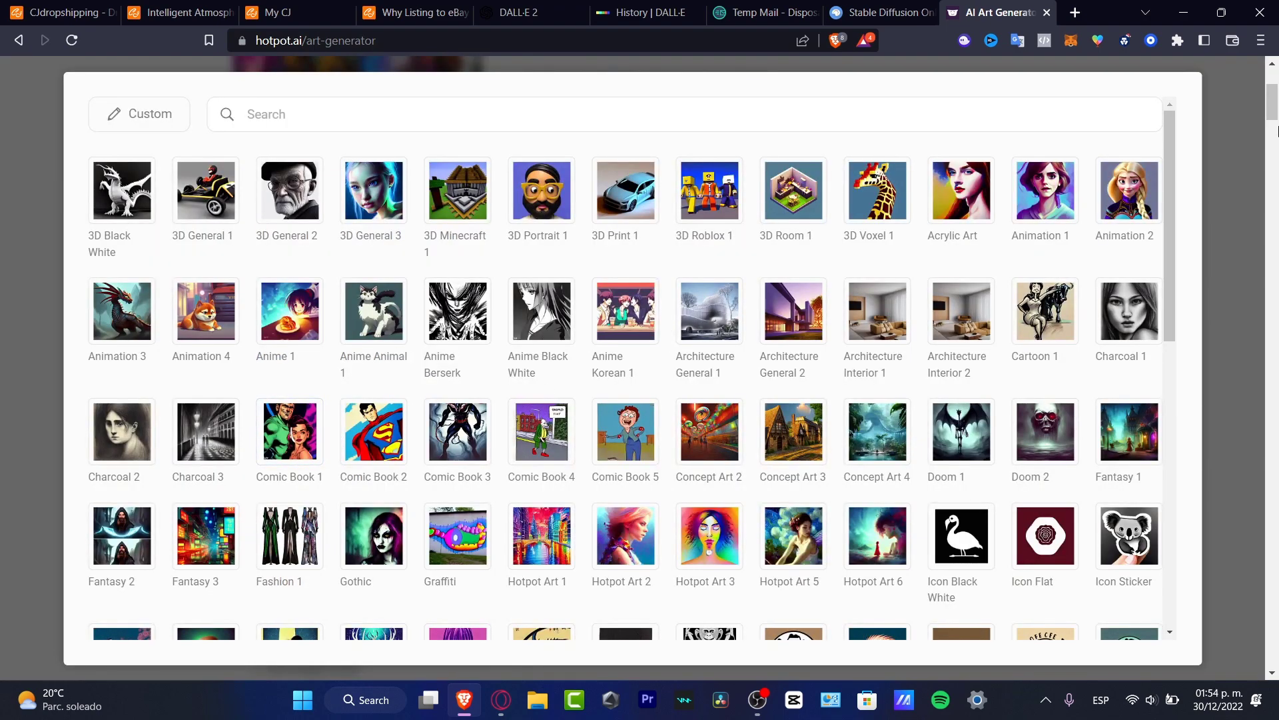
{"action": "left_click", "coordinate": [877, 536]}
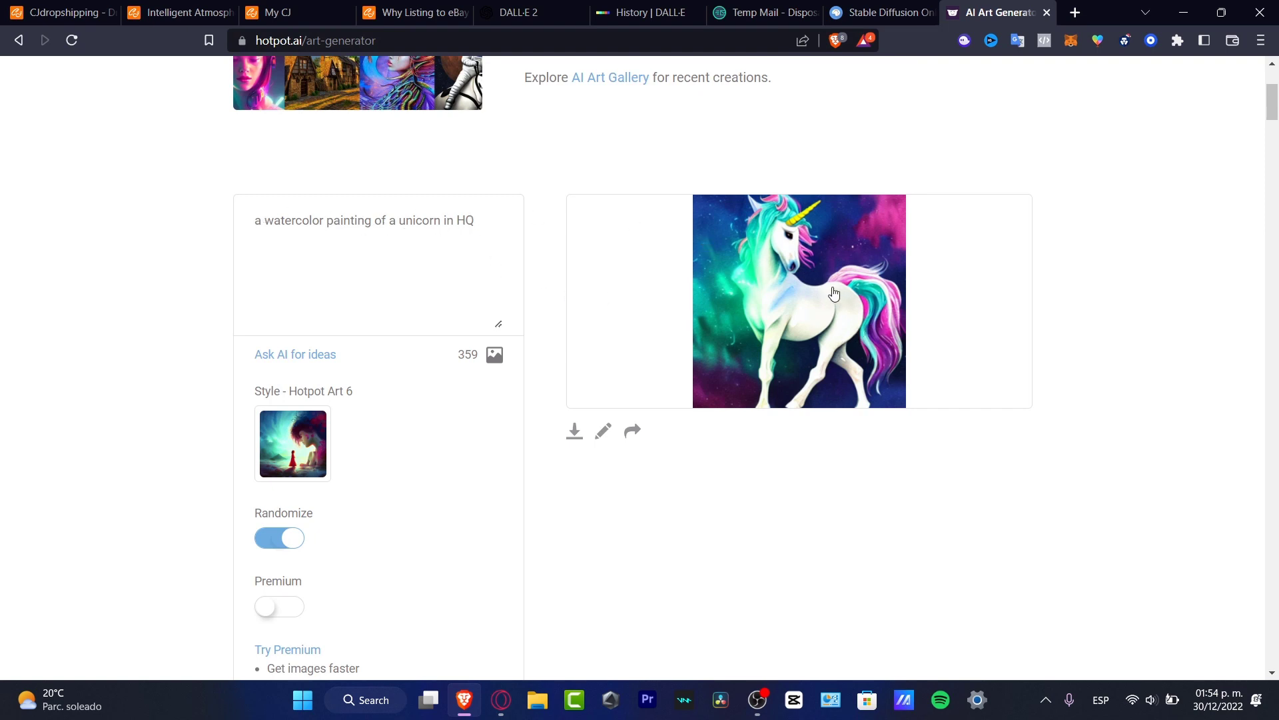
{"action": "mouse_move", "coordinate": [373, 421]}
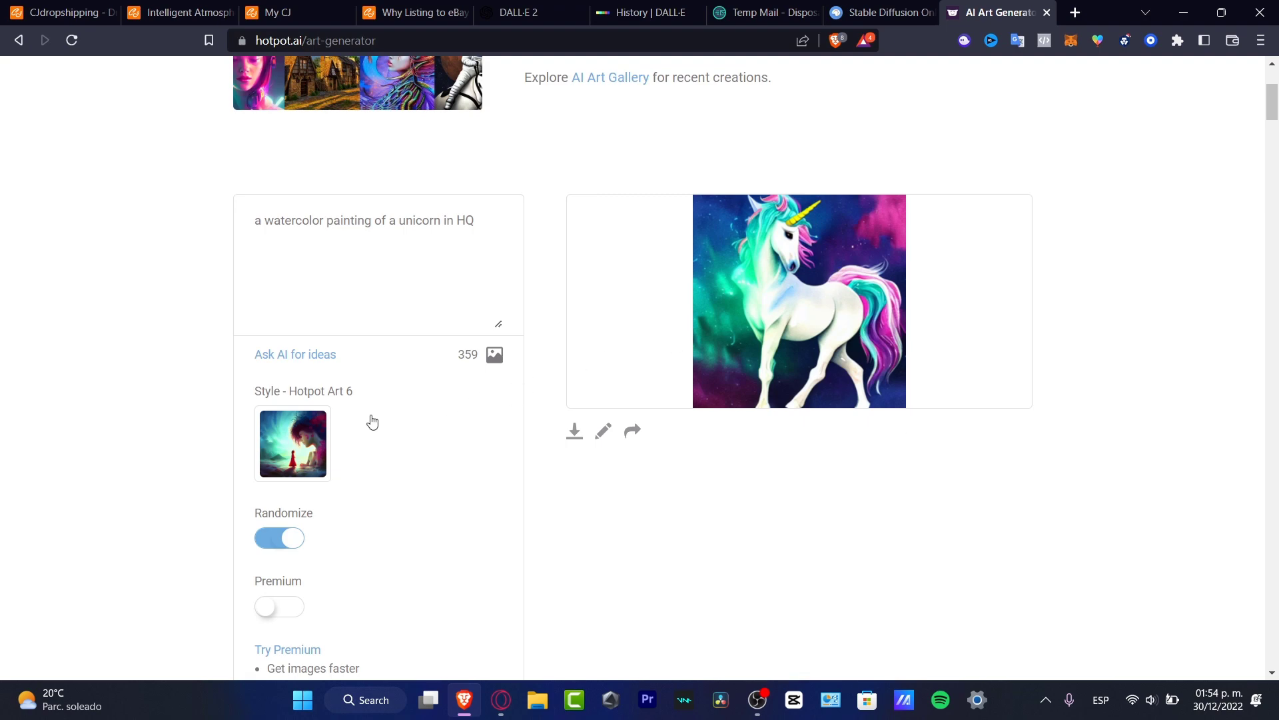
{"action": "left_click", "coordinate": [292, 442]}
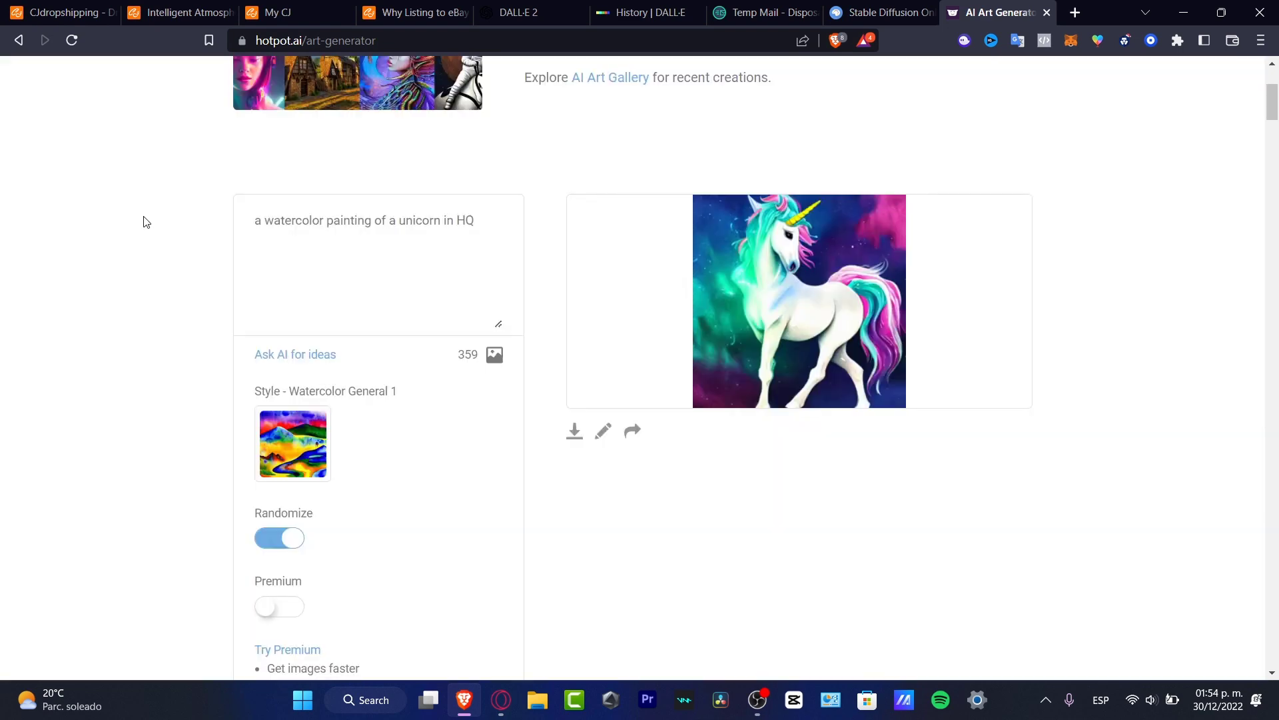
{"action": "scroll", "scroll_direction": "down", "scroll_amount": 3}
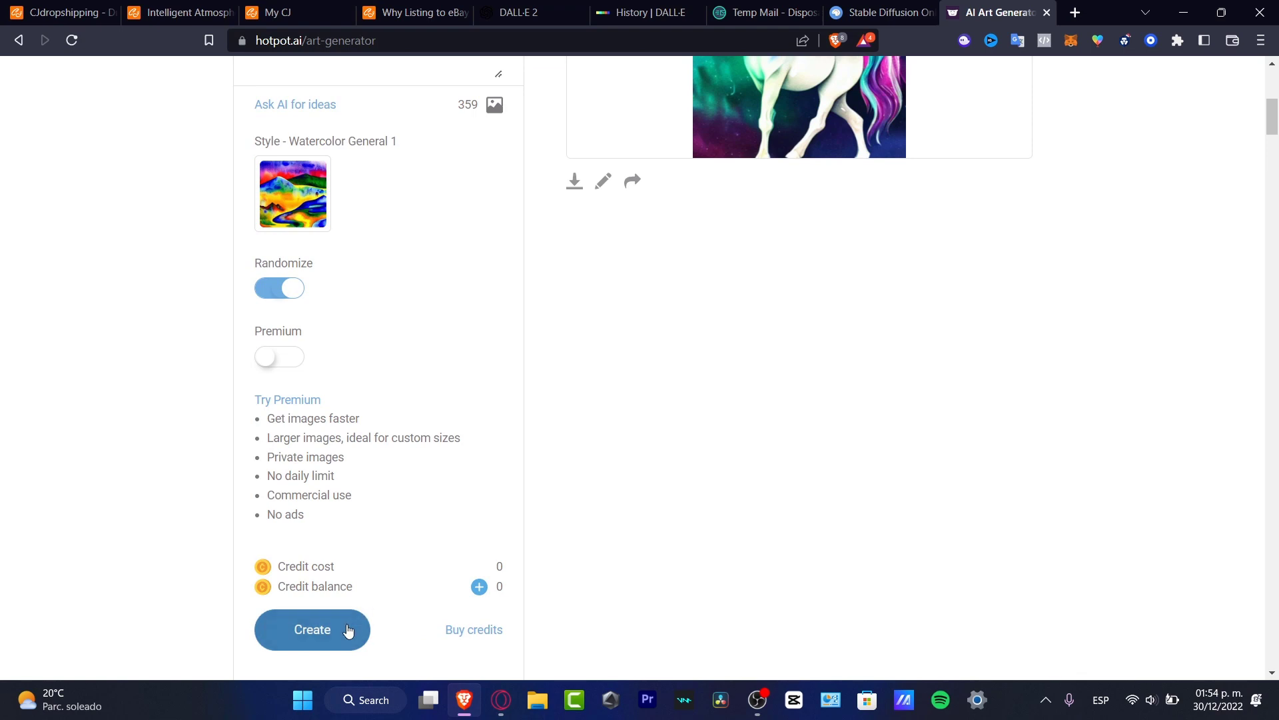
- Create a new watercolor unicorn and download the resulting unicorn image
{"action": "left_click", "coordinate": [312, 629]}
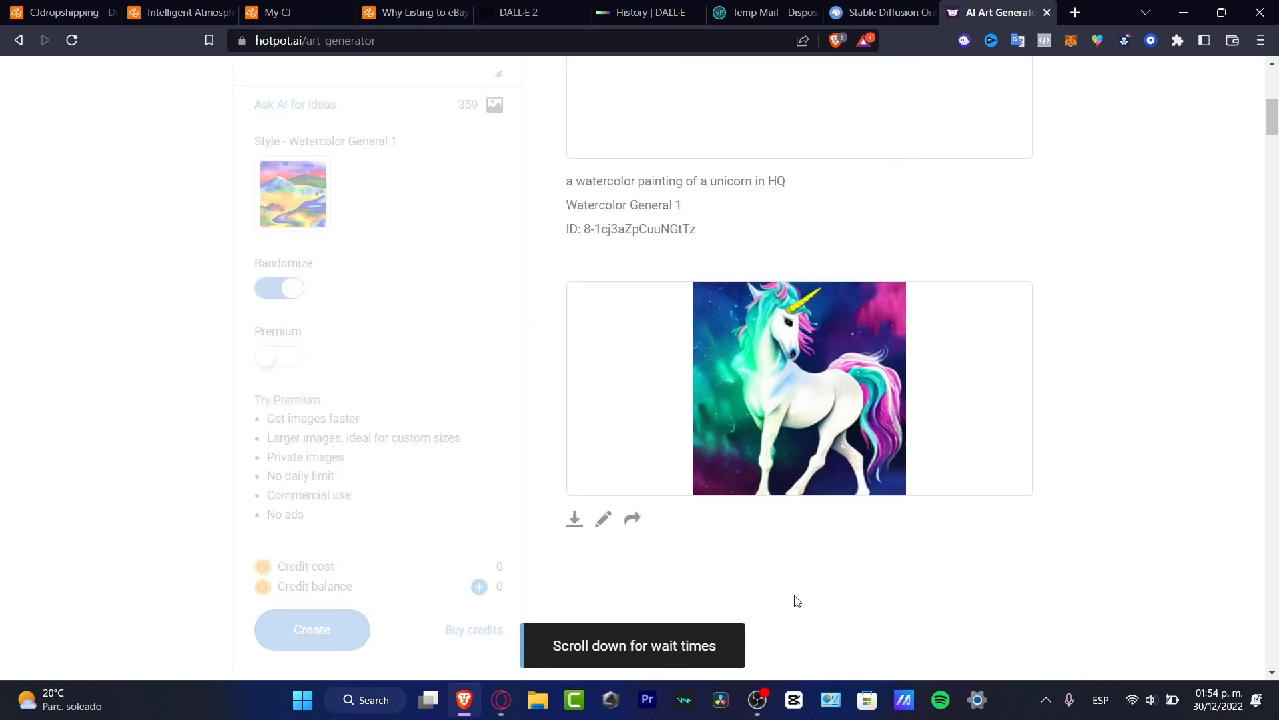
{"action": "scroll", "scroll_direction": "up", "scroll_amount": 3}
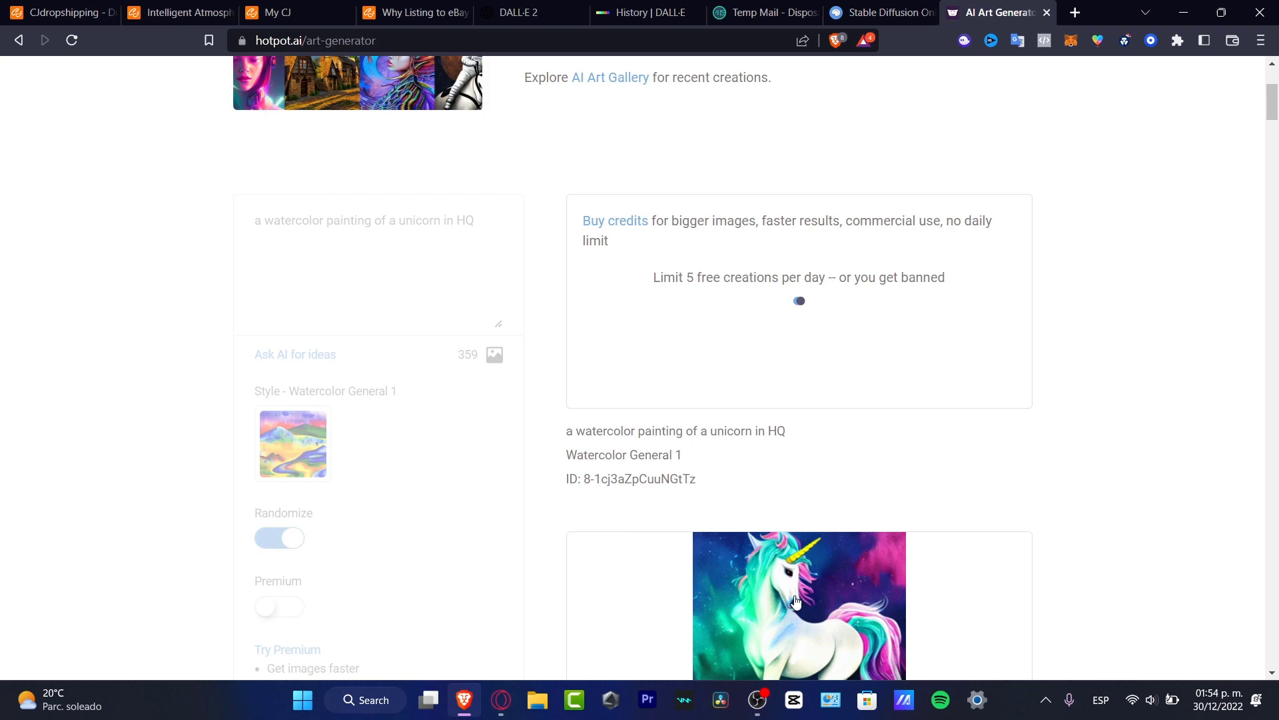
{"action": "mouse_move", "coordinate": [705, 64]}
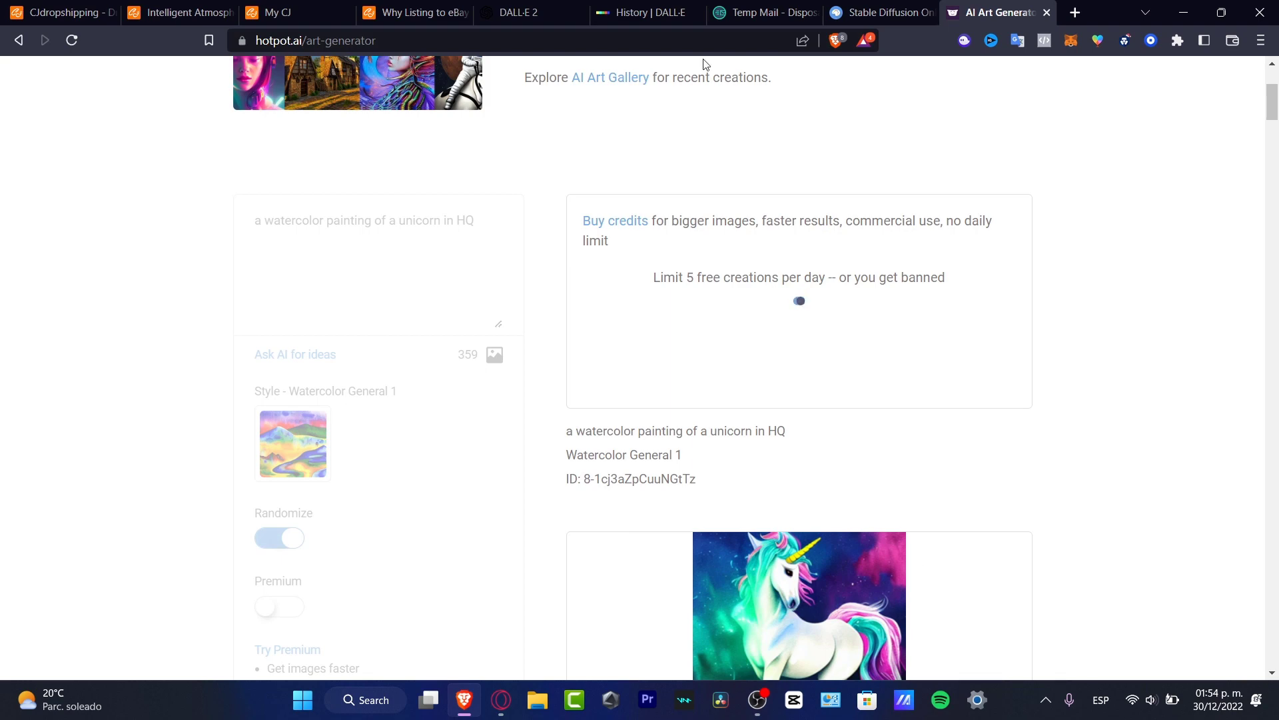
{"action": "mouse_move", "coordinate": [887, 325]}
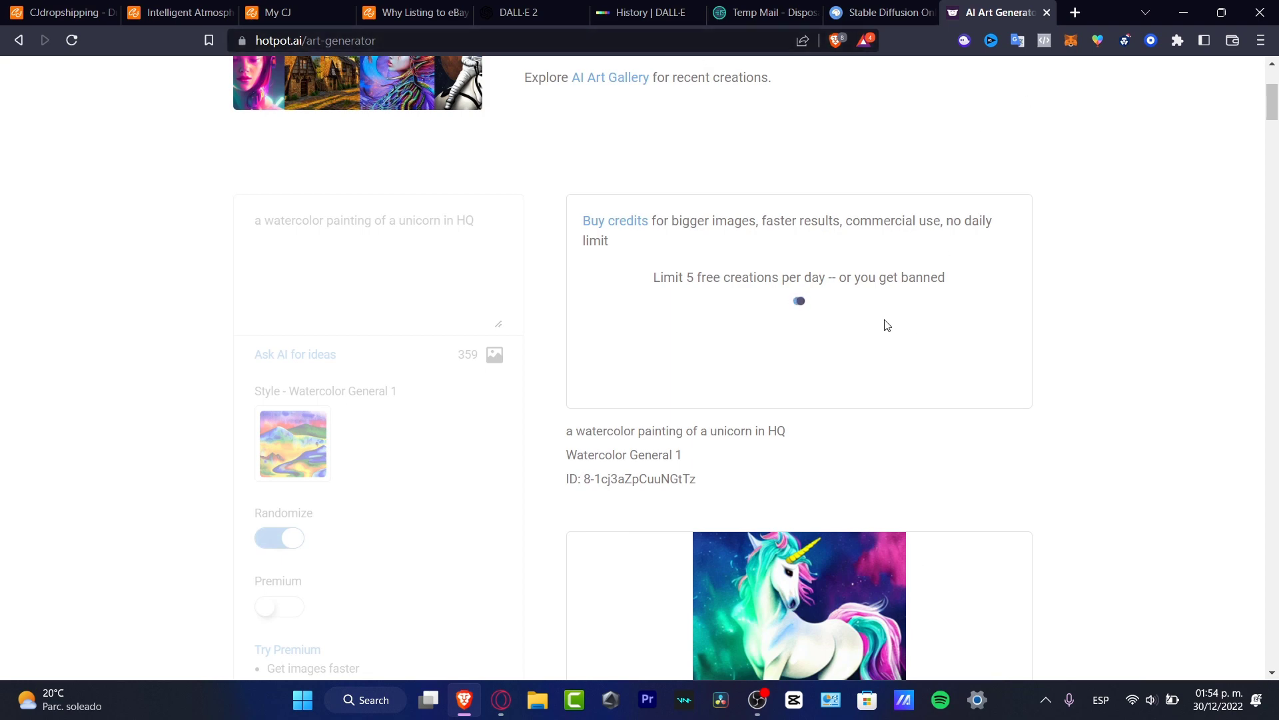
{"action": "scroll", "scroll_direction": "down", "scroll_amount": 3}
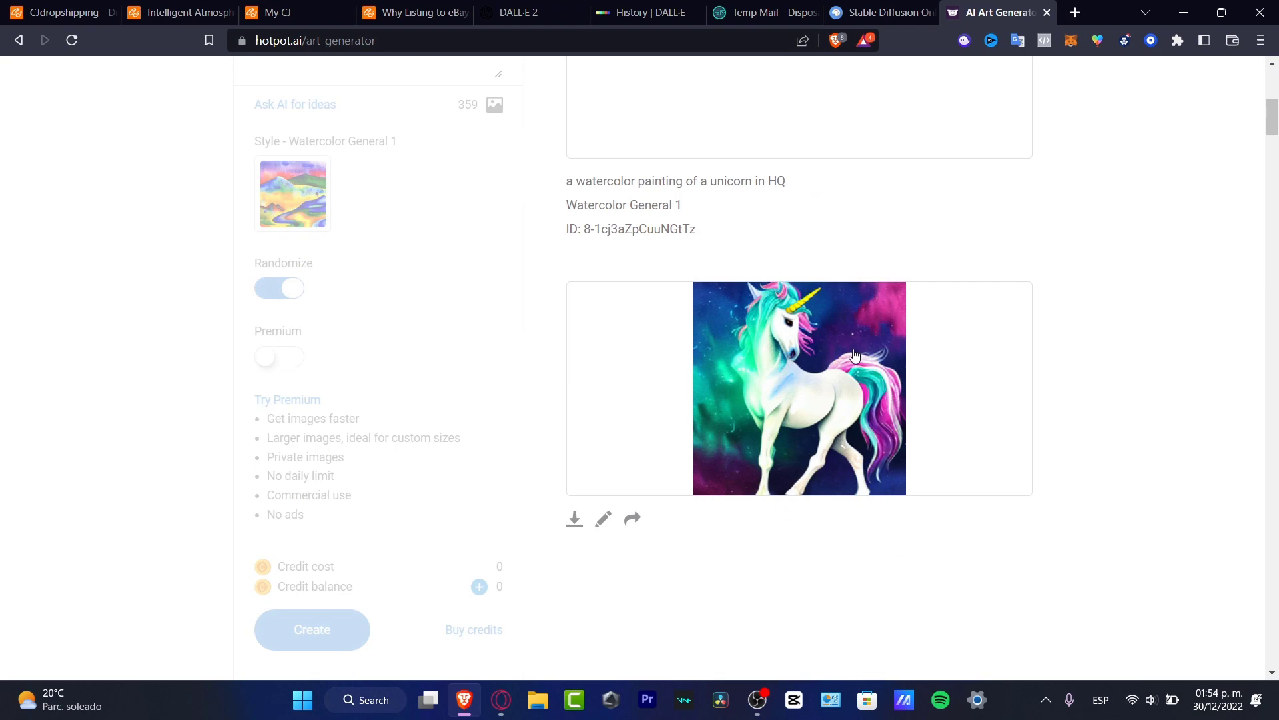
{"action": "mouse_move", "coordinate": [575, 530]}
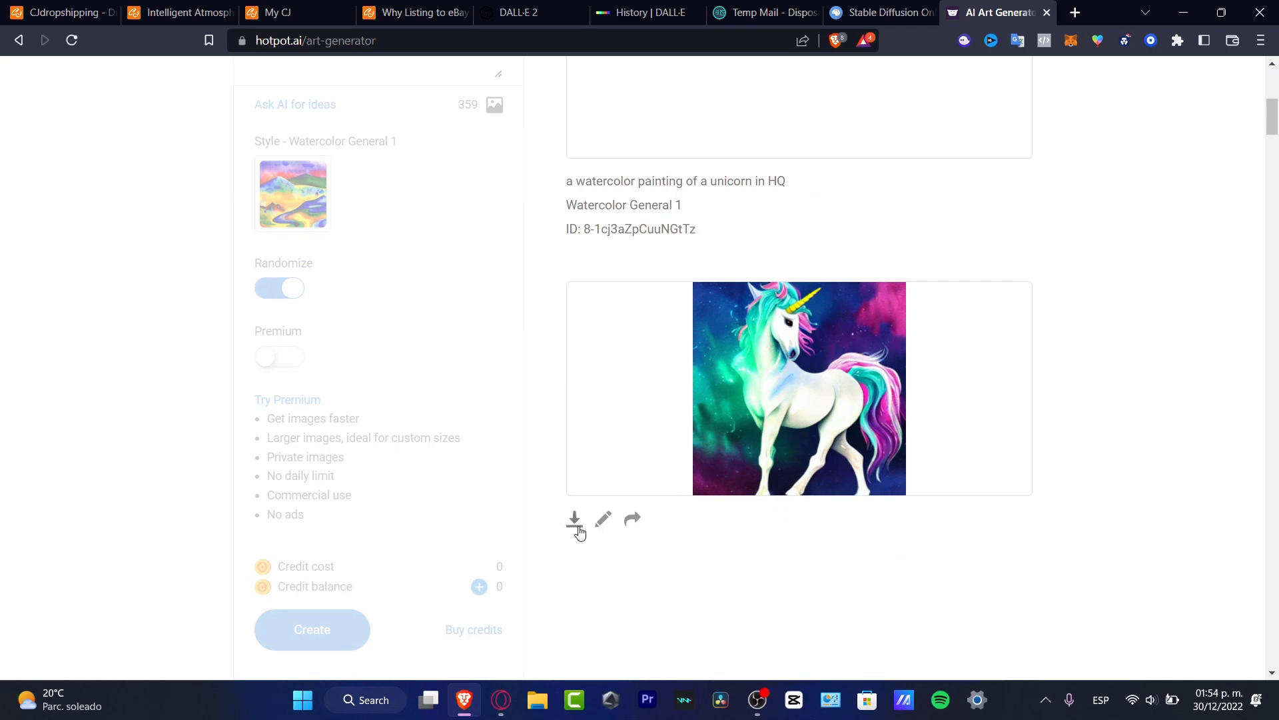
{"action": "left_click", "coordinate": [877, 12]}
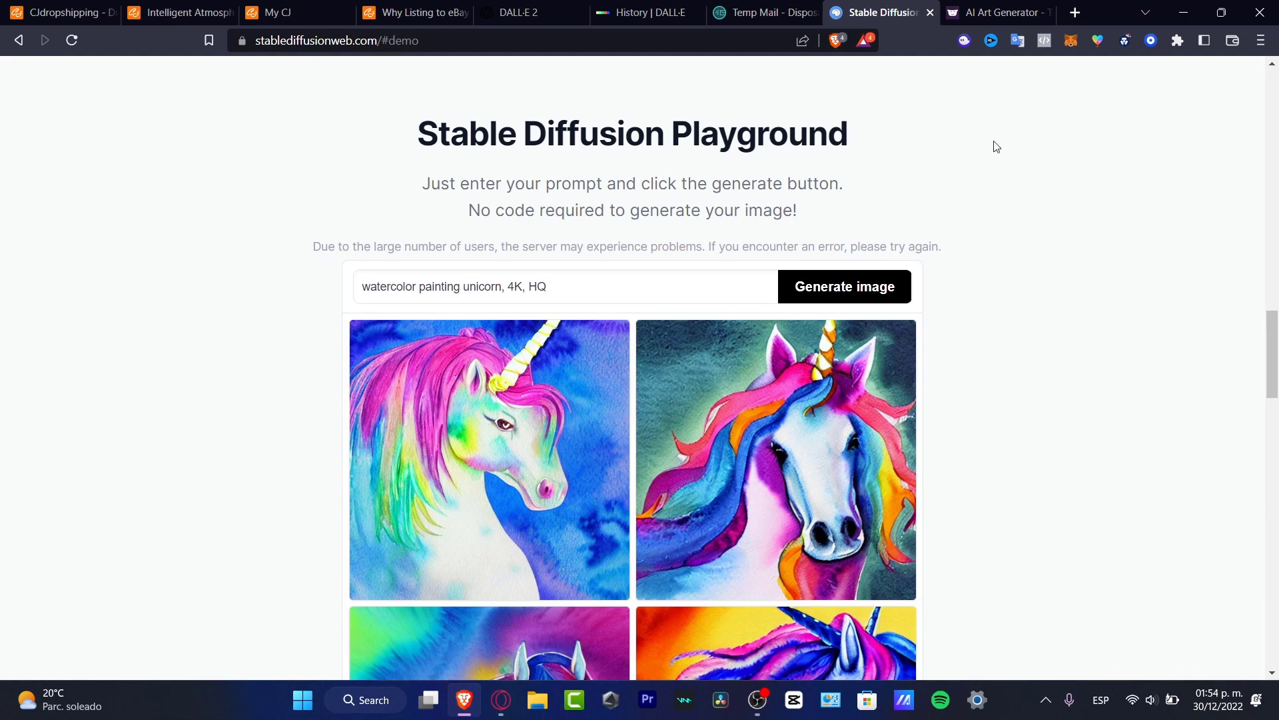
- Start another watercolor unicorn creation, then view and close the astronaut-orca image in DALL·E
{"action": "left_click", "coordinate": [844, 286]}
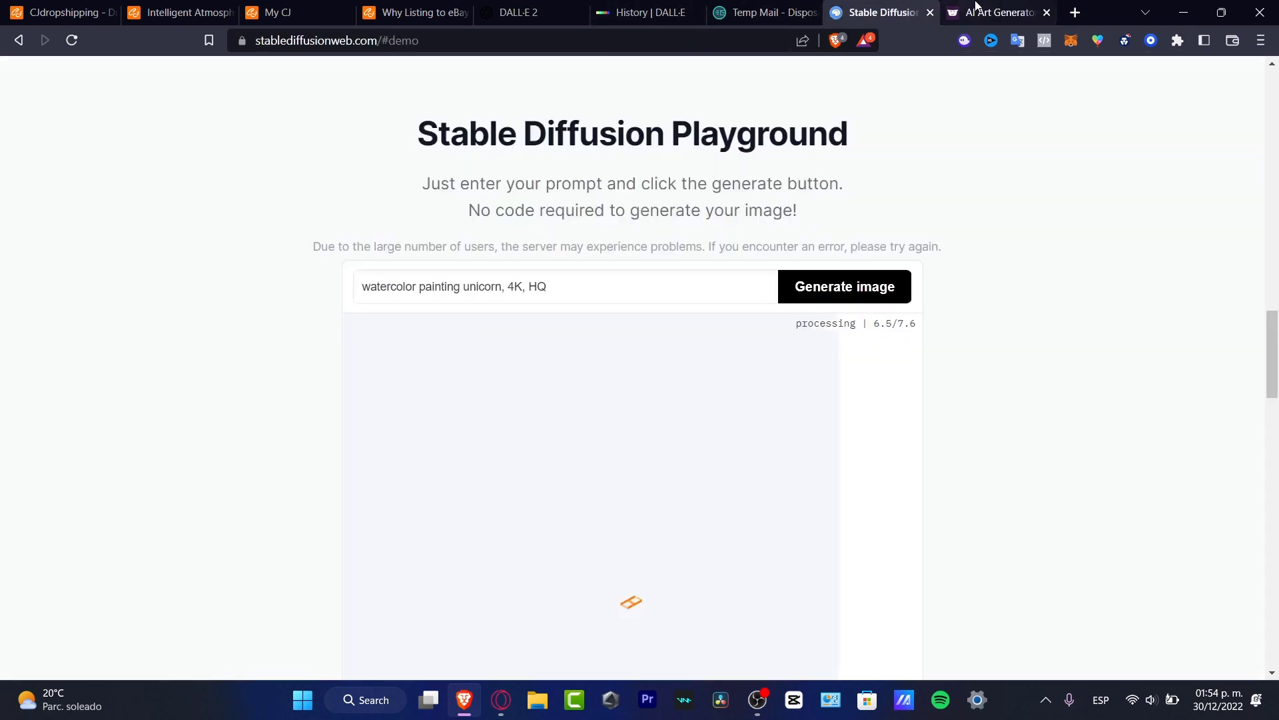
{"action": "left_click", "coordinate": [995, 12]}
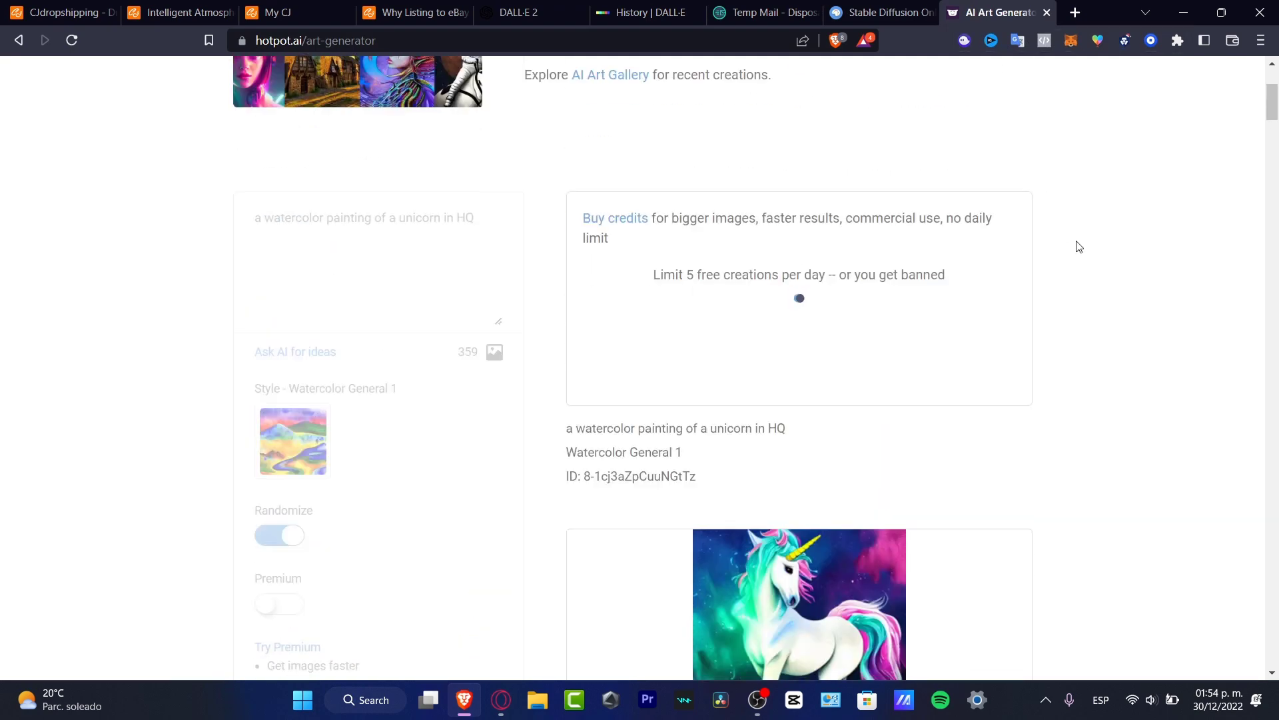
{"action": "left_click", "coordinate": [648, 12]}
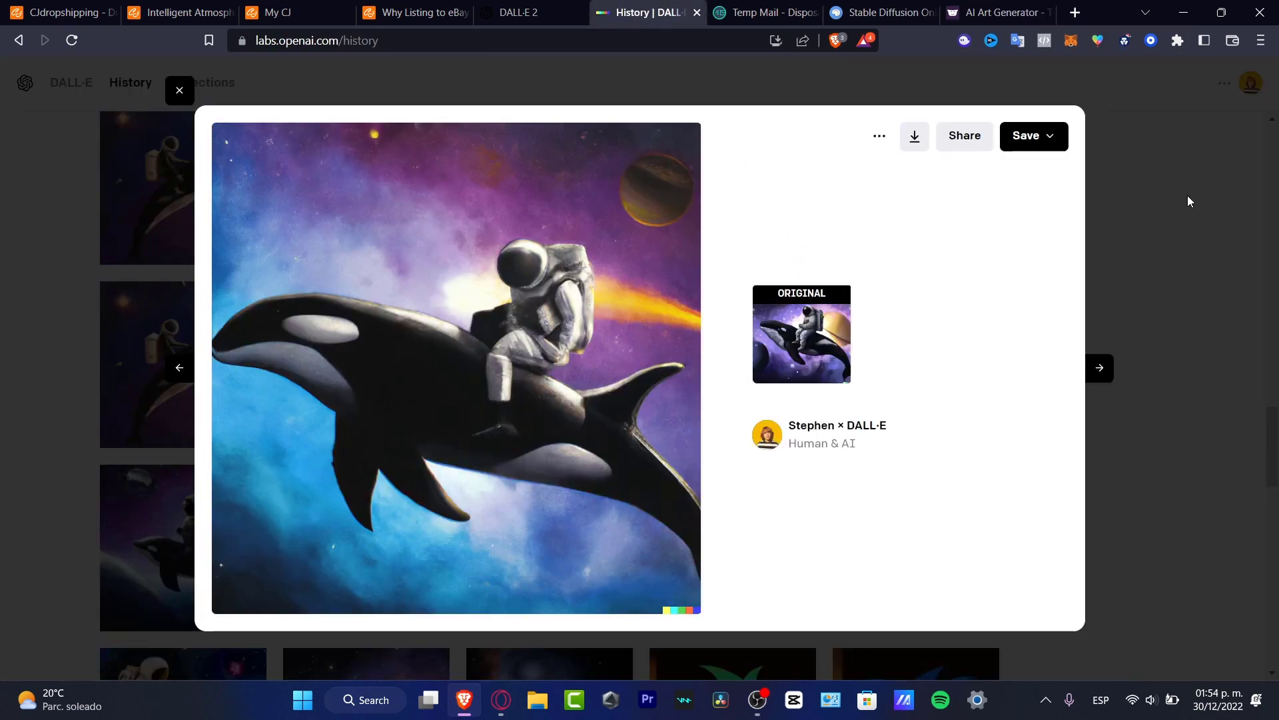
{"action": "left_click", "coordinate": [179, 90]}
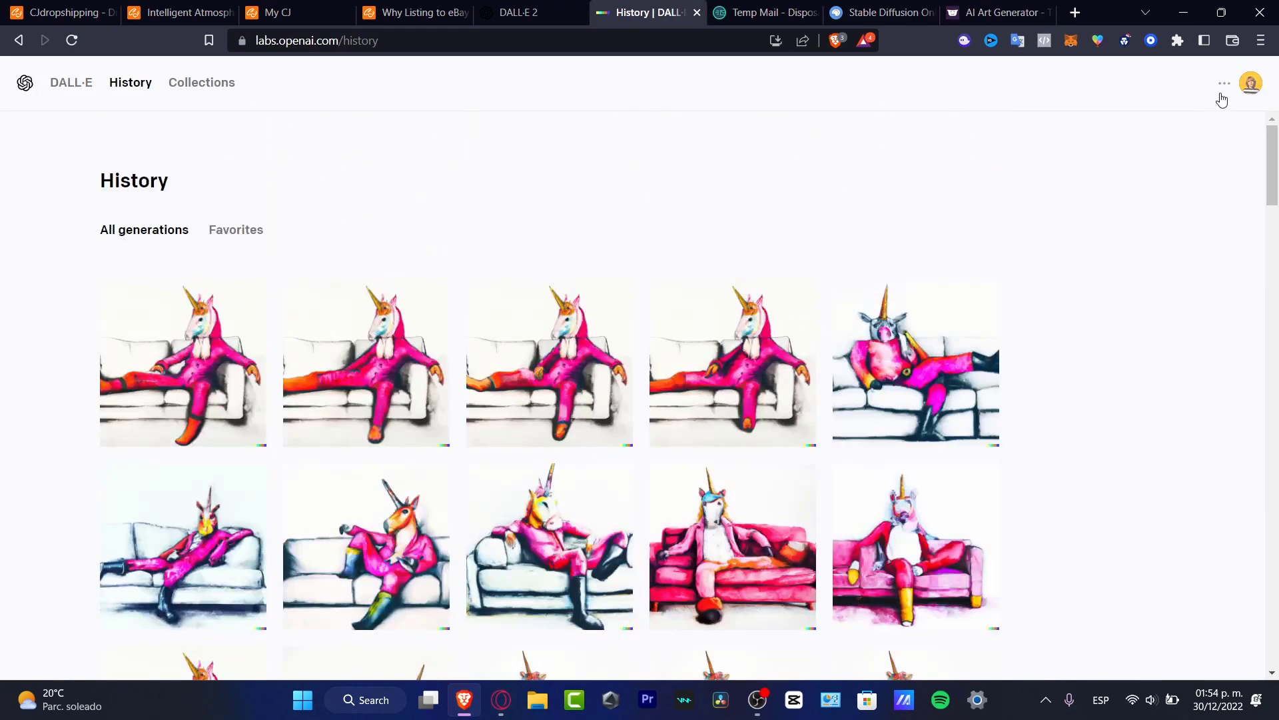
- Check the DALL·E account menu and start page, then return to the Hotpot.ai unicorn result
{"action": "left_click", "coordinate": [1249, 83]}
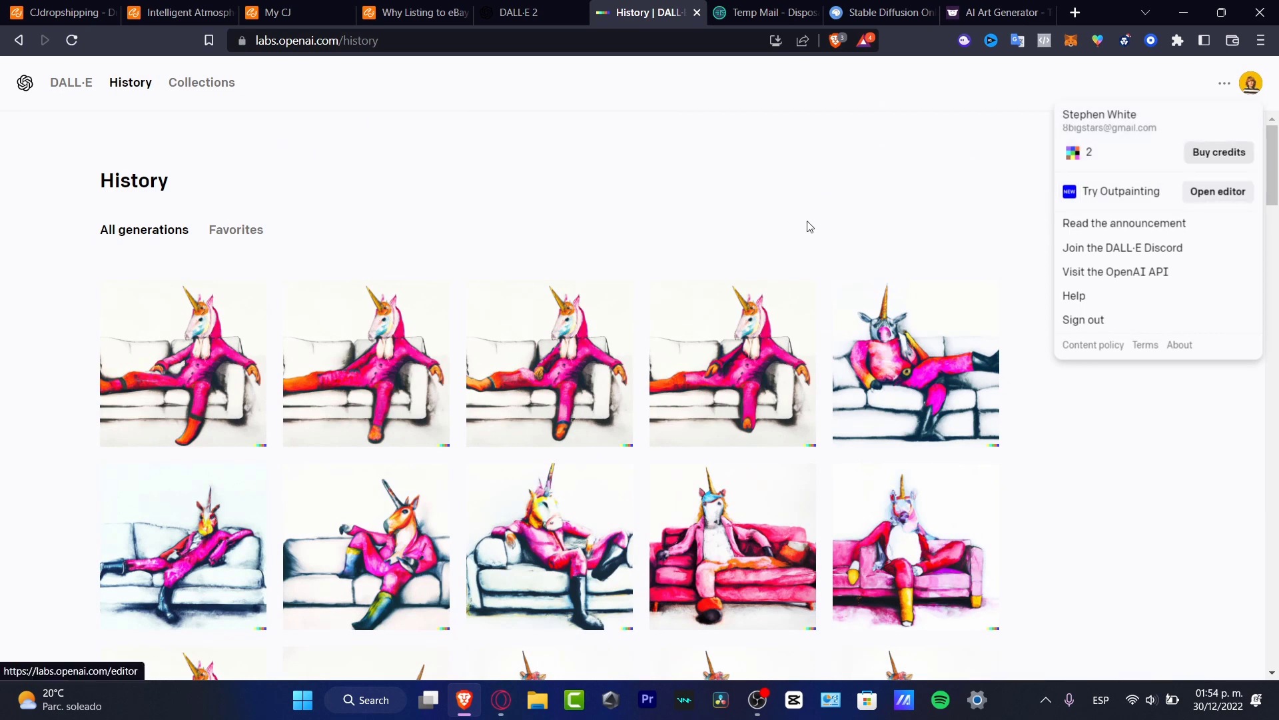
{"action": "left_click", "coordinate": [129, 83]}
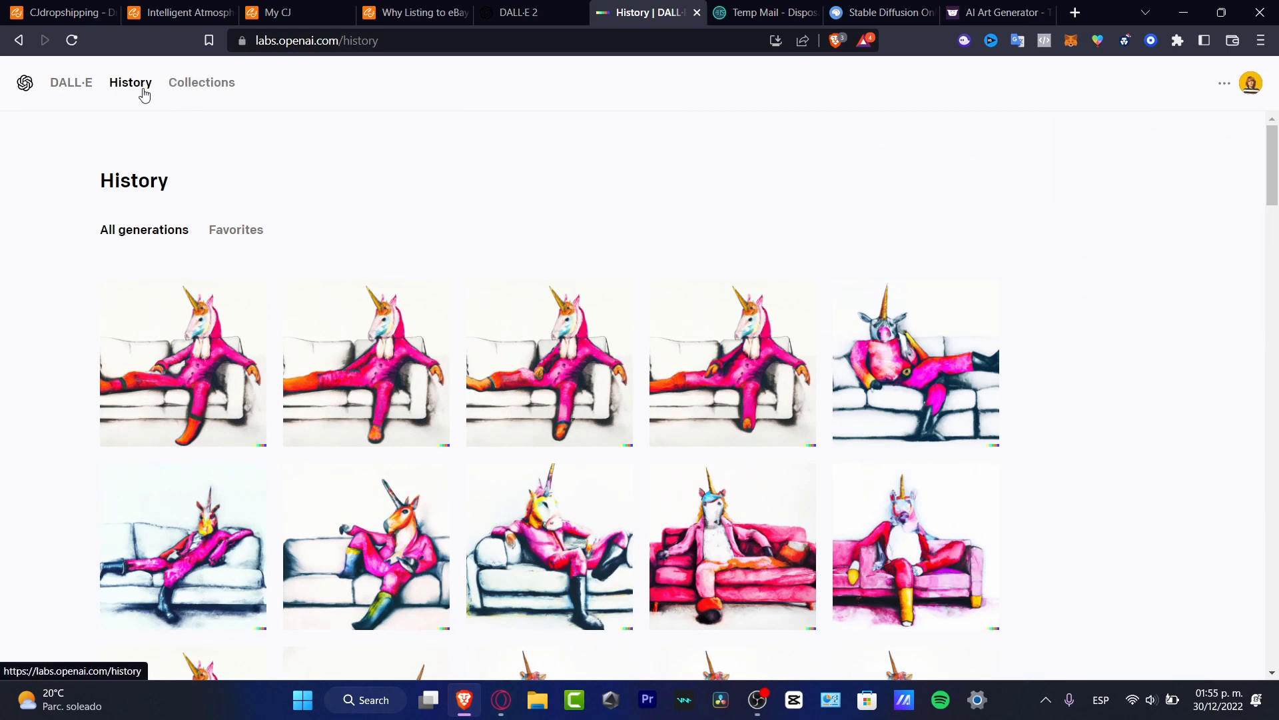
{"action": "left_click", "coordinate": [70, 83]}
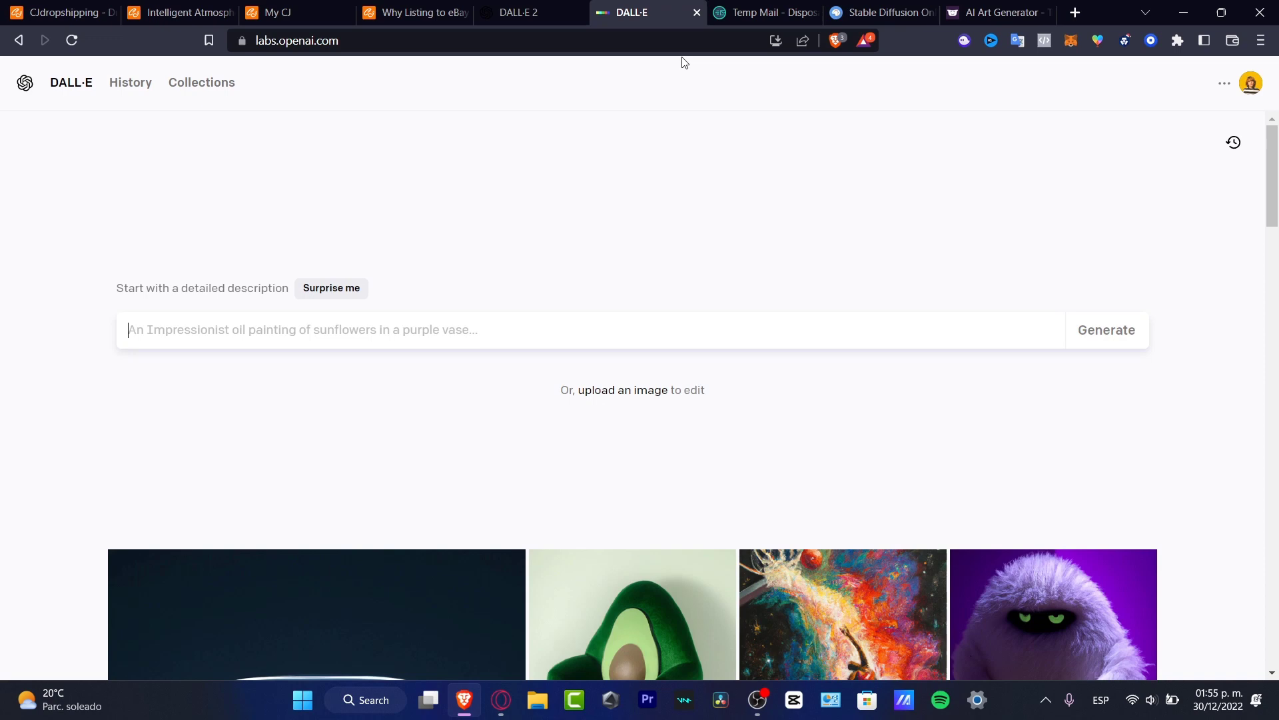
{"action": "left_click", "coordinate": [996, 12]}
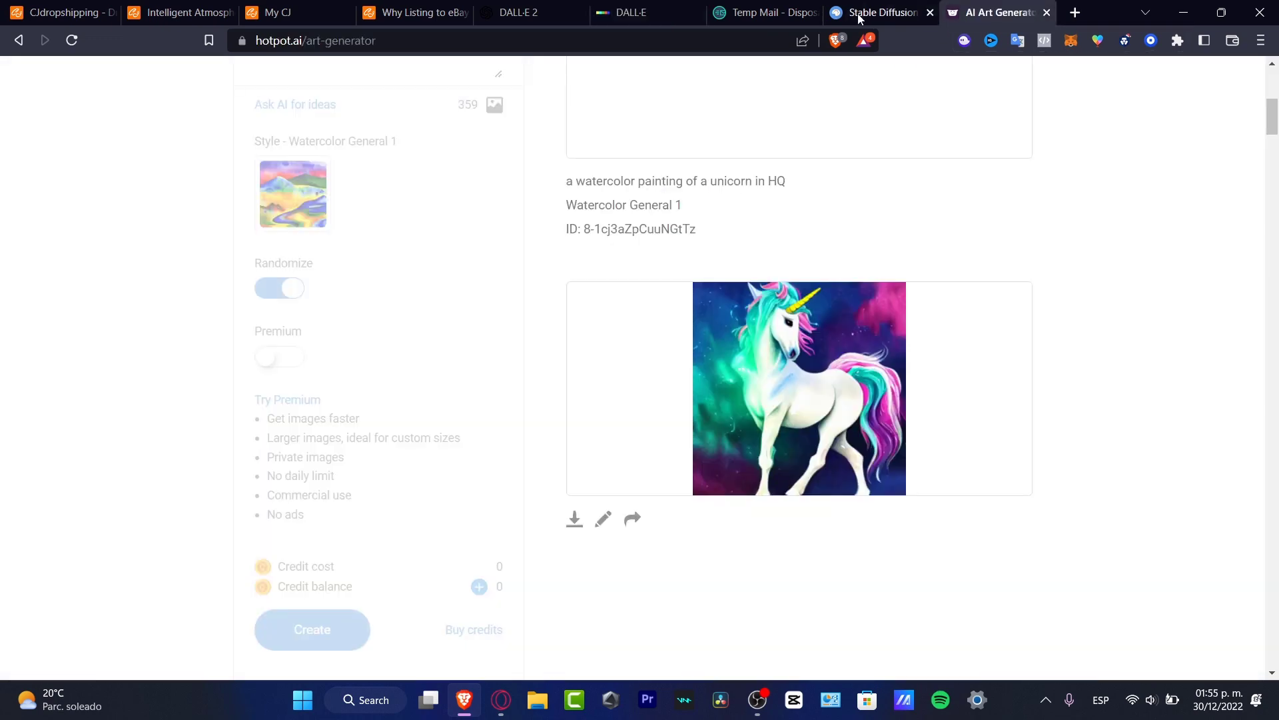
{"action": "scroll", "scroll_direction": "up", "scroll_amount": 3}
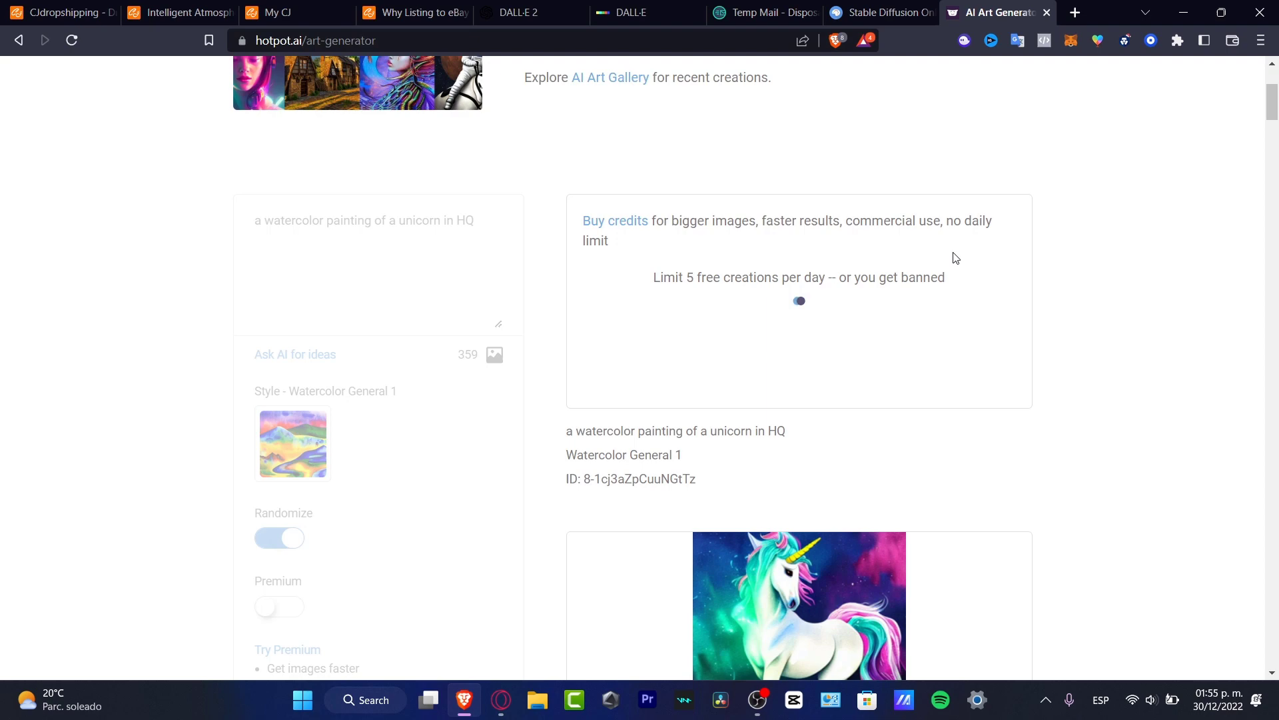
- Reach the Midjourney homepage via a 'midjourney' web search, then return to the DALL·E history
{"action": "left_click", "coordinate": [637, 12]}
{"action": "type", "text": "midj"}
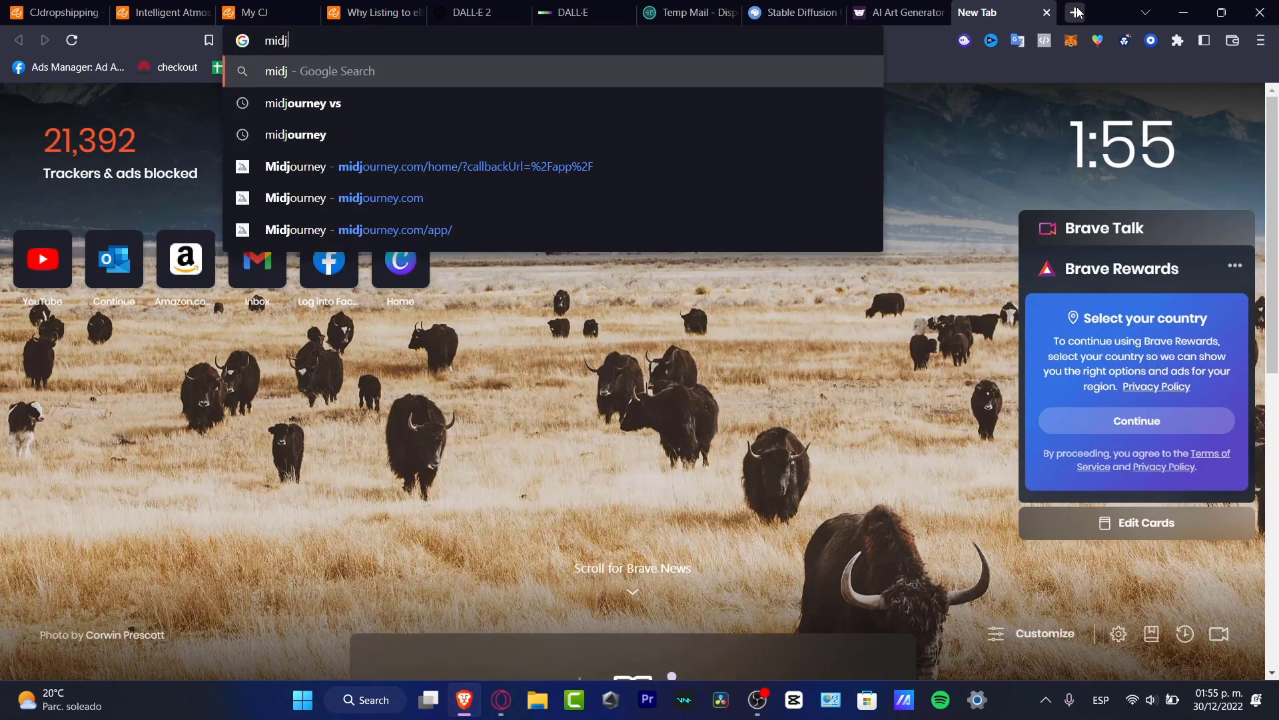
{"action": "key", "text": "Return"}
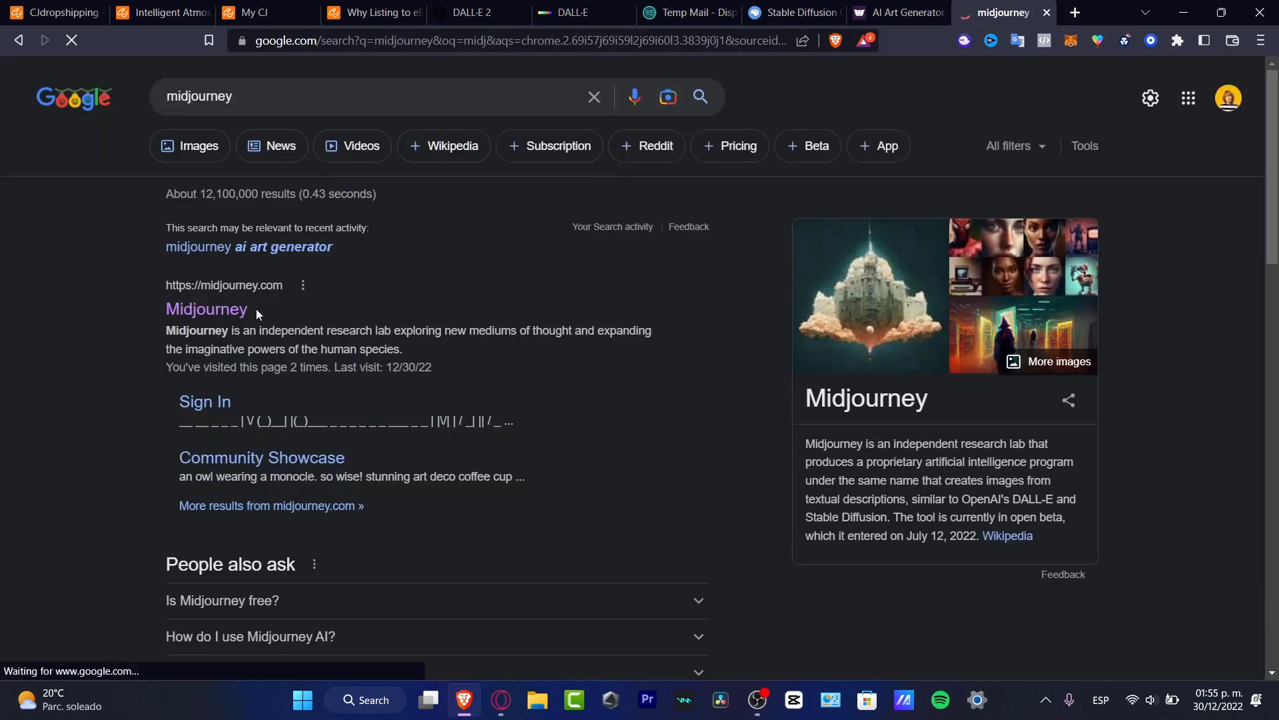
{"action": "left_click", "coordinate": [207, 308]}
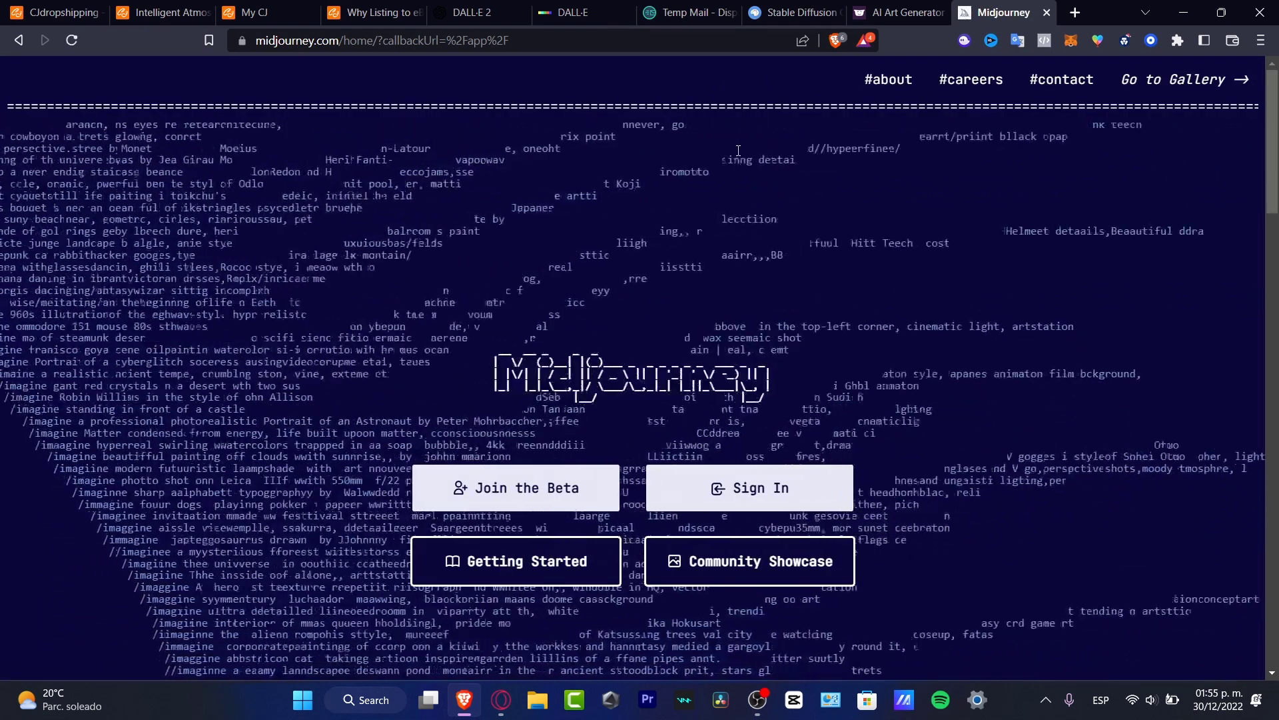
{"action": "left_click", "coordinate": [573, 12]}
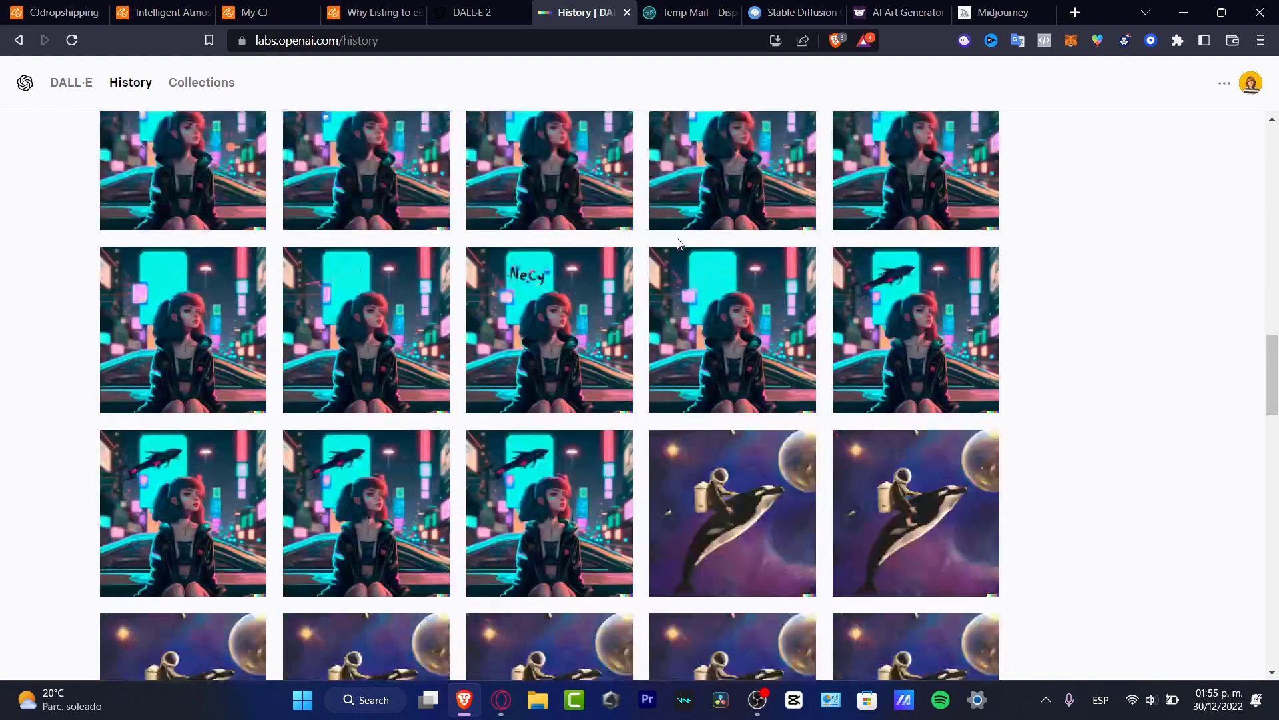
- Browse the neon-city girl variations and view the girl-kneeling-on-car image at full size
{"action": "scroll", "scroll_direction": "down", "scroll_amount": 3}
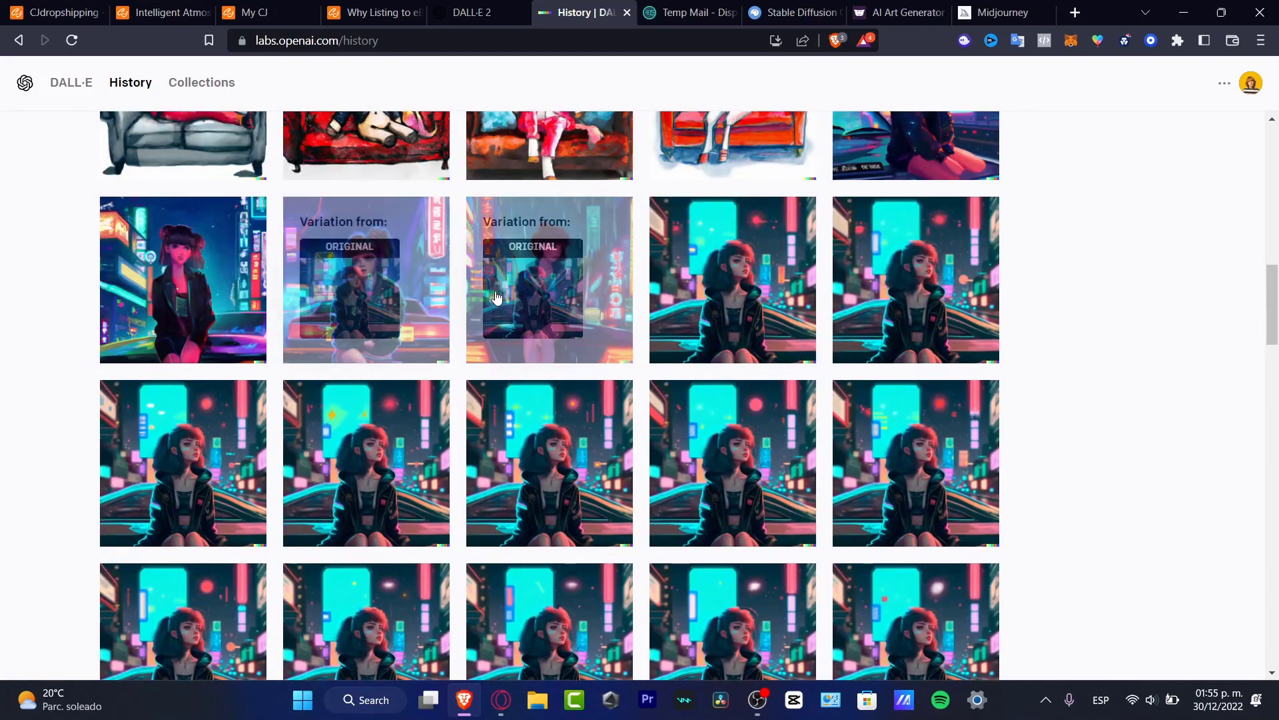
{"action": "mouse_move", "coordinate": [365, 290]}
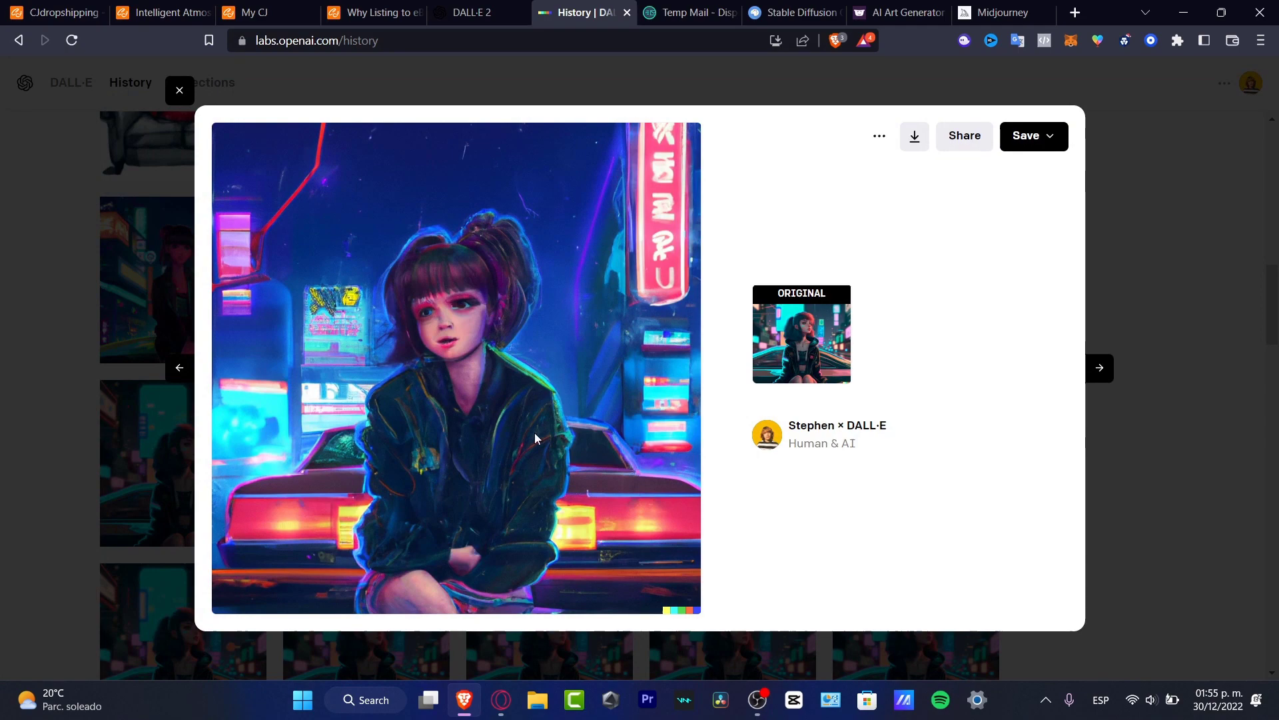
{"action": "mouse_move", "coordinate": [599, 329]}
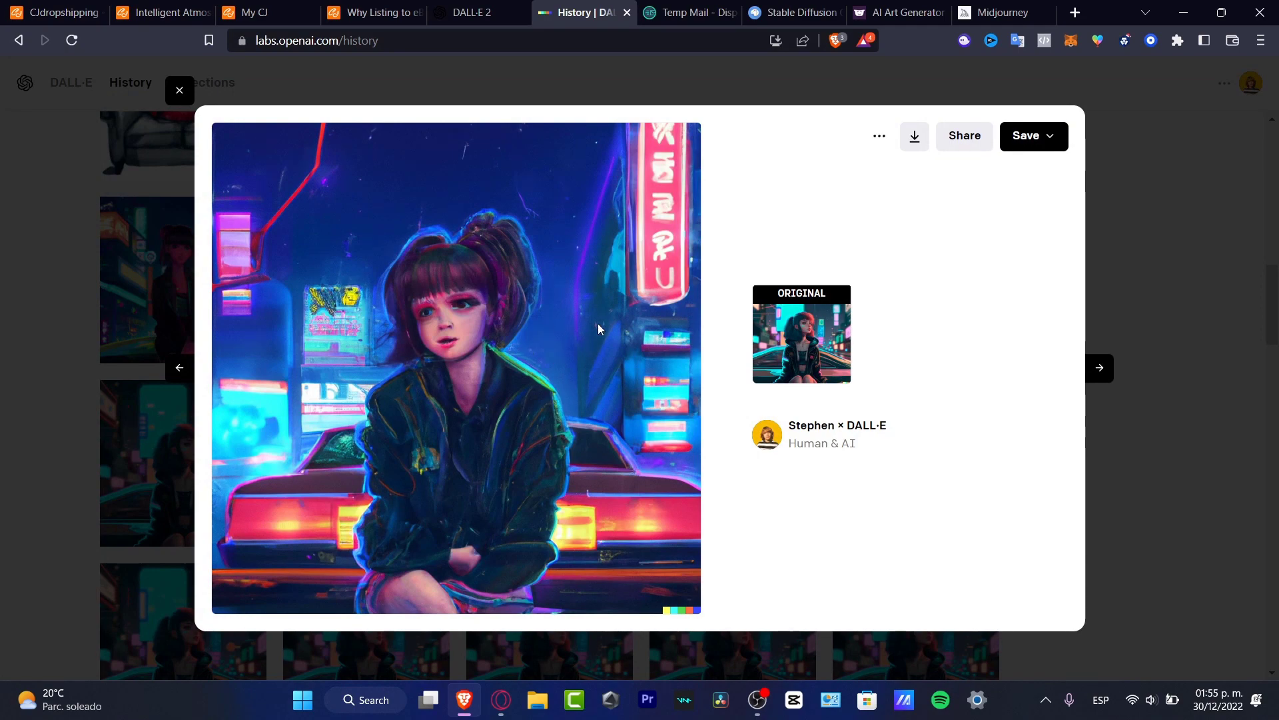
{"action": "left_click", "coordinate": [179, 89]}
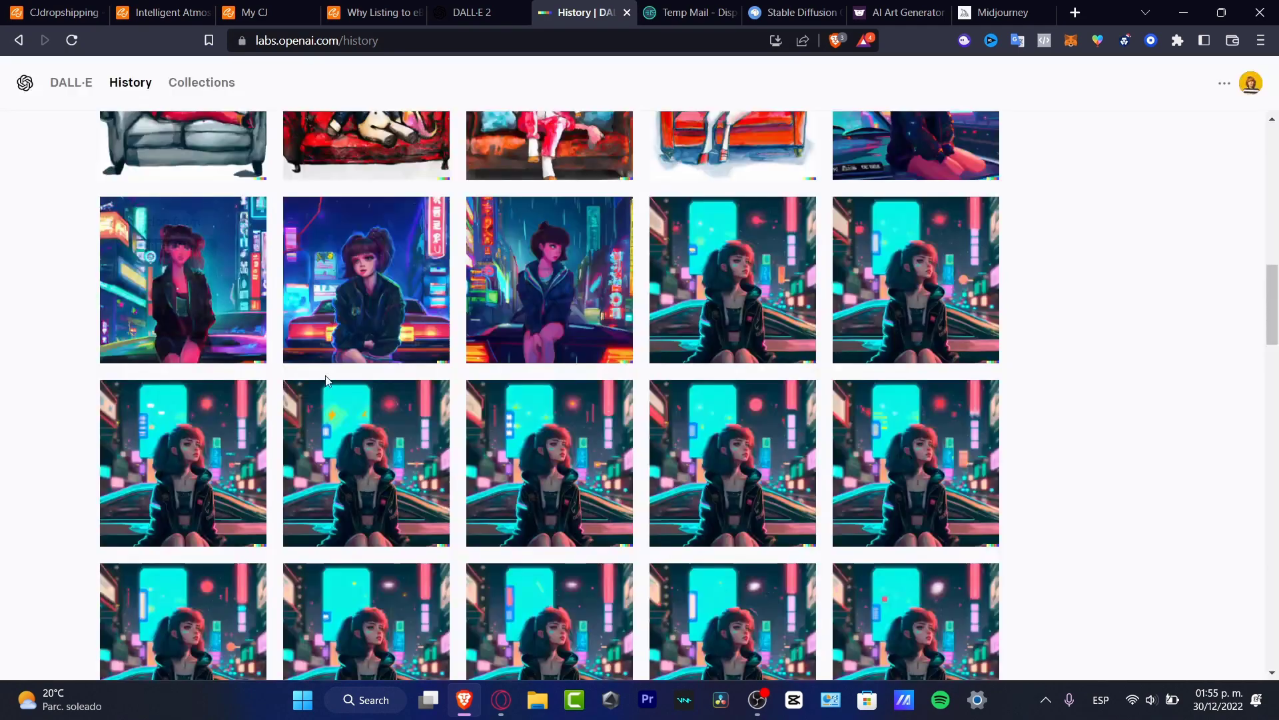
{"action": "scroll", "scroll_direction": "down", "scroll_amount": 3}
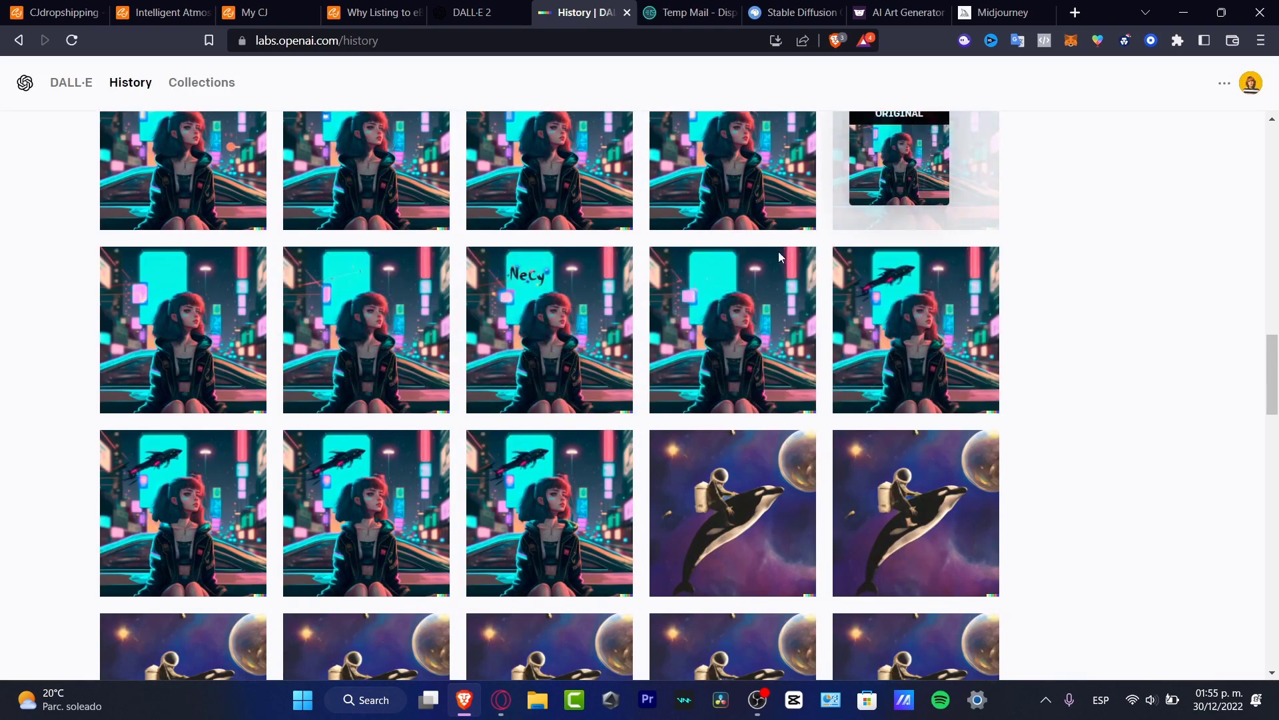
{"action": "scroll", "scroll_direction": "up", "scroll_amount": 3}
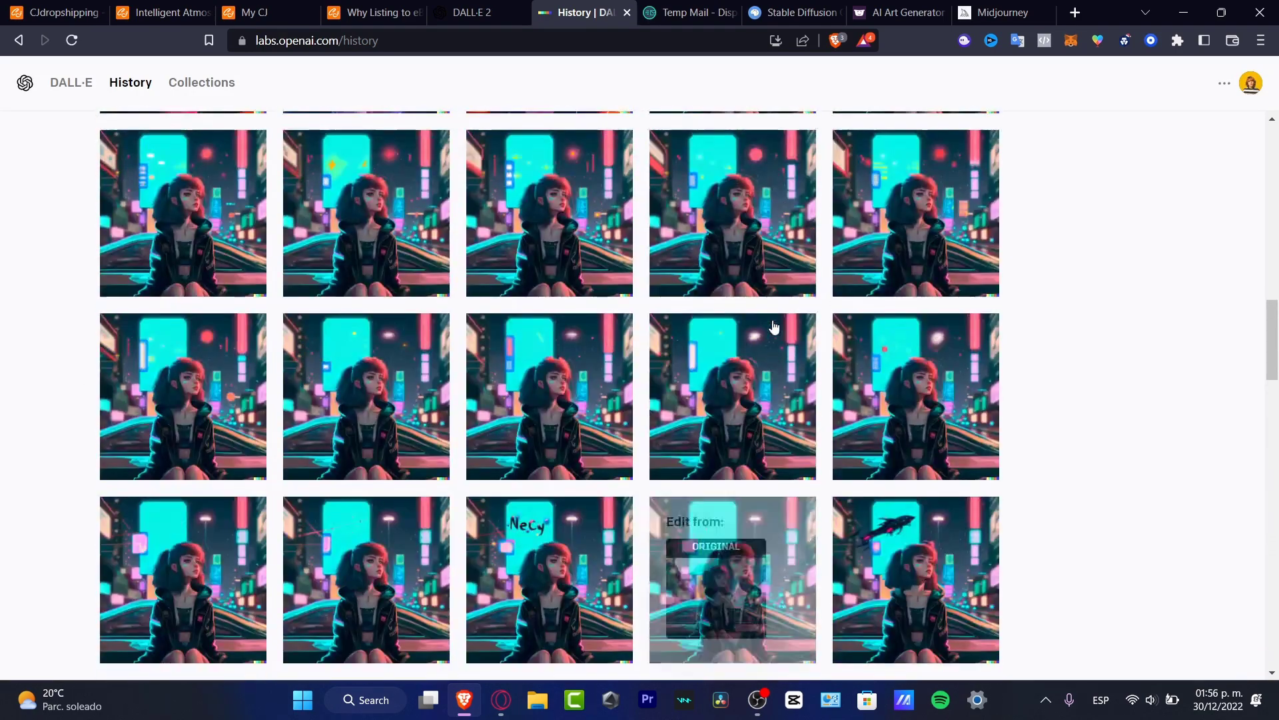
{"action": "scroll", "scroll_direction": "up", "scroll_amount": 3}
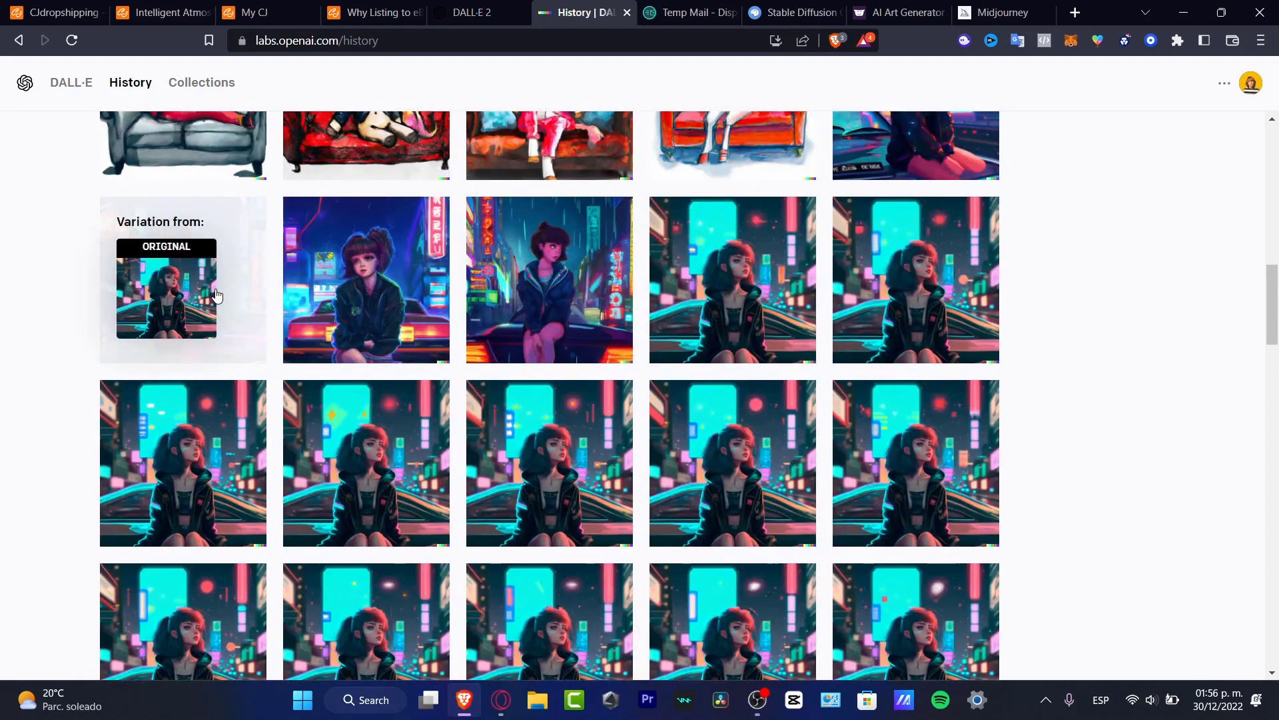
{"action": "scroll", "scroll_direction": "up", "scroll_amount": 3}
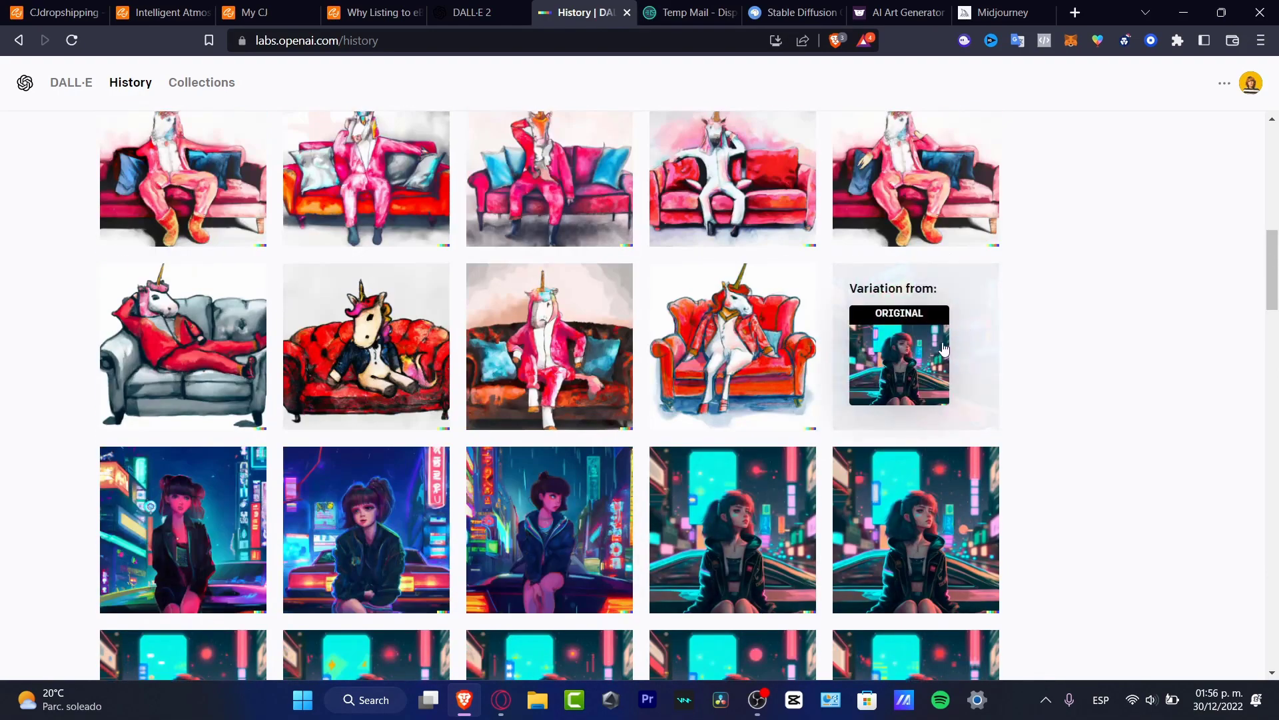
{"action": "left_click", "coordinate": [916, 346]}
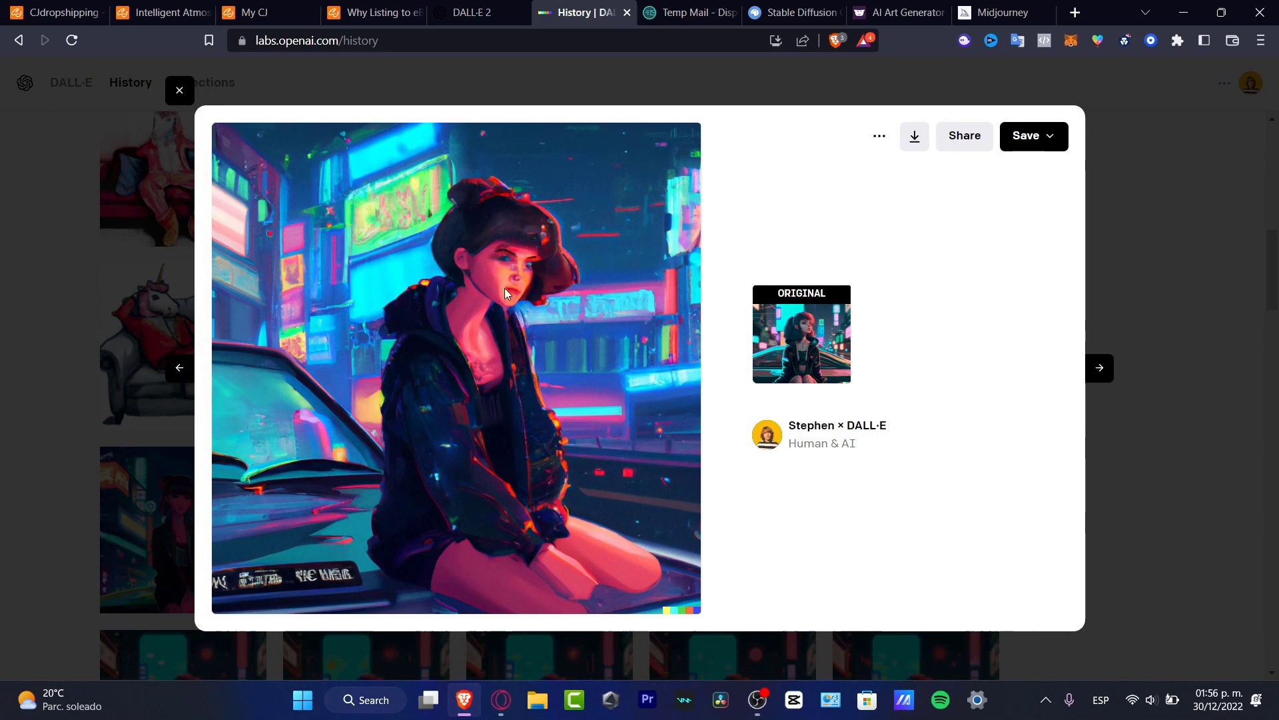
{"action": "mouse_move", "coordinate": [584, 422]}
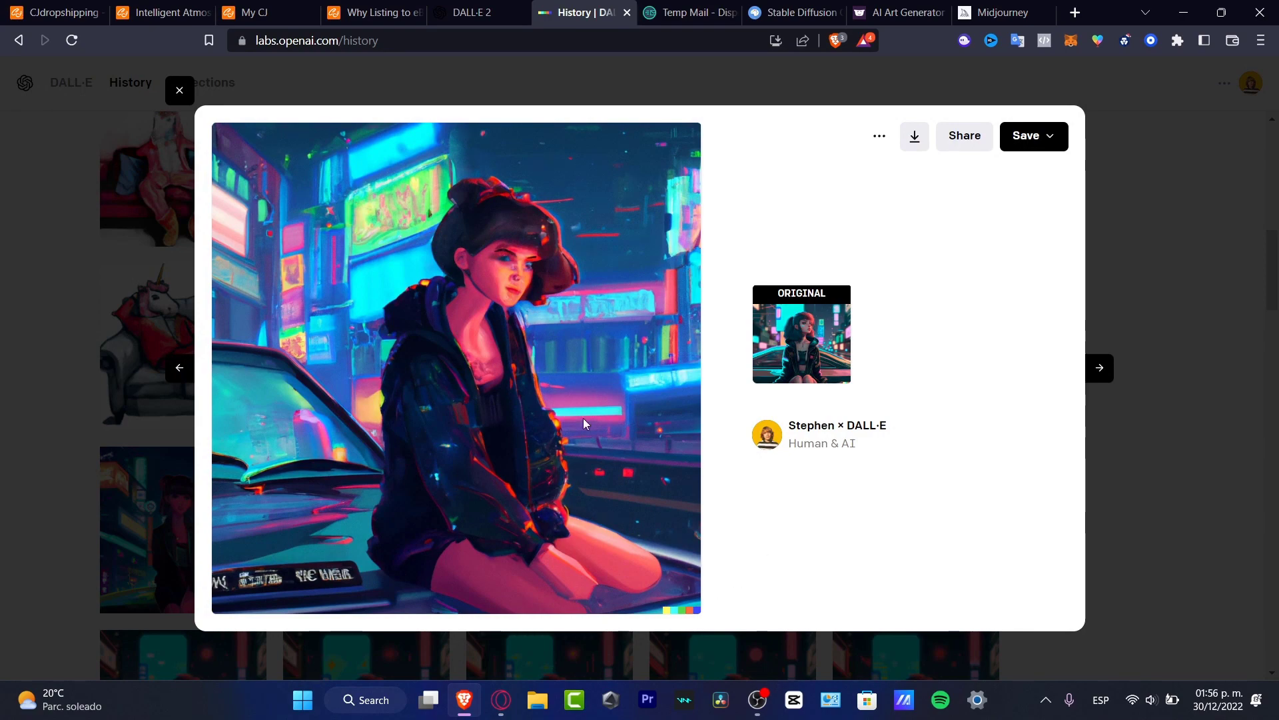
{"action": "mouse_move", "coordinate": [544, 228]}
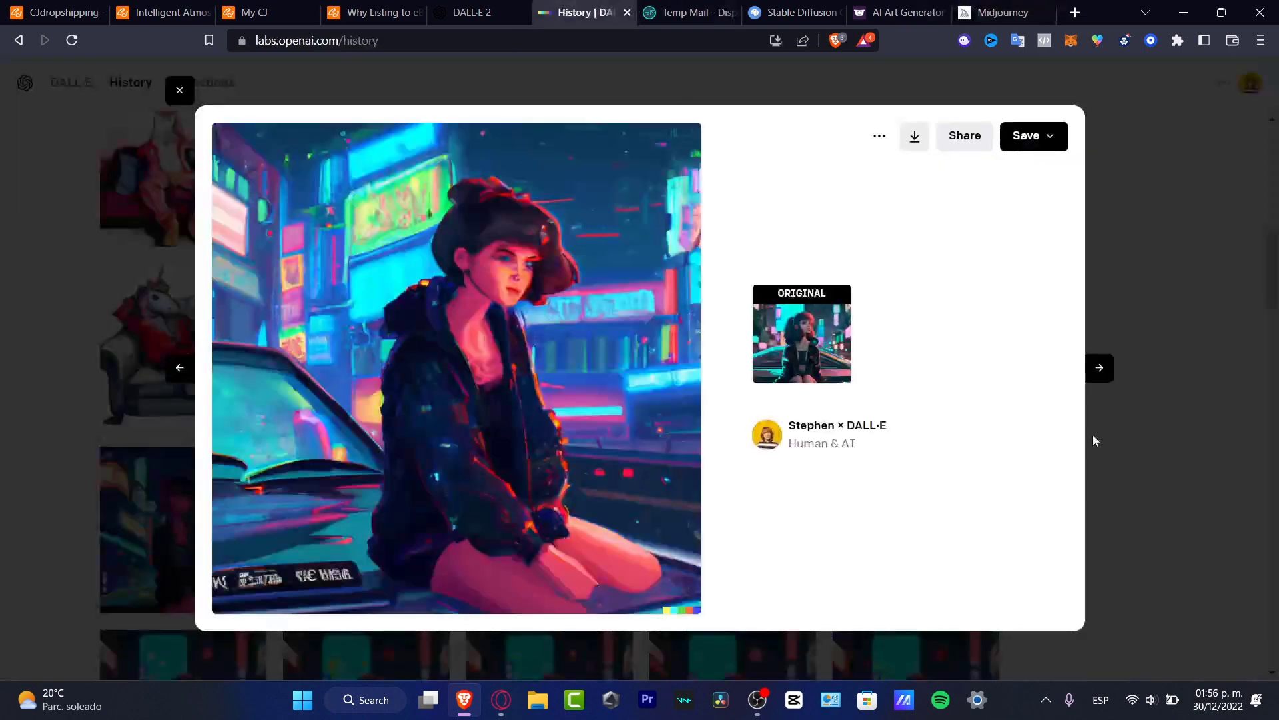
{"action": "left_click", "coordinate": [178, 90]}
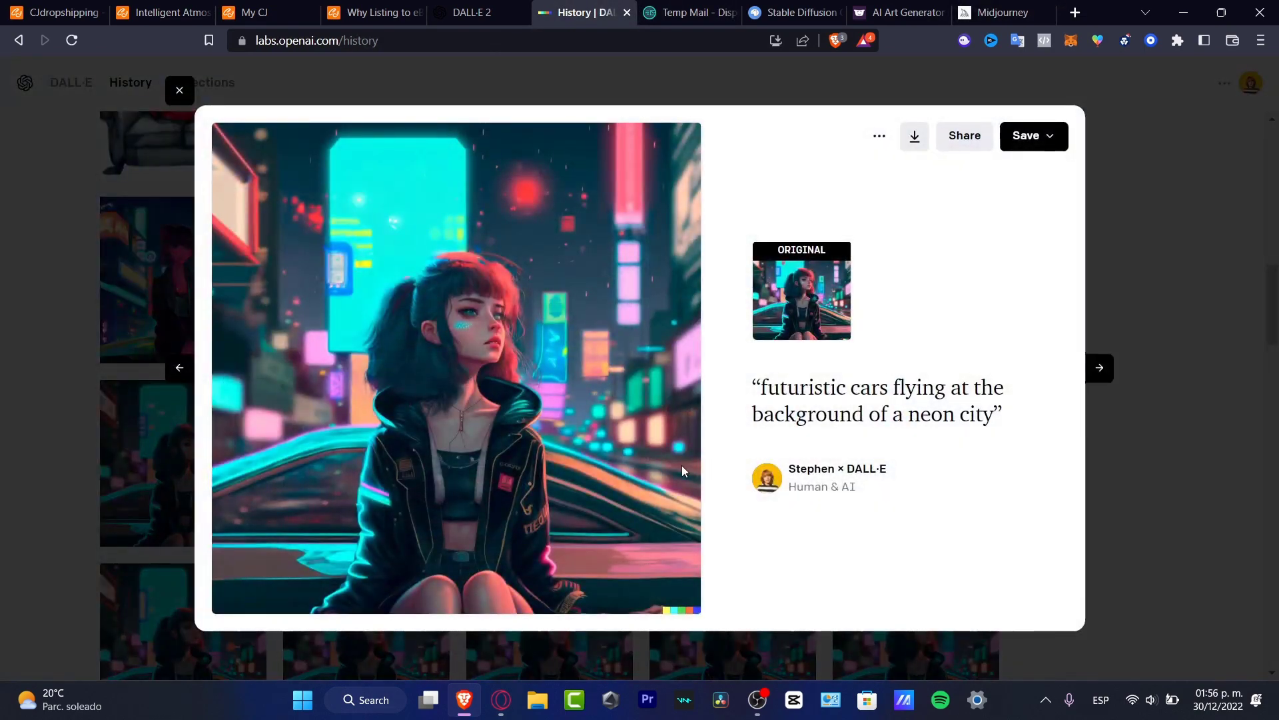
{"action": "mouse_move", "coordinate": [630, 500]}
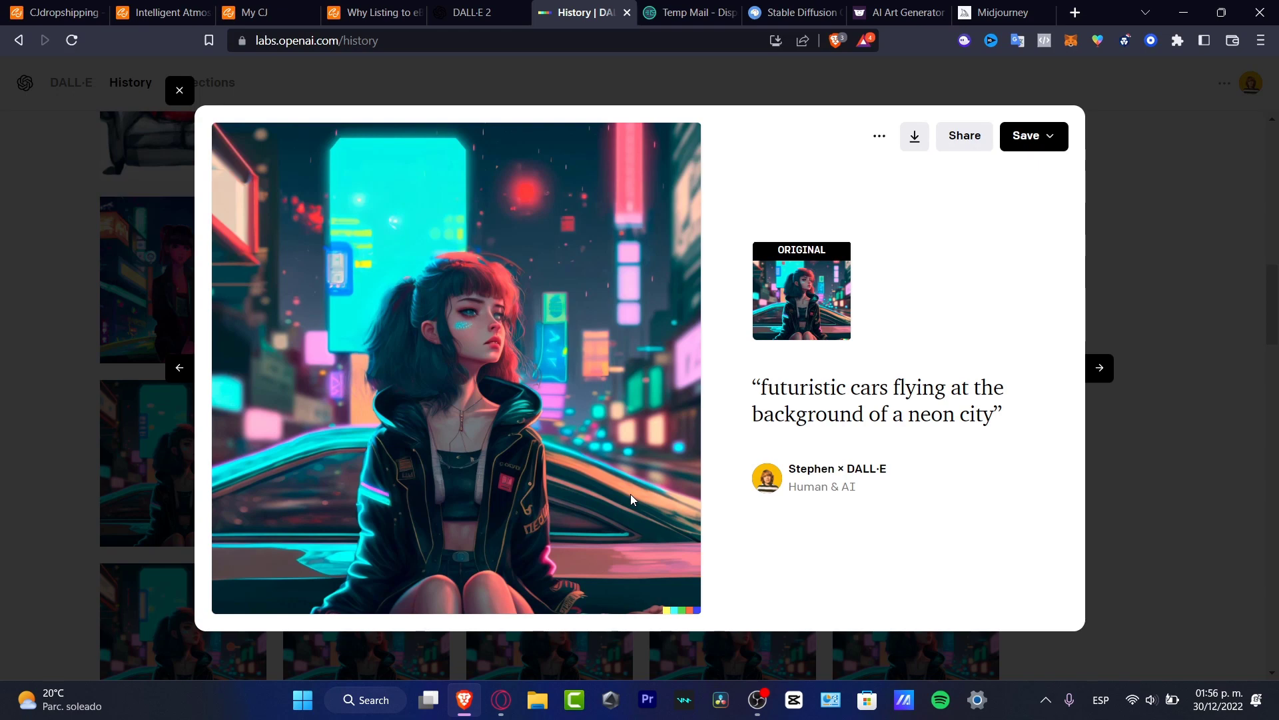
{"action": "mouse_move", "coordinate": [496, 418]}
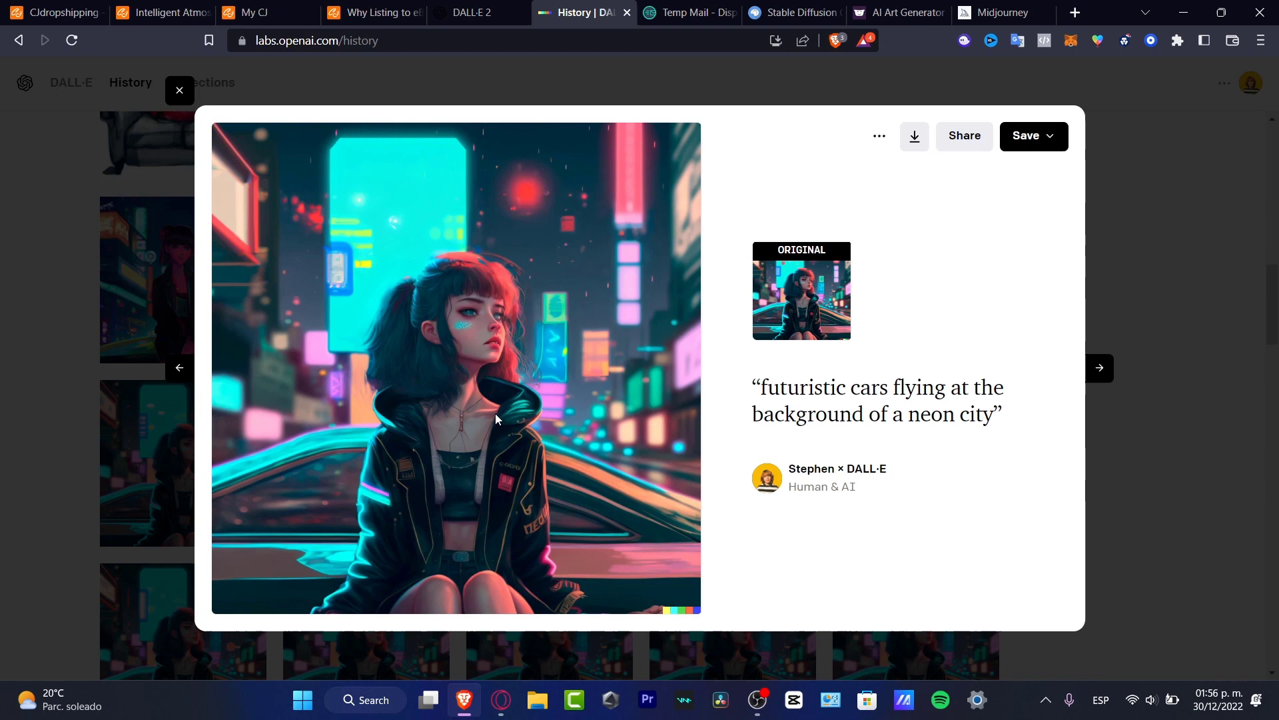
{"action": "mouse_move", "coordinate": [425, 648]}
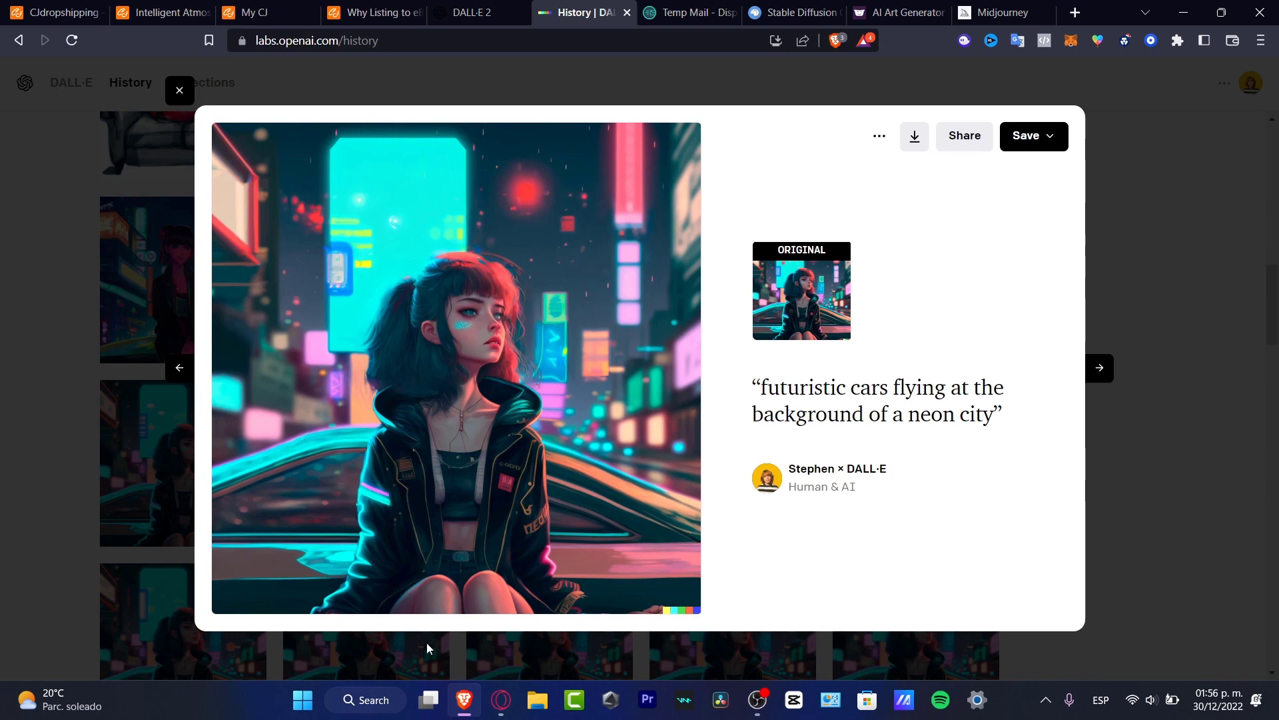
{"action": "mouse_move", "coordinate": [573, 201]}
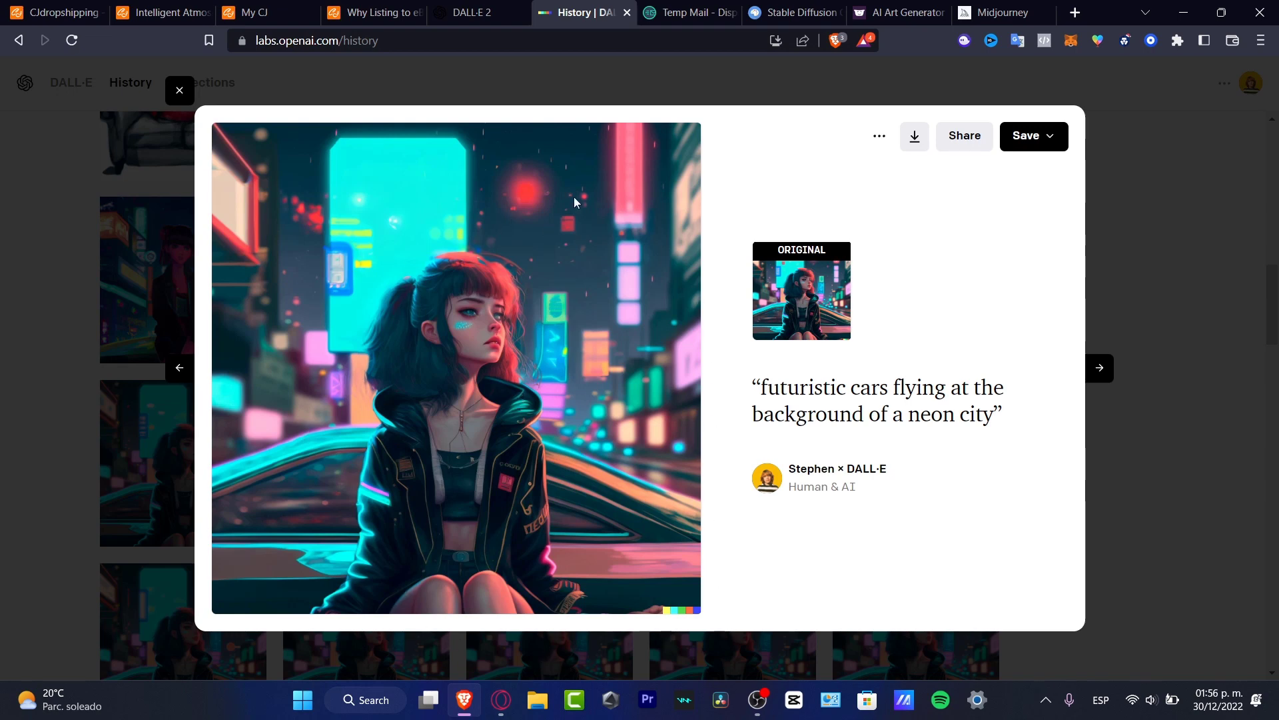
{"action": "mouse_move", "coordinate": [576, 271]}
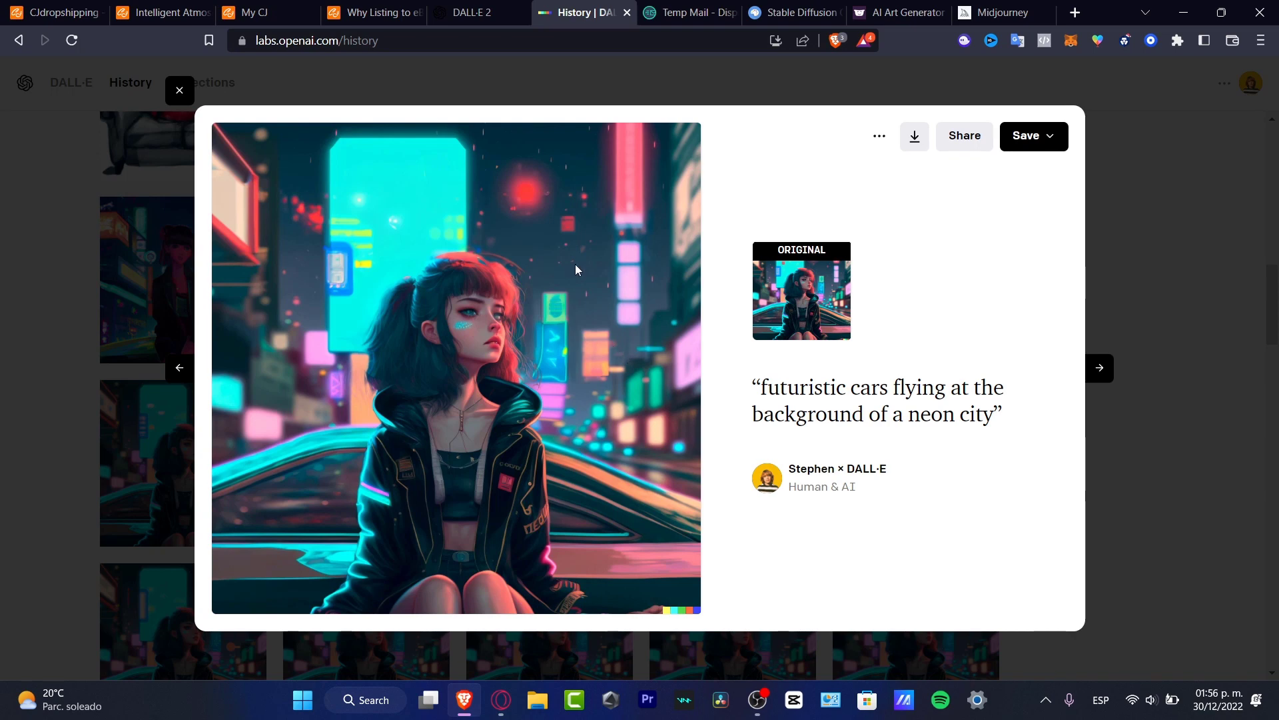
{"action": "mouse_move", "coordinate": [481, 333]}
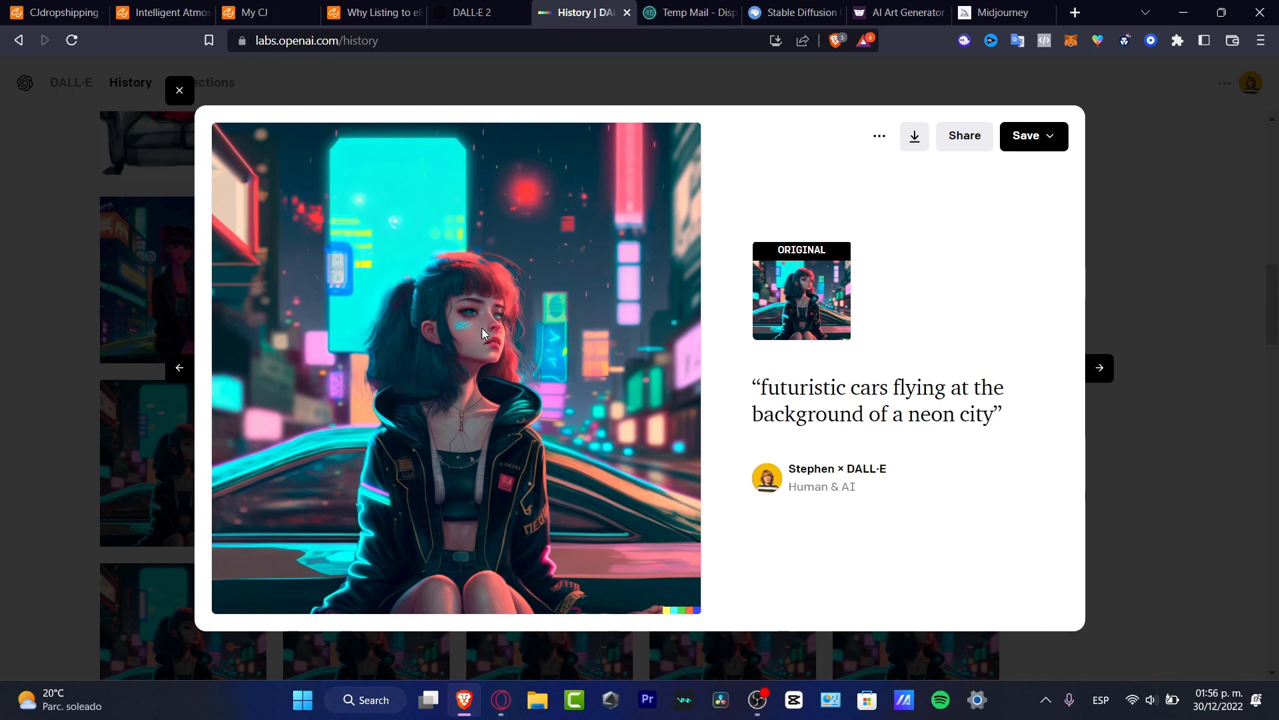
{"action": "mouse_move", "coordinate": [616, 405]}
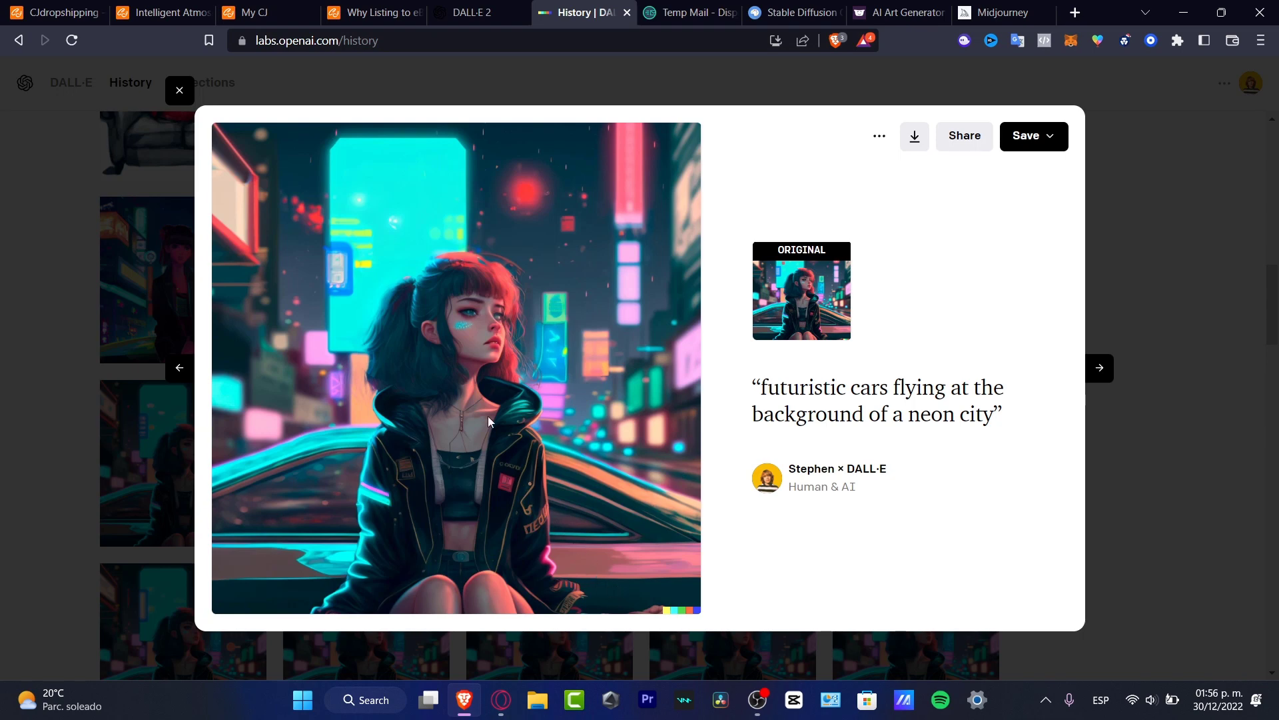
{"action": "mouse_move", "coordinate": [508, 416]}
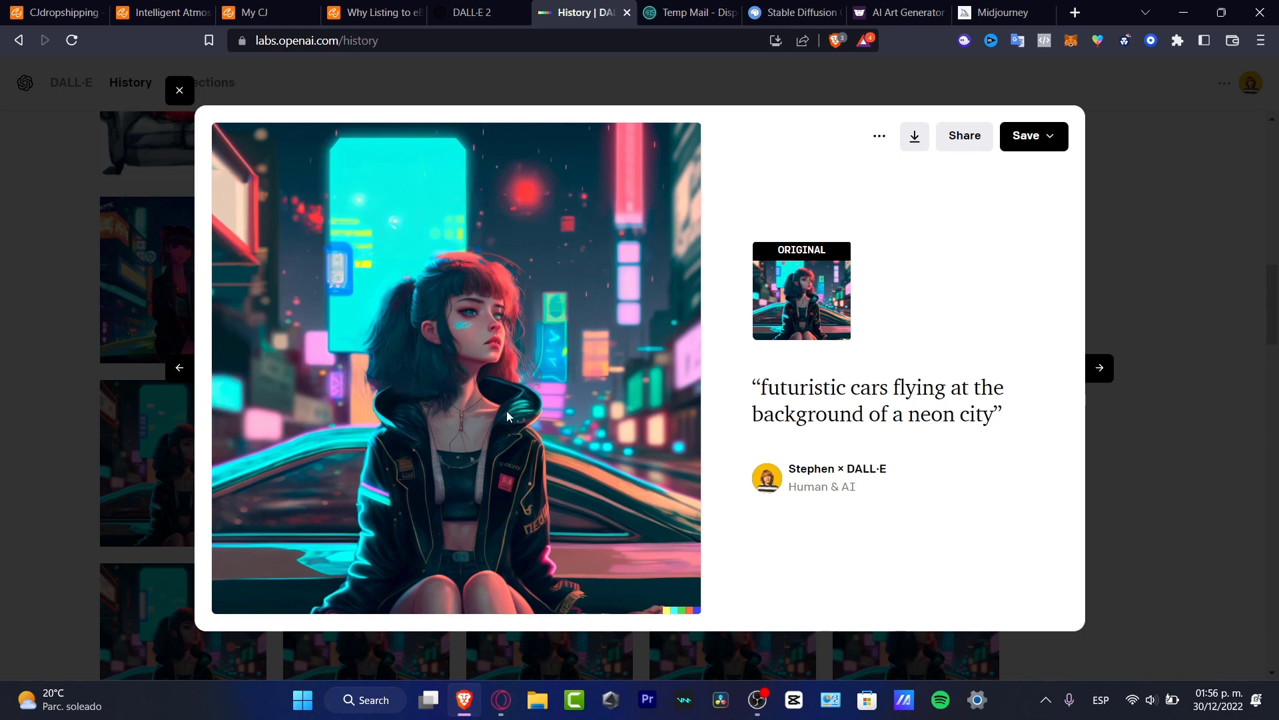
{"action": "mouse_move", "coordinate": [471, 409]}
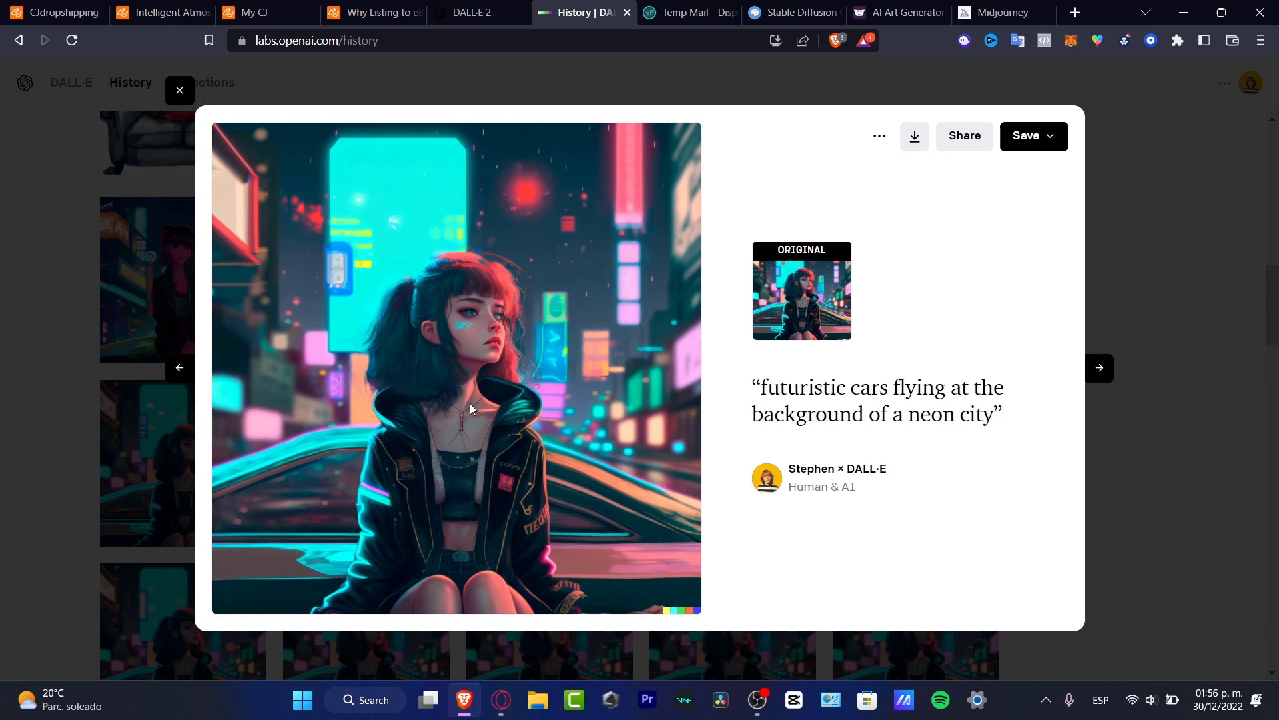
{"action": "mouse_move", "coordinate": [434, 417]}
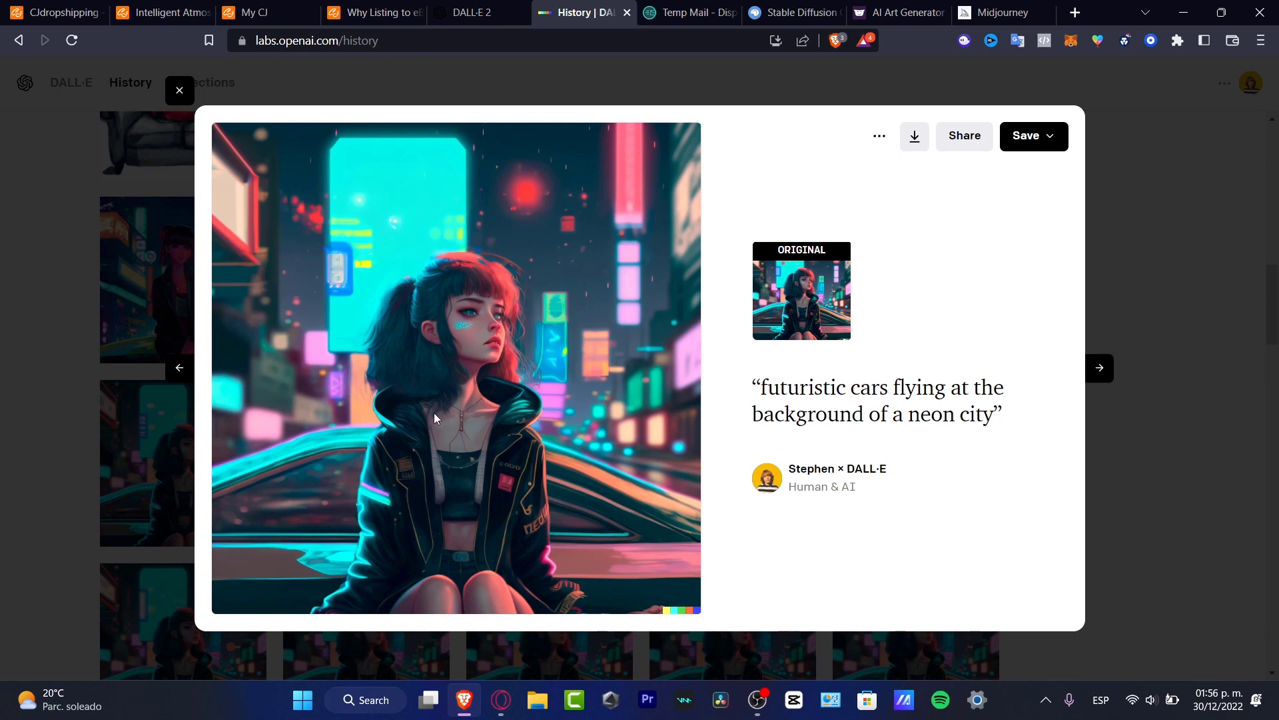
{"action": "mouse_move", "coordinate": [512, 449]}
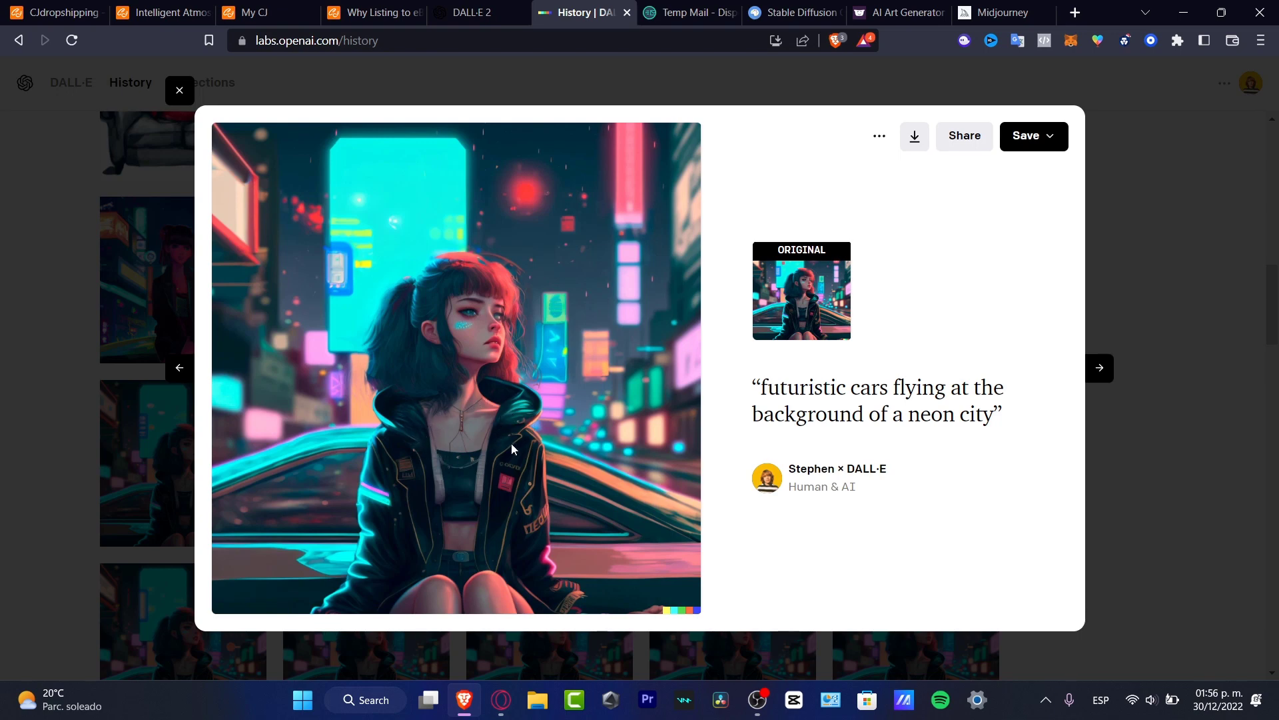
{"action": "mouse_move", "coordinate": [368, 496]}
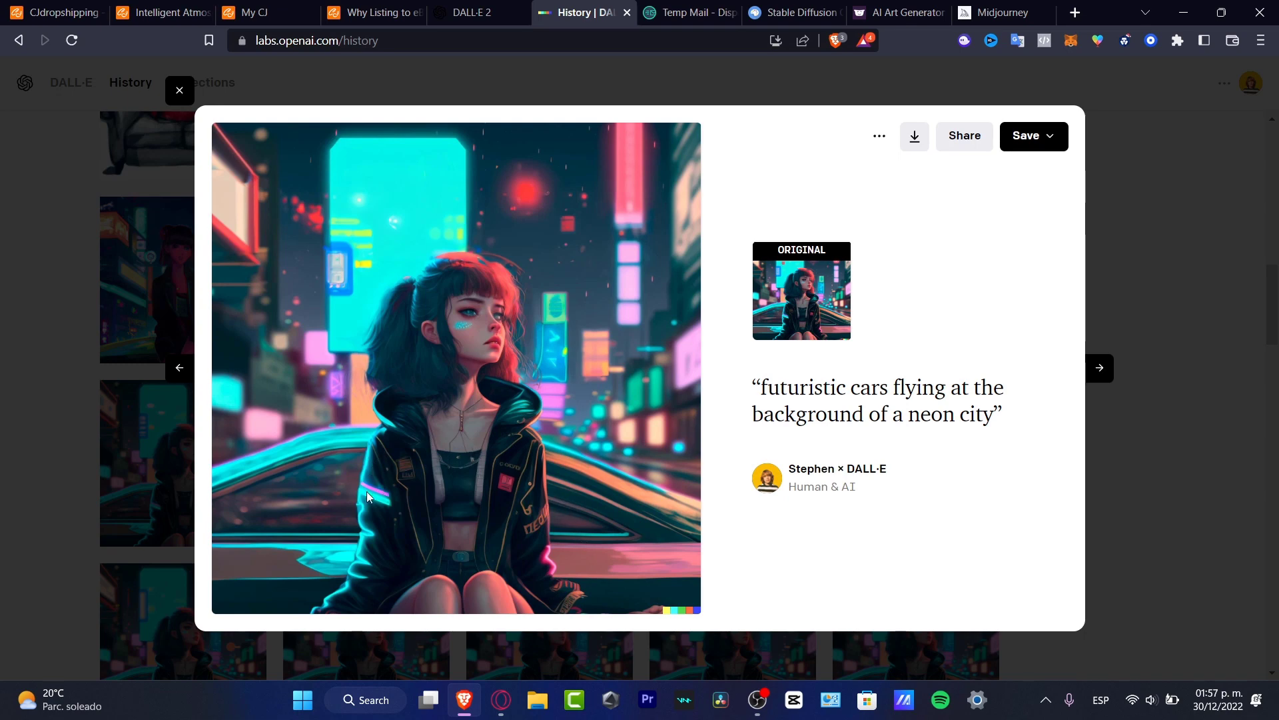
{"action": "mouse_move", "coordinate": [540, 541]}
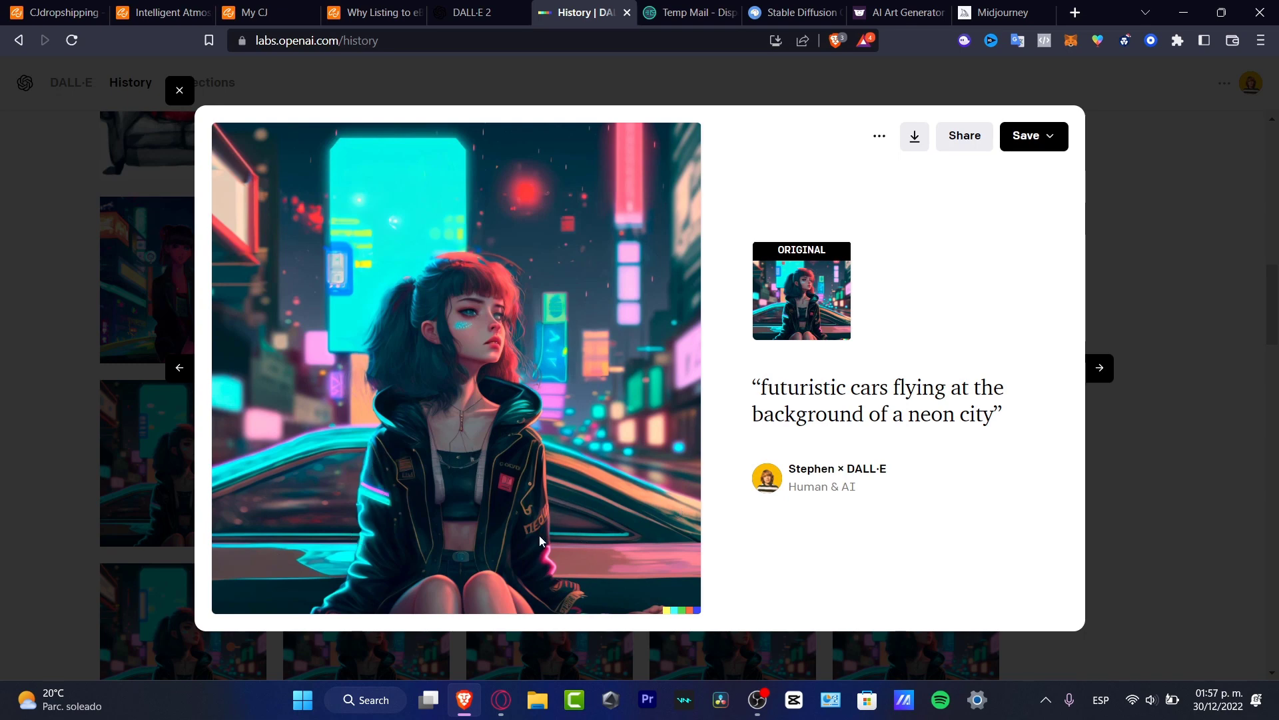
{"action": "mouse_move", "coordinate": [605, 542]}
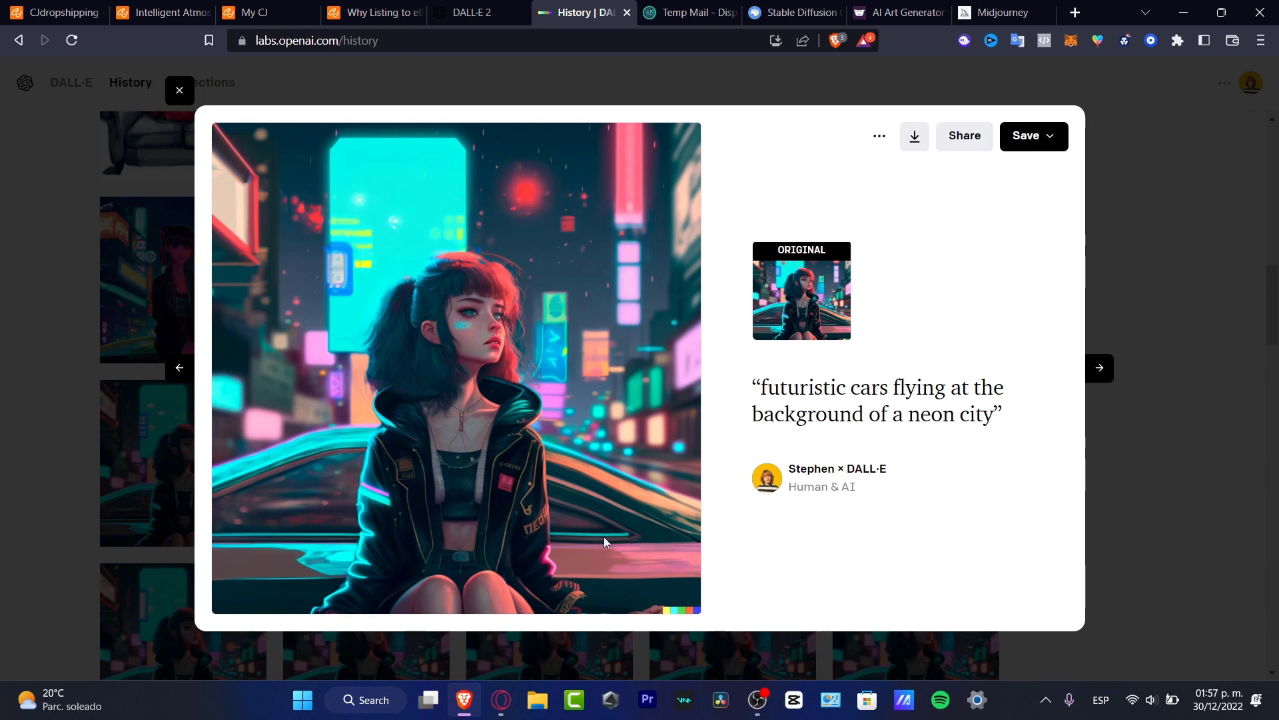
{"action": "mouse_move", "coordinate": [564, 367]}
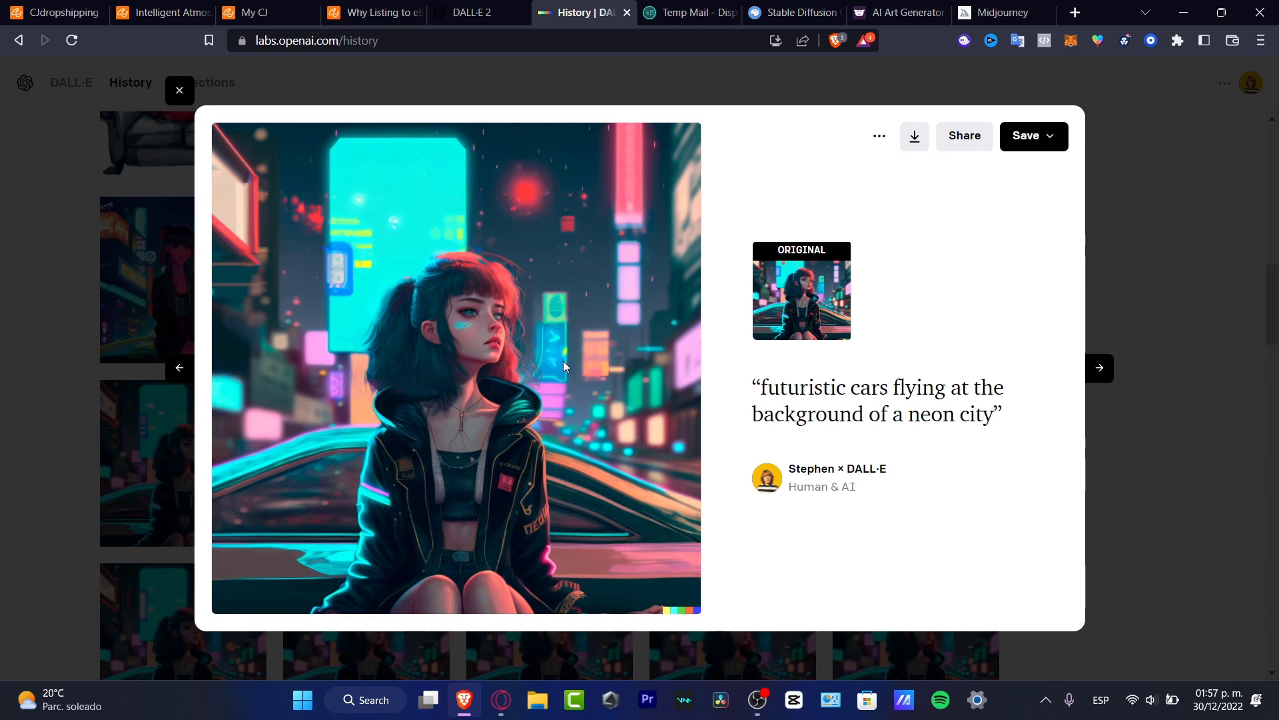
{"action": "mouse_move", "coordinate": [555, 202]}
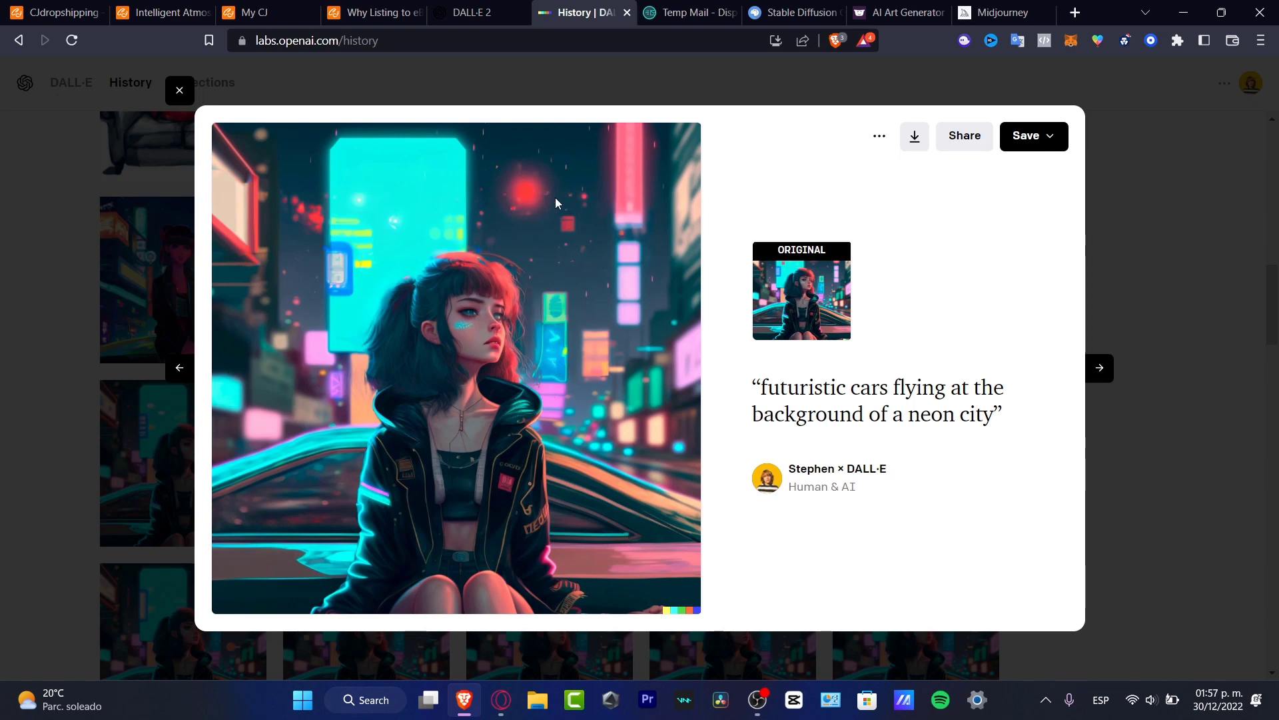
{"action": "mouse_move", "coordinate": [525, 209]}
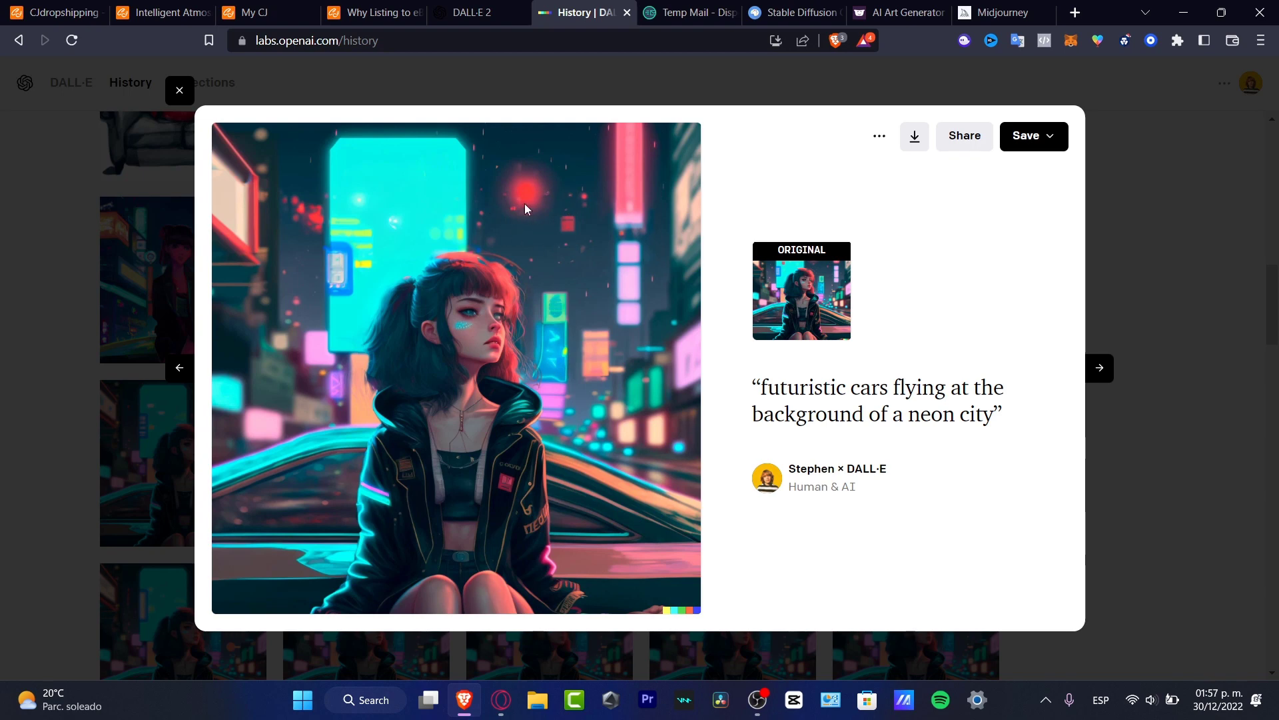
{"action": "mouse_move", "coordinate": [547, 468]}
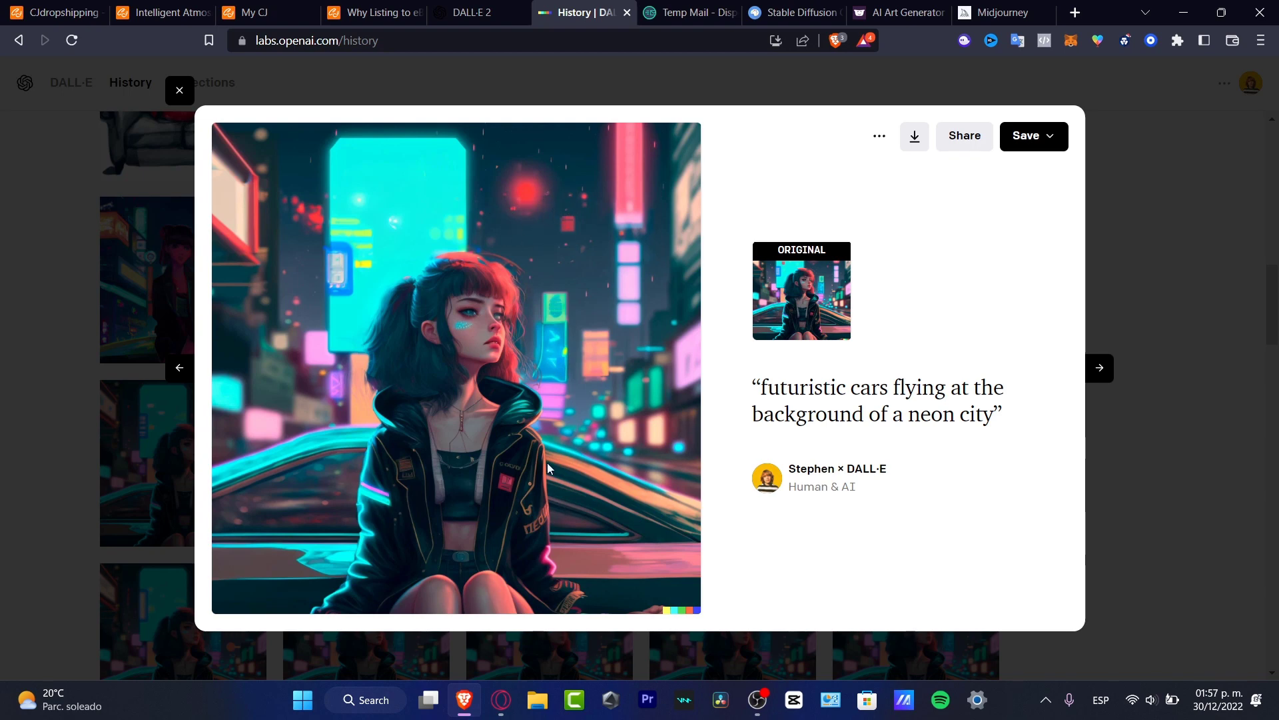
{"action": "mouse_move", "coordinate": [1004, 12]}
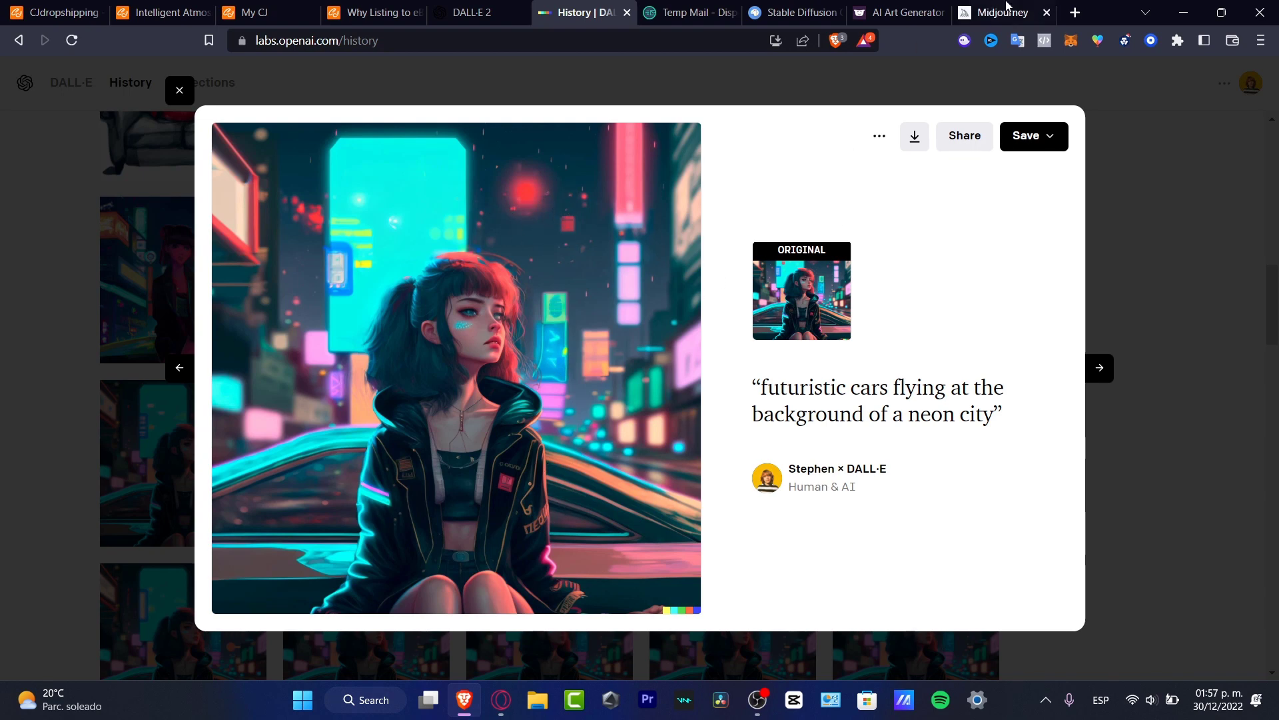
{"action": "mouse_move", "coordinate": [897, 12]}
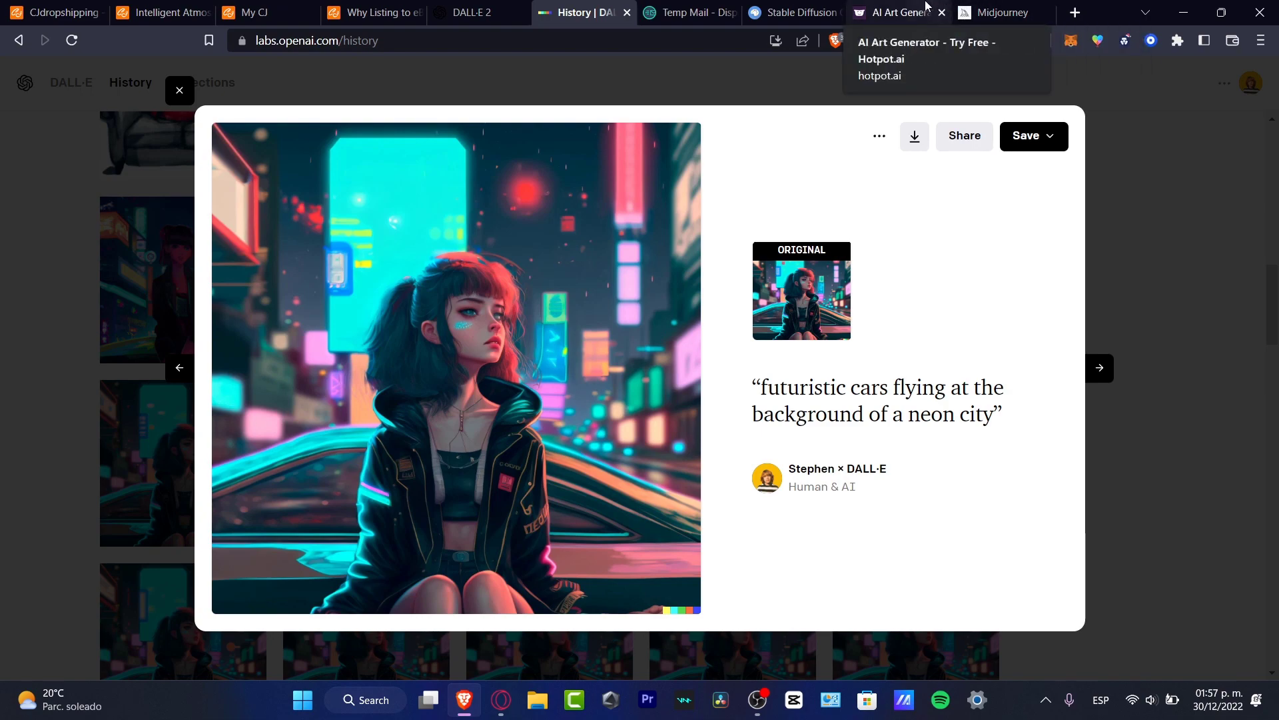
- Return to Hotpot.ai and look over both watercolor unicorns and the style, randomize and credit settings
{"action": "left_click", "coordinate": [893, 12]}
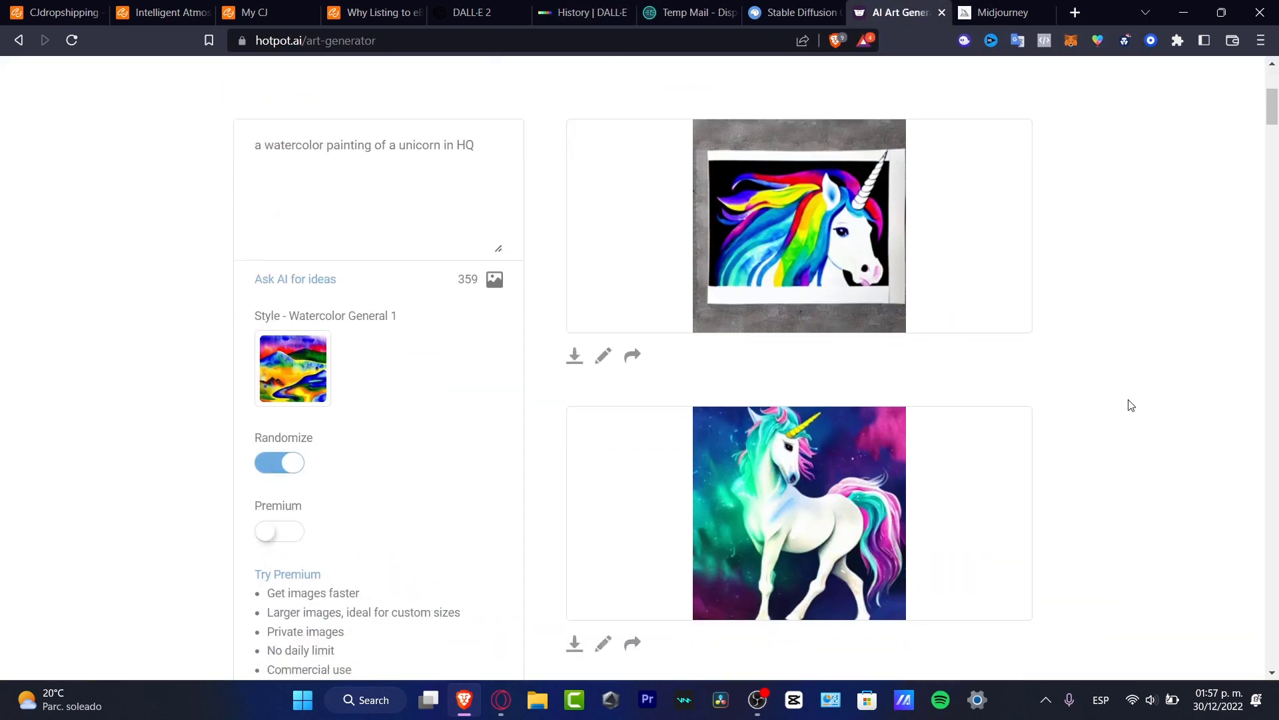
{"action": "scroll", "scroll_direction": "up", "scroll_amount": 3}
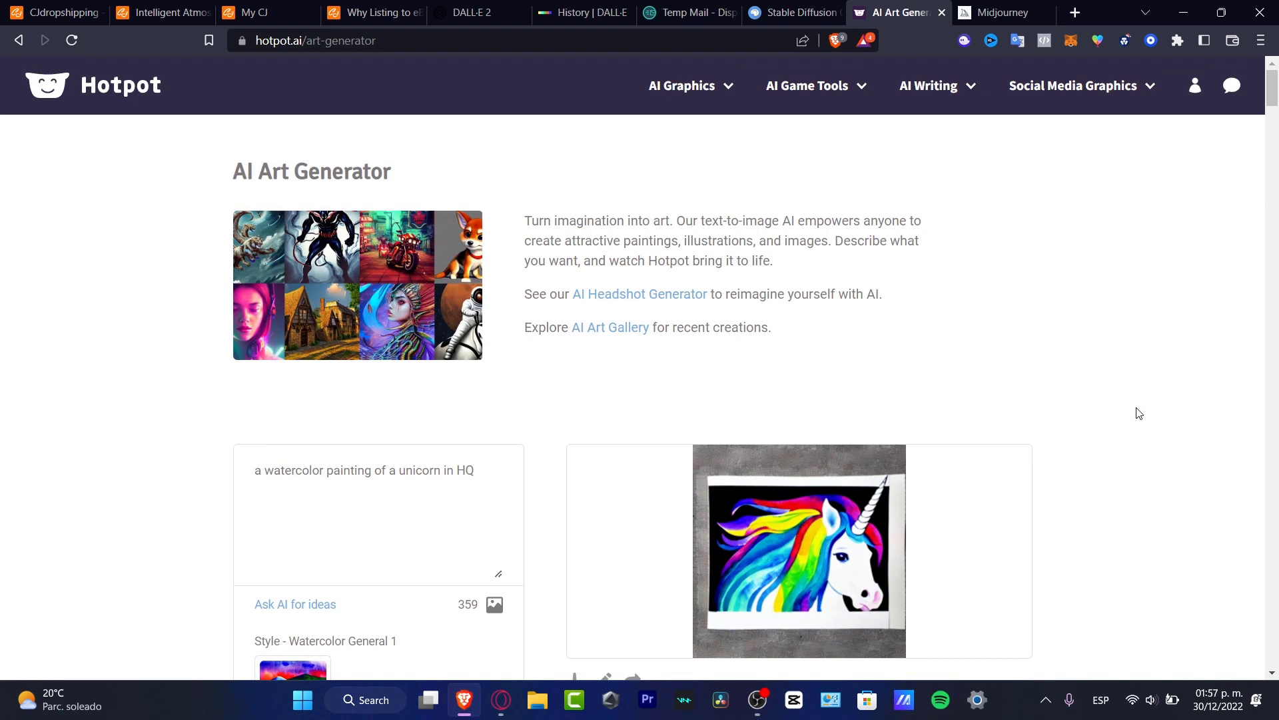
{"action": "scroll", "scroll_direction": "down", "scroll_amount": 3}
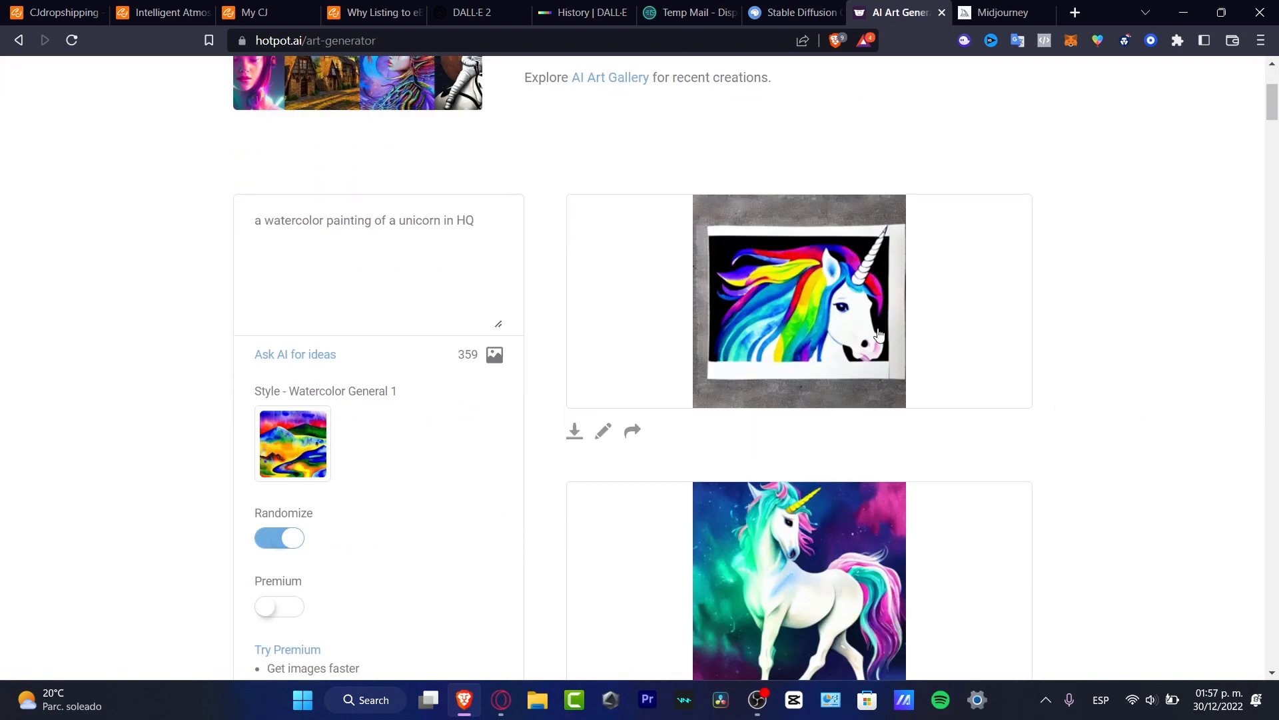
{"action": "scroll", "scroll_direction": "down", "scroll_amount": 3}
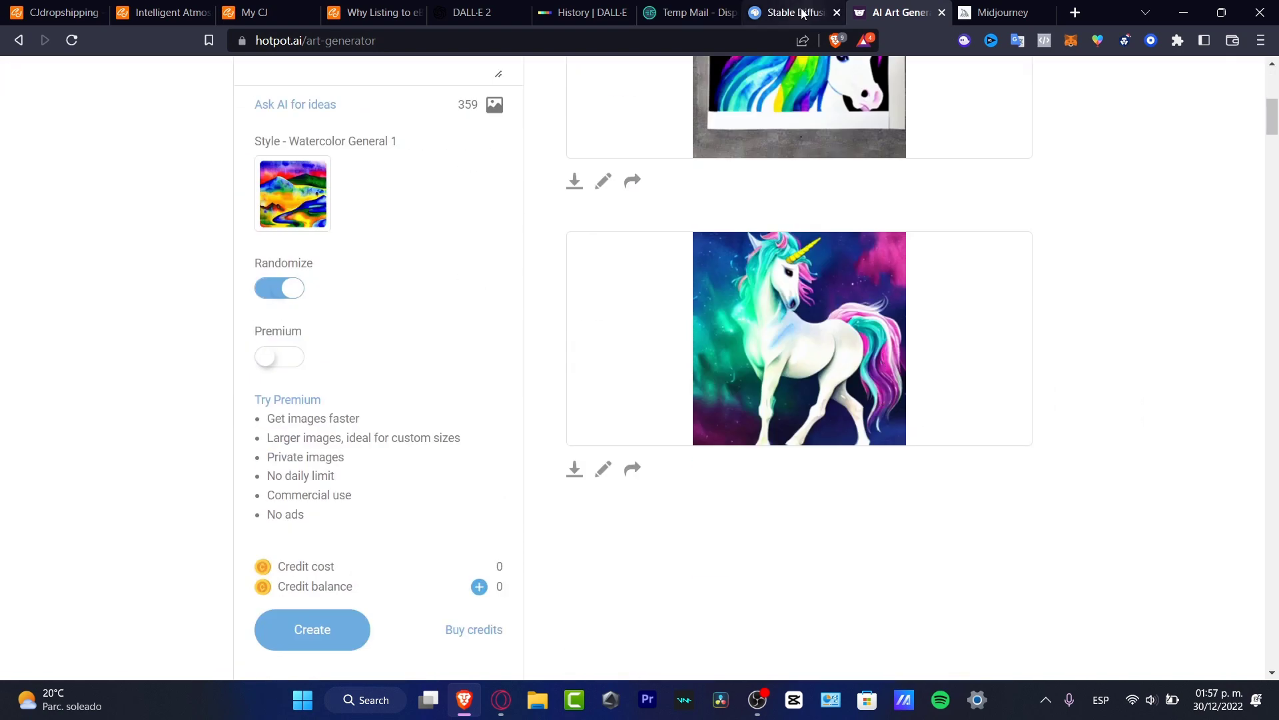
- Enlarge the galloping blue watercolor unicorn in Stable Diffusion Playground and download it
{"action": "left_click", "coordinate": [789, 12]}
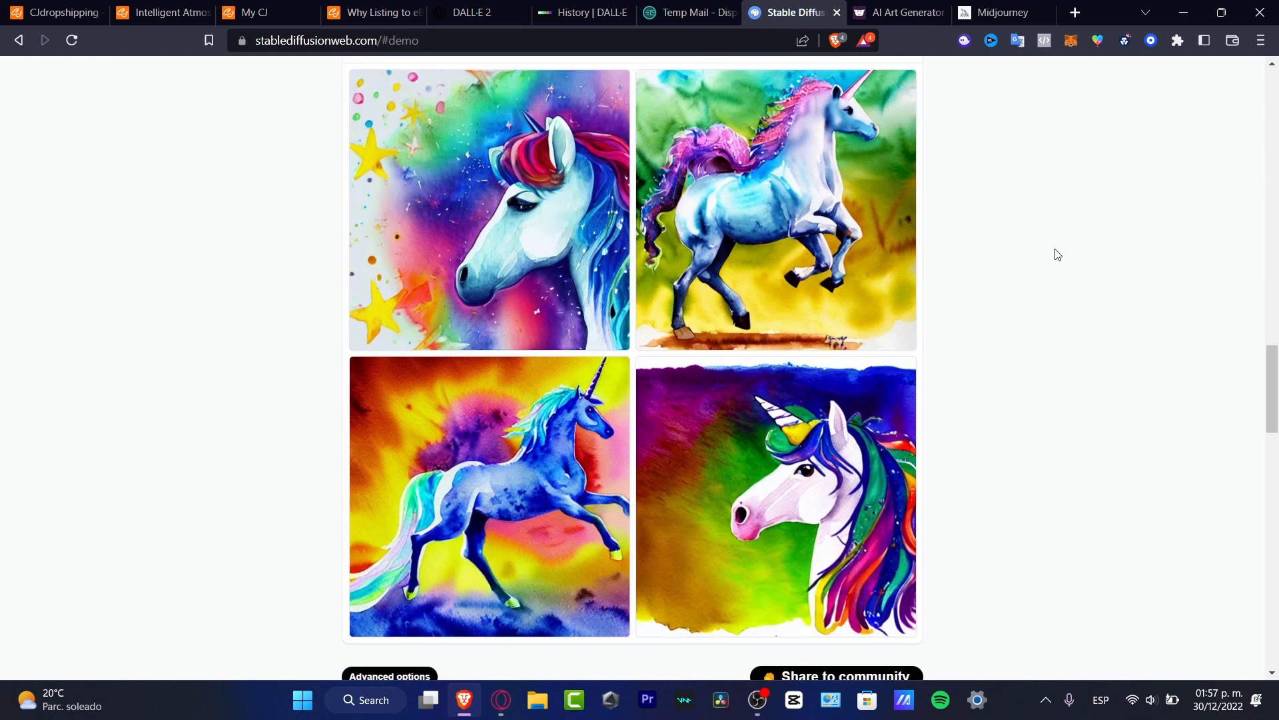
{"action": "mouse_move", "coordinate": [1092, 308]}
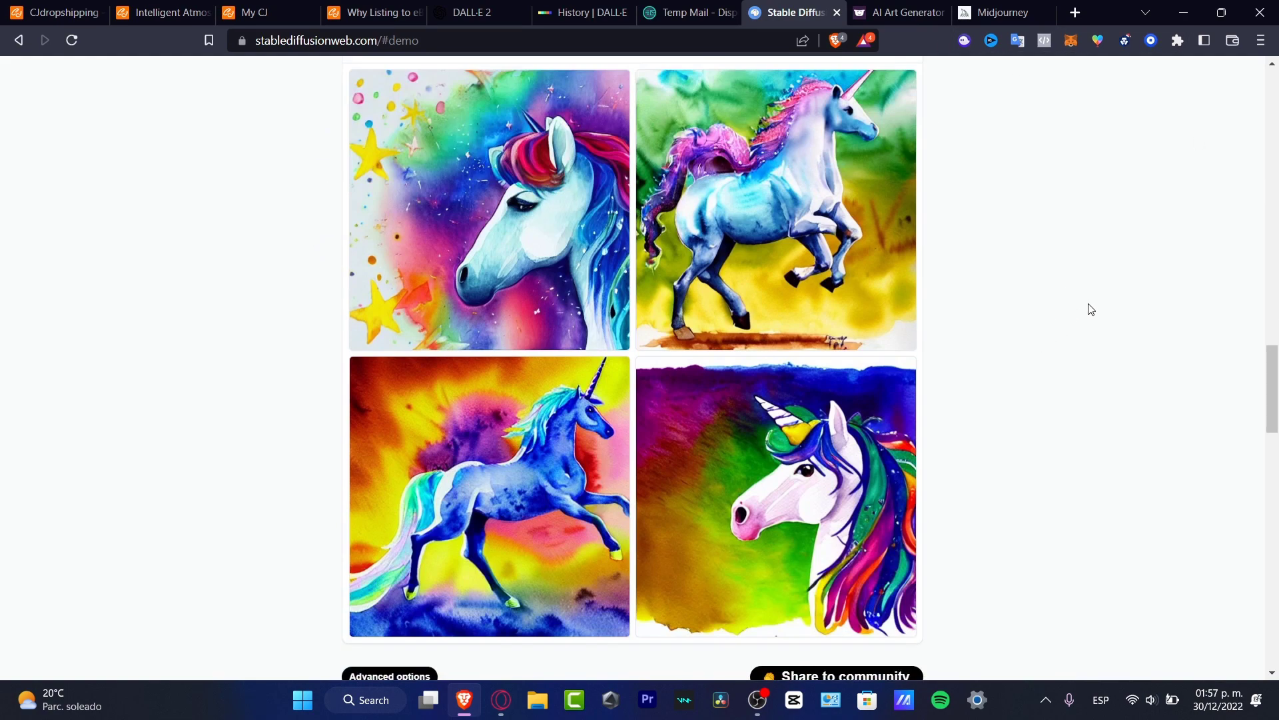
{"action": "mouse_move", "coordinate": [971, 214]}
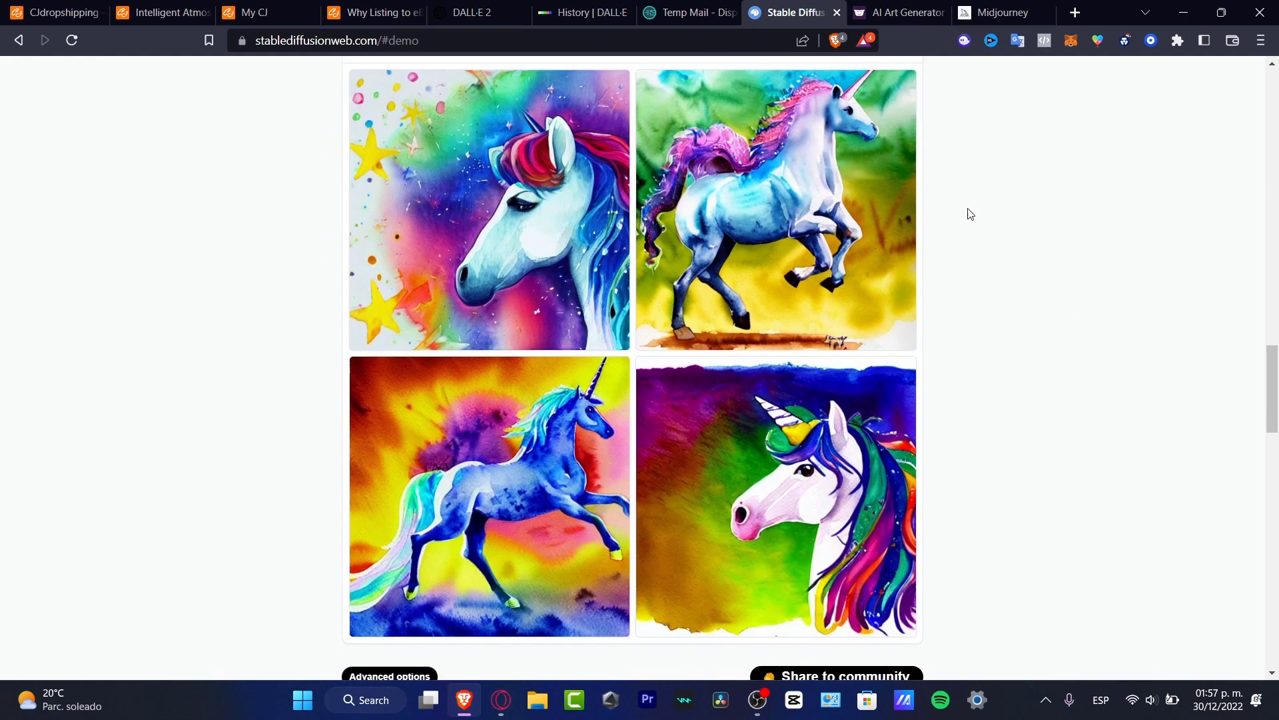
{"action": "left_click", "coordinate": [776, 210]}
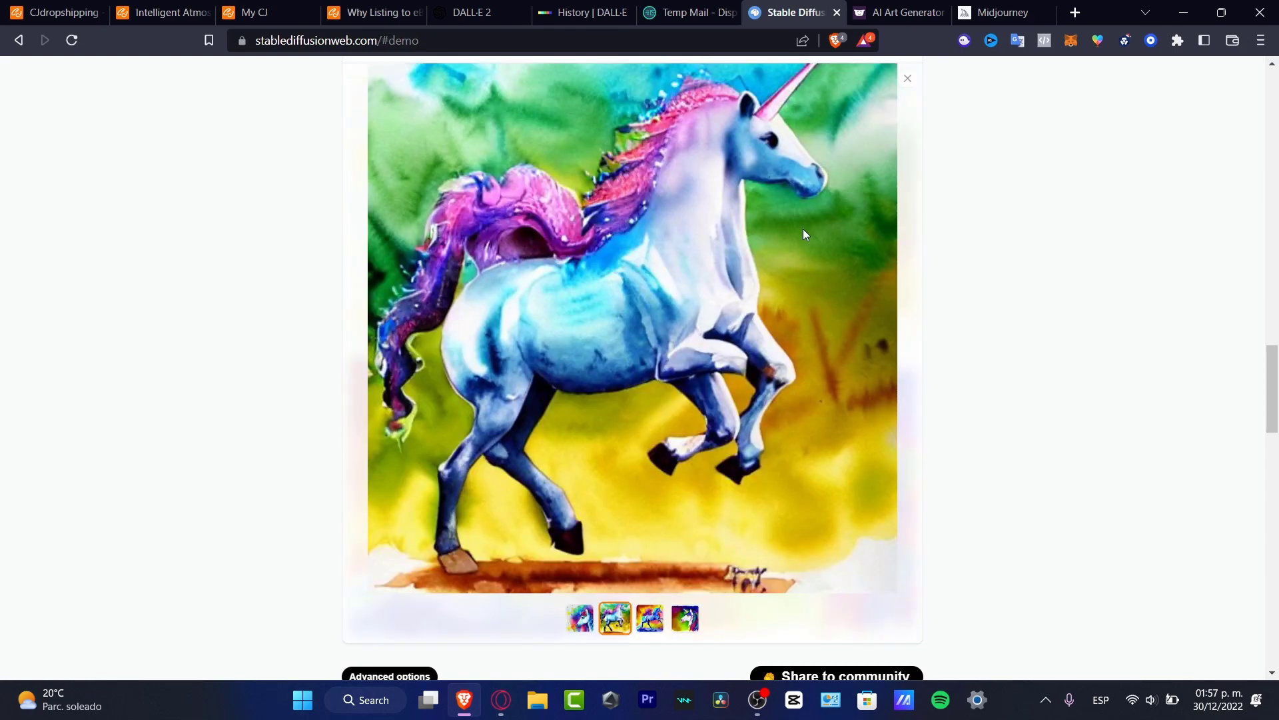
{"action": "scroll", "scroll_direction": "down", "scroll_amount": 3}
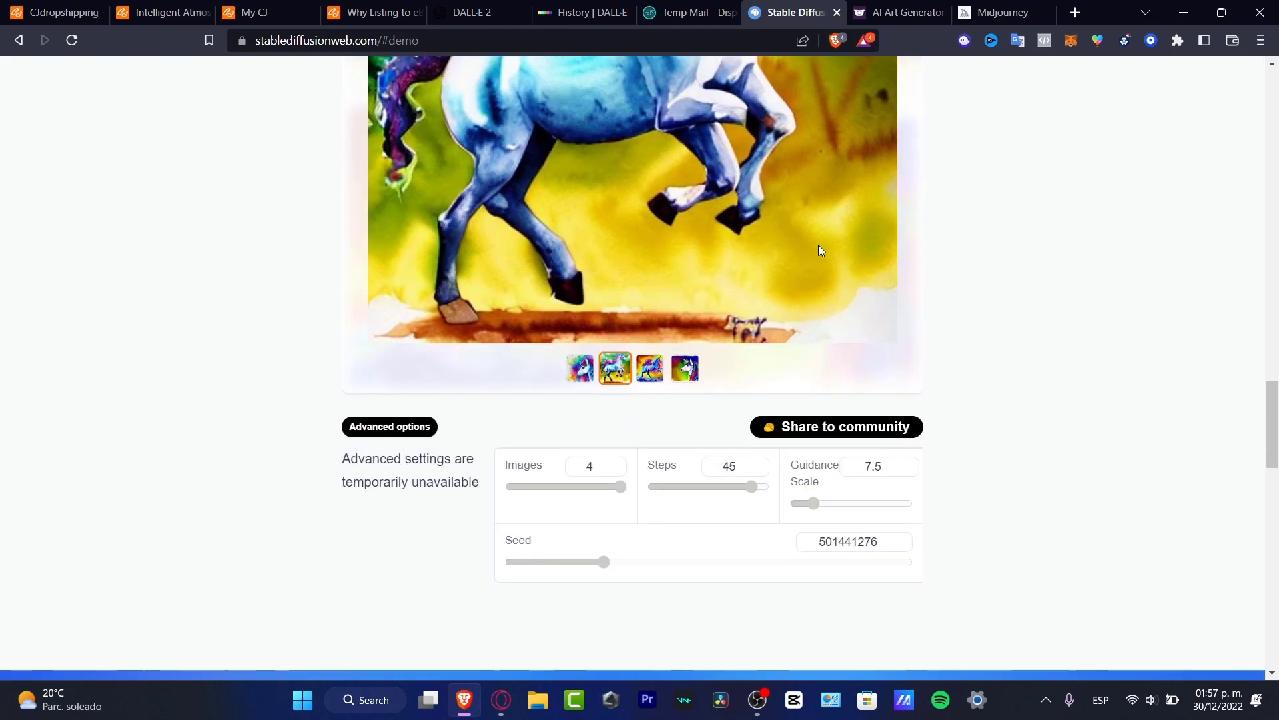
{"action": "scroll", "scroll_direction": "up", "scroll_amount": 3}
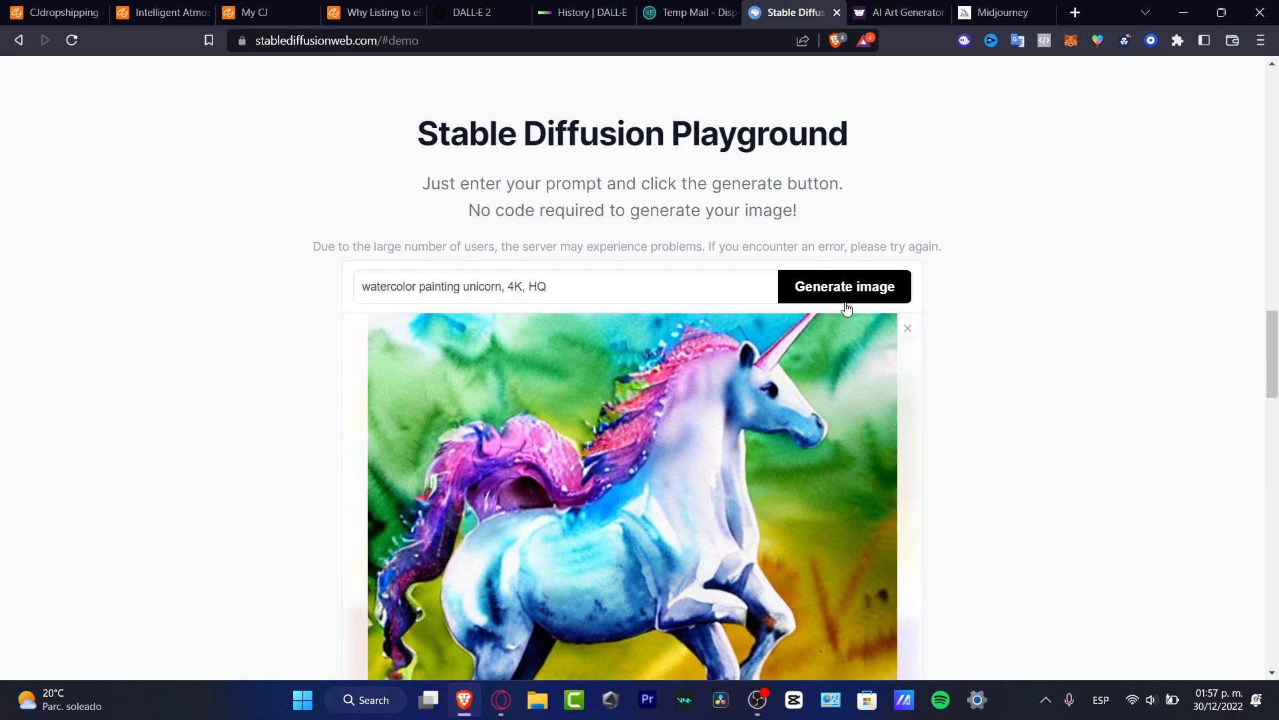
{"action": "mouse_move", "coordinate": [831, 379]}
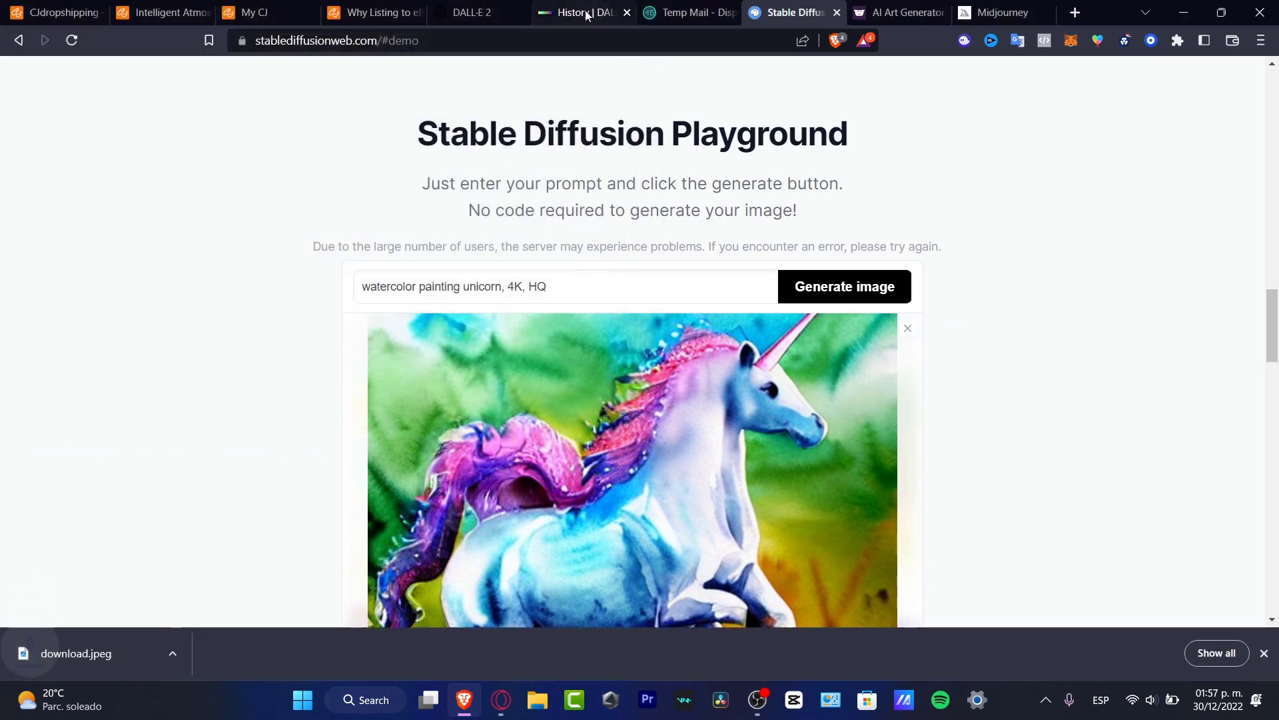
- From the DALL·E start page, upload the 'download' unicorn image from the Downloads folder
{"action": "left_click", "coordinate": [577, 12]}
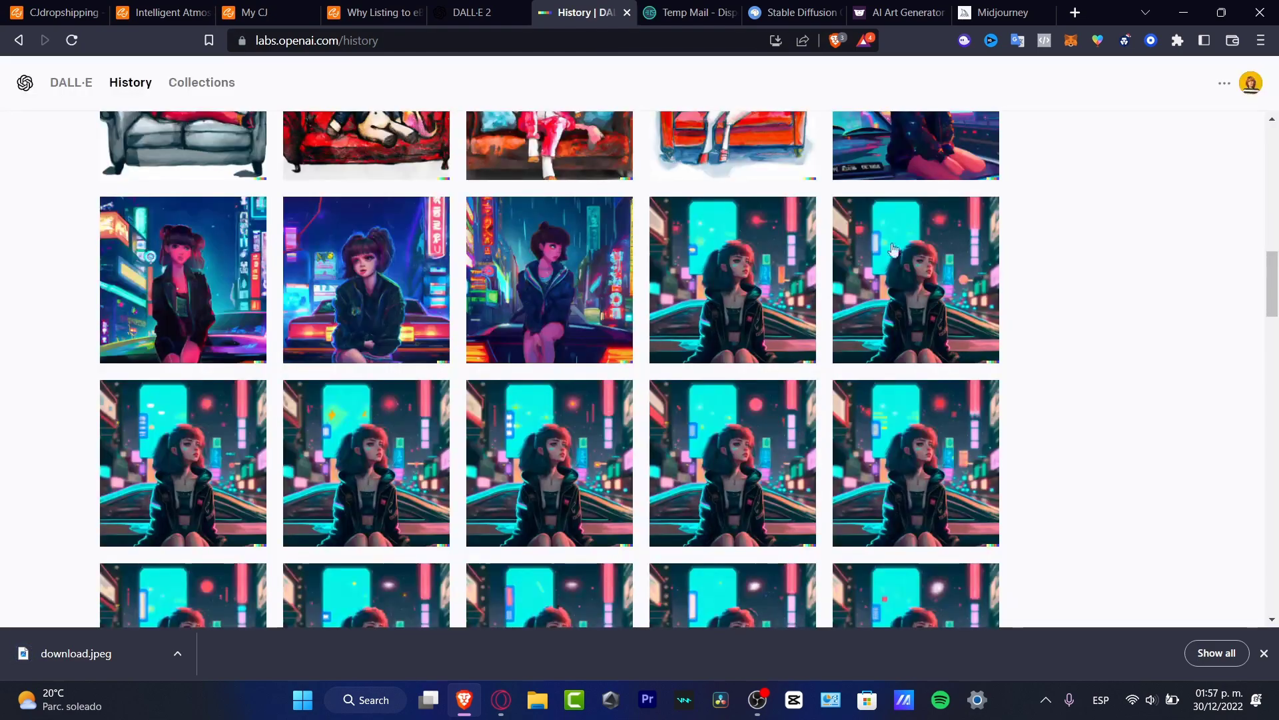
{"action": "left_click", "coordinate": [70, 82]}
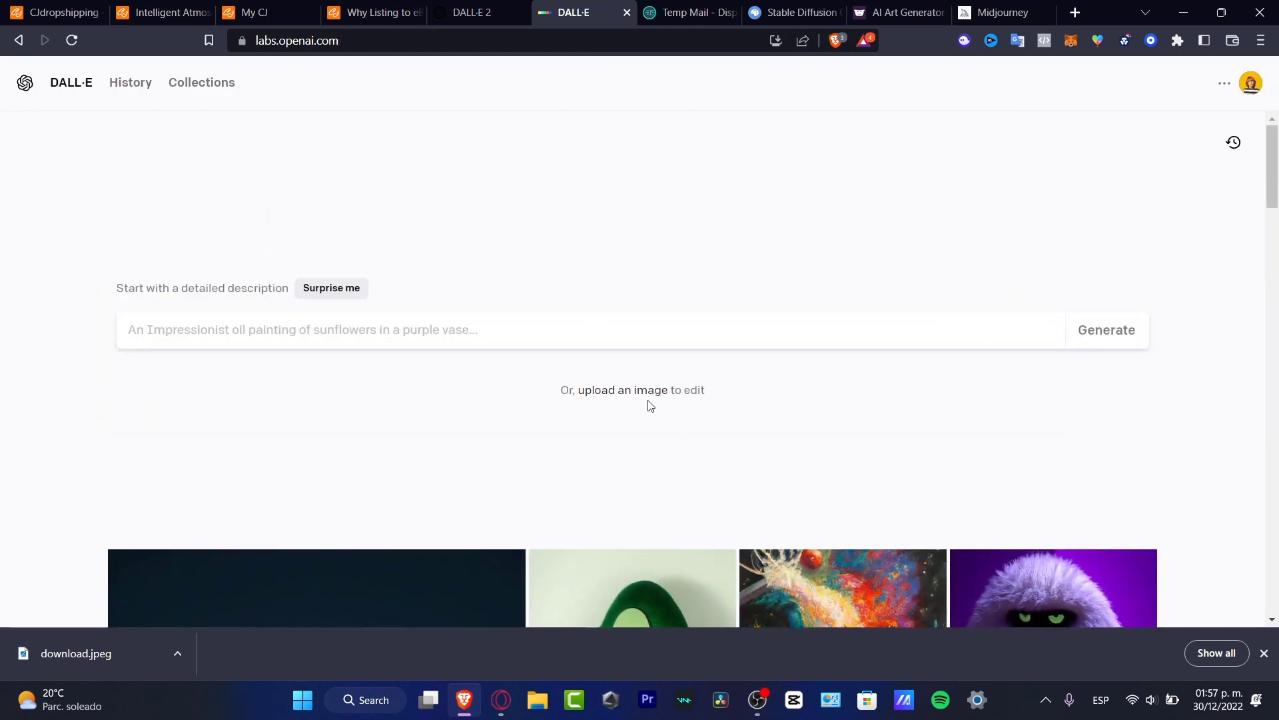
{"action": "left_click", "coordinate": [623, 389]}
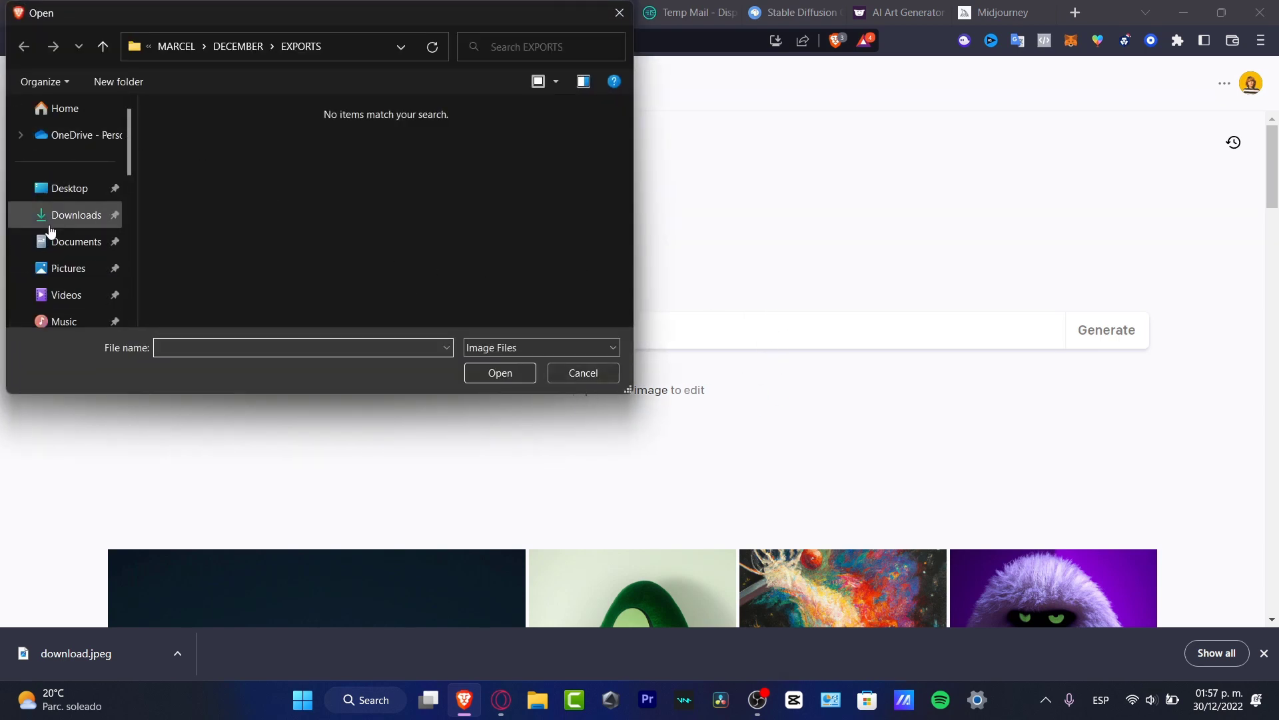
{"action": "left_click", "coordinate": [76, 214]}
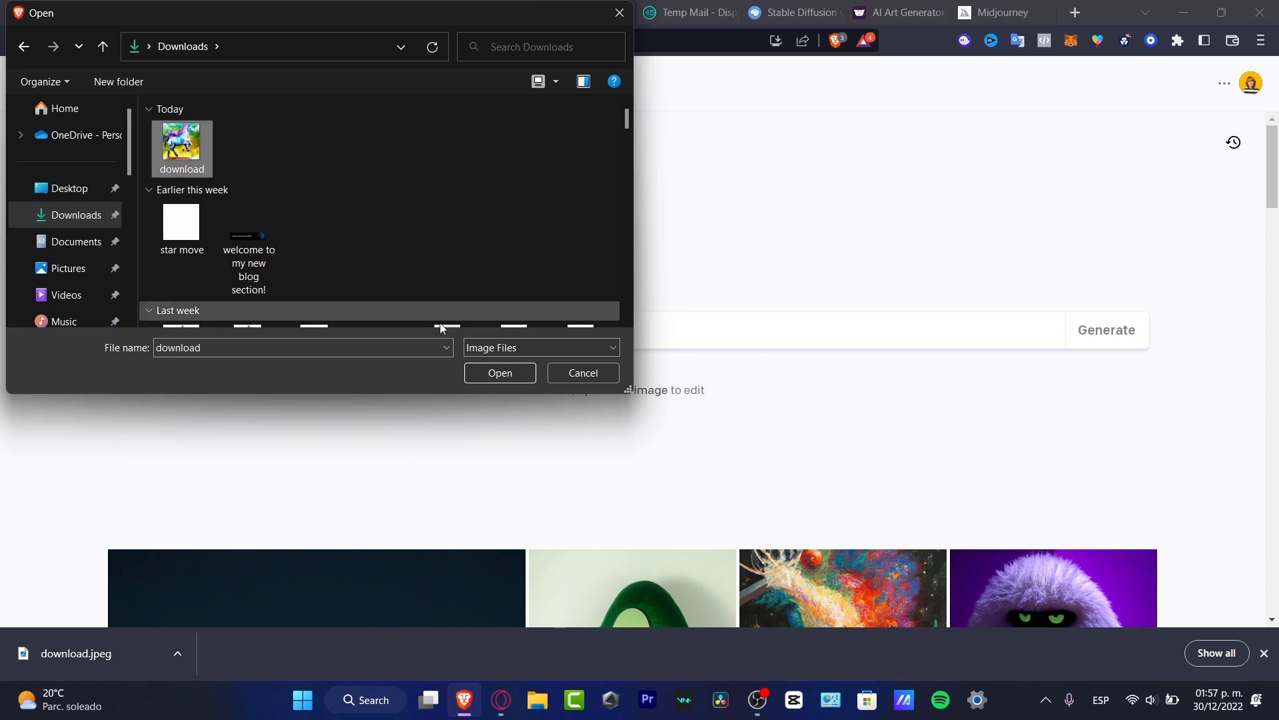
{"action": "left_click", "coordinate": [500, 373]}
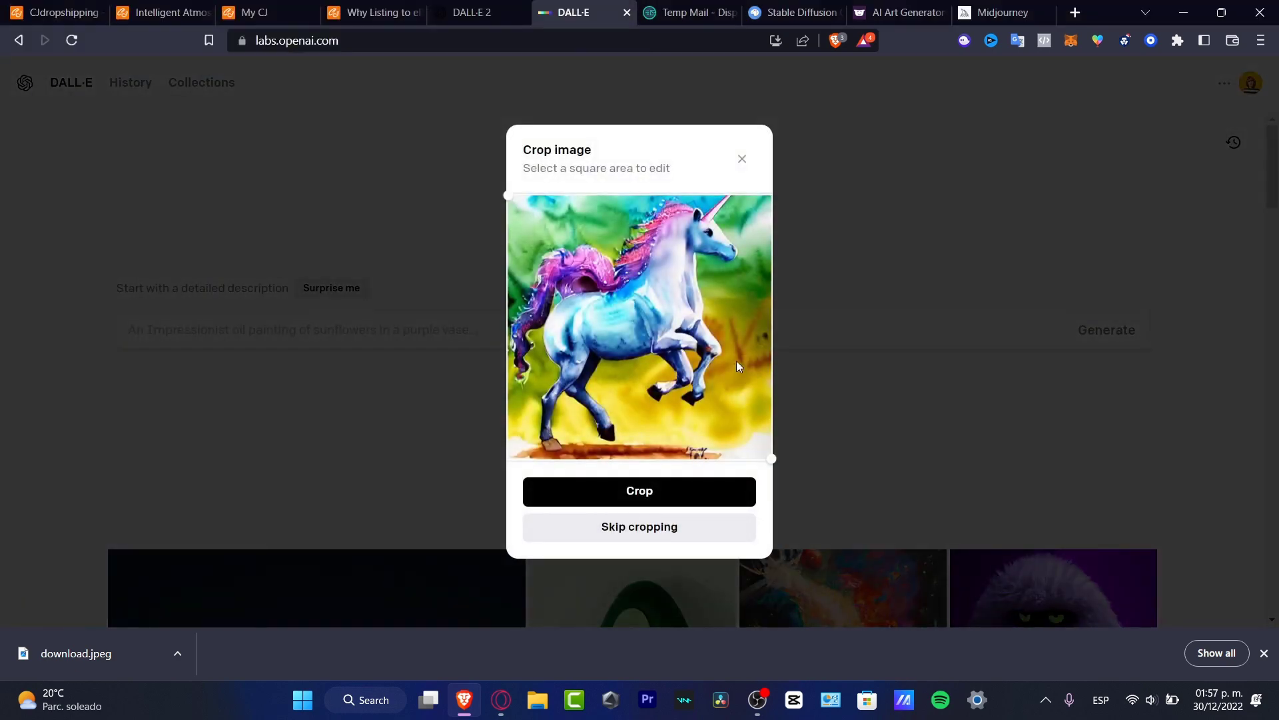
{"action": "mouse_move", "coordinate": [622, 341]}
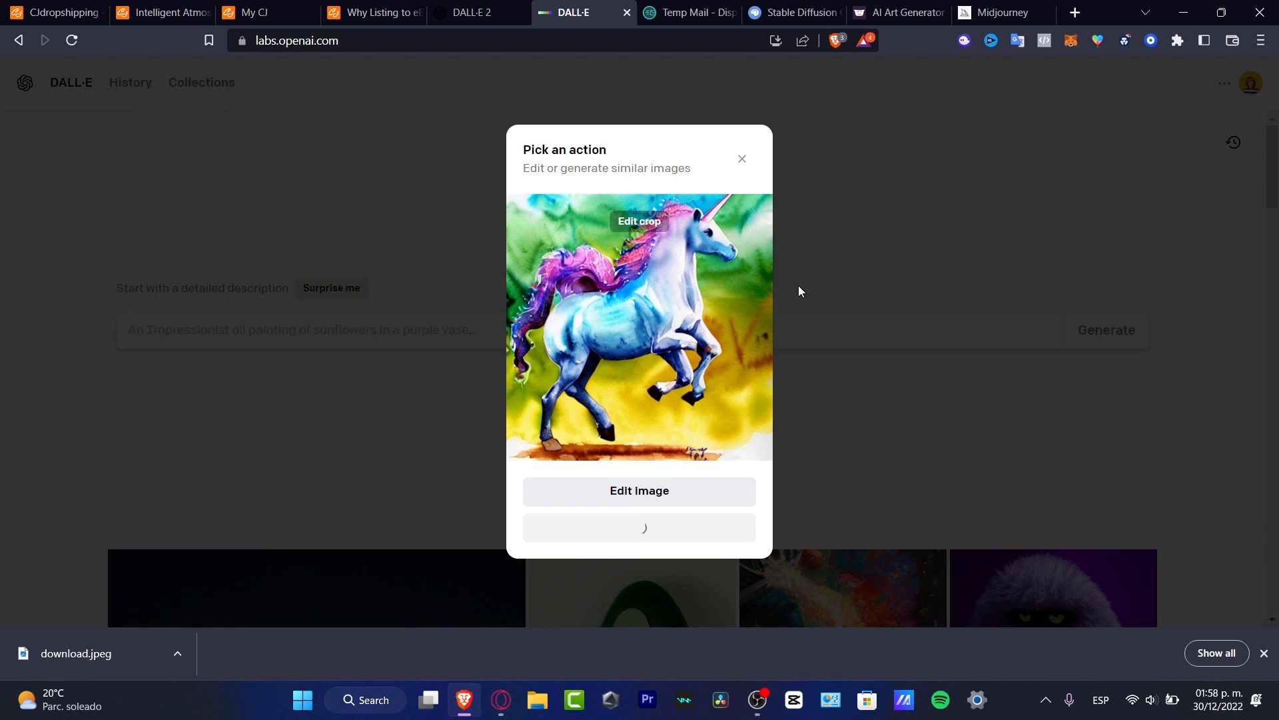
- Generate four DALL·E variations of the uploaded watercolor unicorn beside the original
{"action": "left_click", "coordinate": [638, 490]}
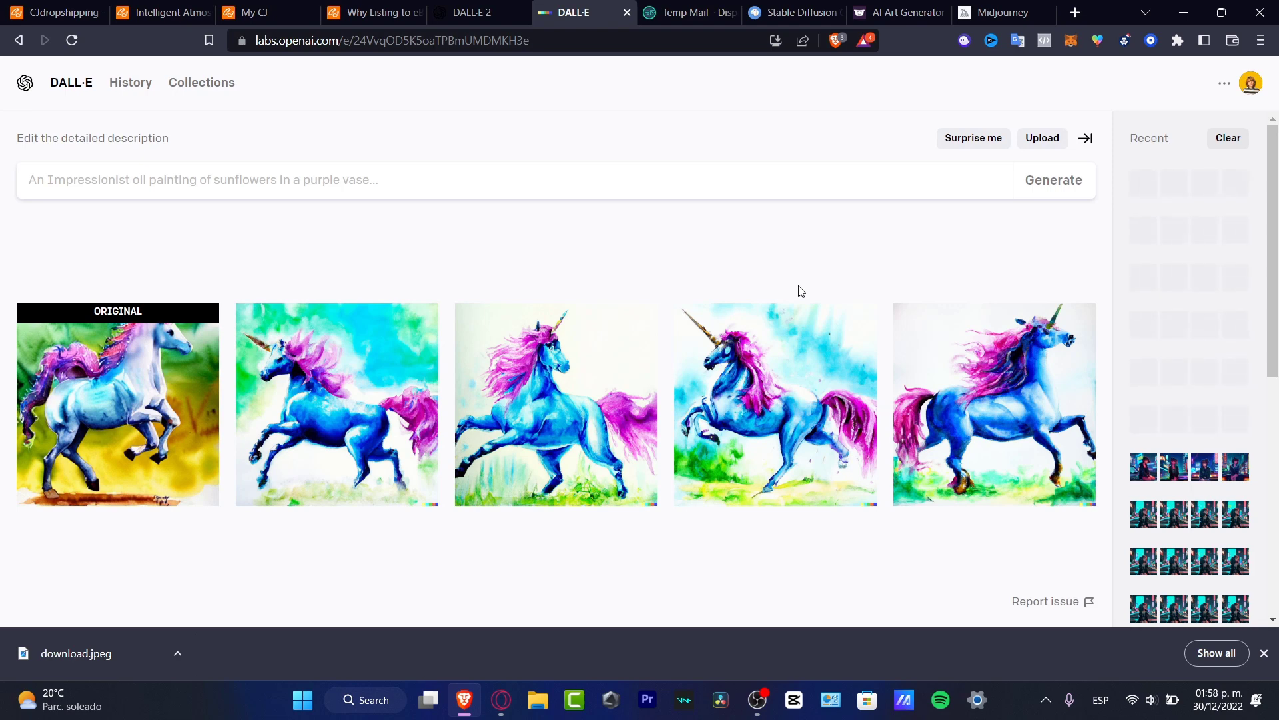
{"action": "mouse_move", "coordinate": [510, 409]}
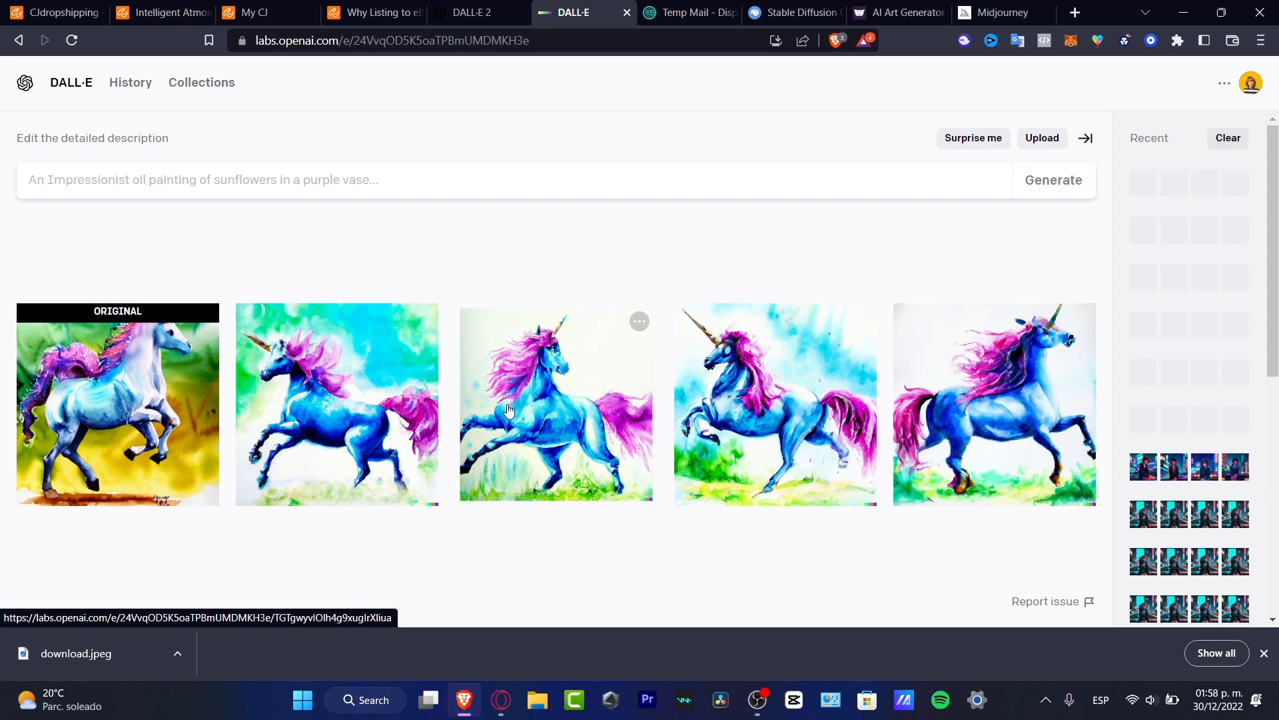
{"action": "mouse_move", "coordinate": [504, 446]}
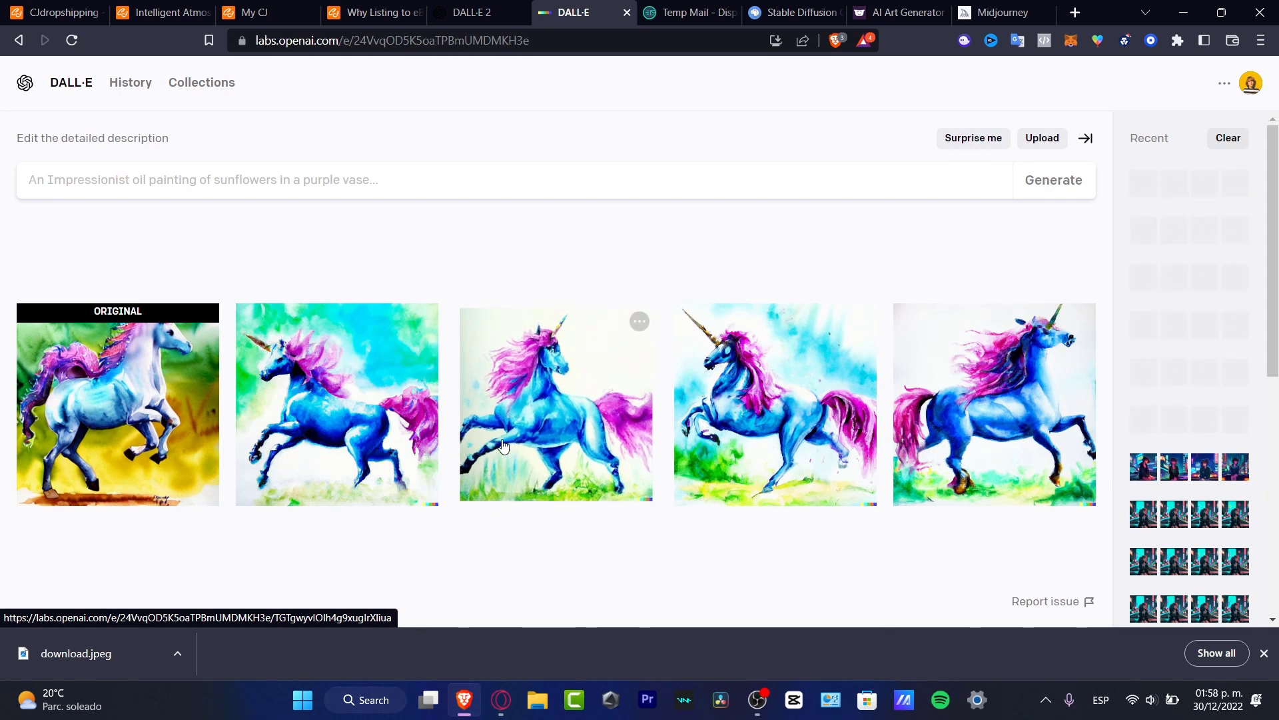
{"action": "mouse_move", "coordinate": [523, 417]}
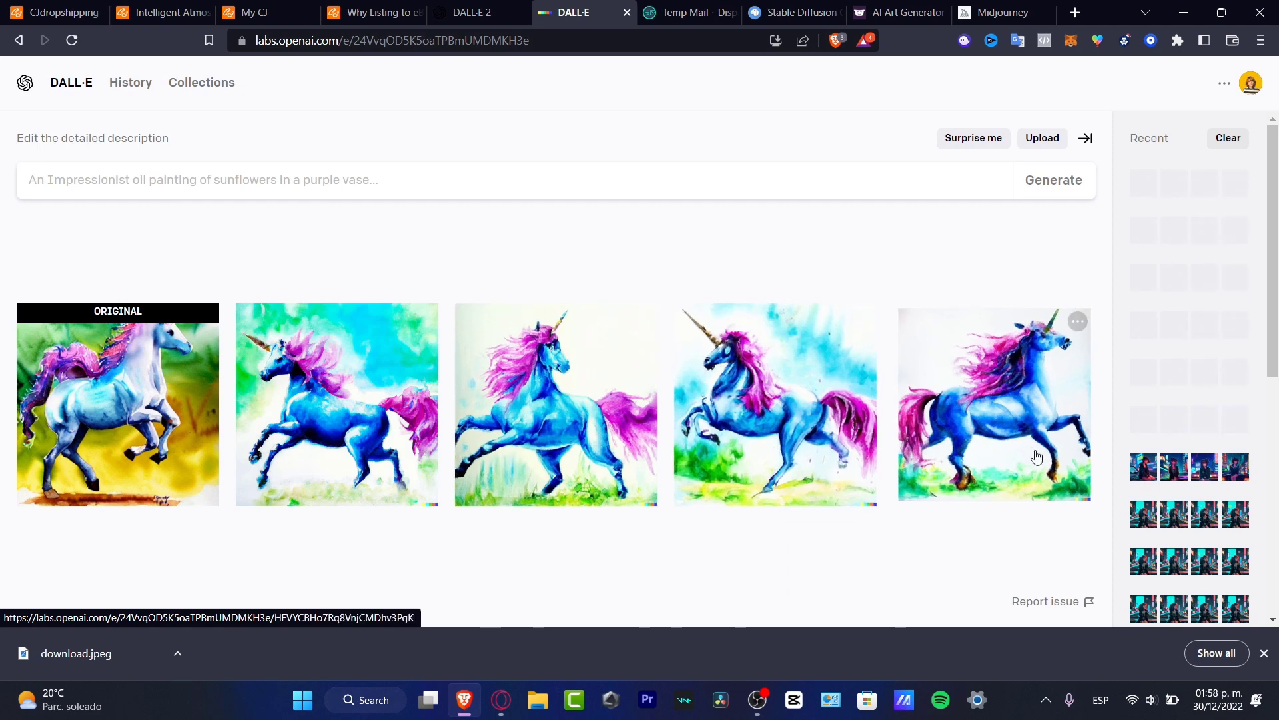
{"action": "mouse_move", "coordinate": [359, 465]}
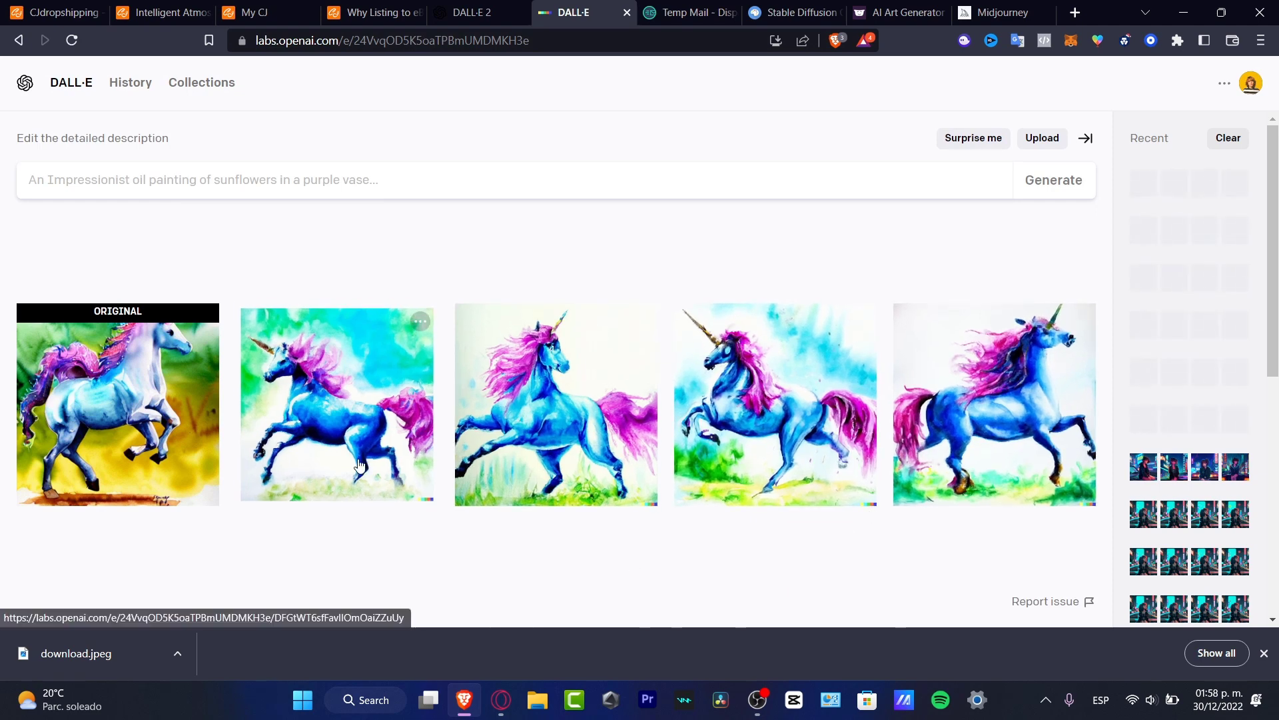
- View the second unicorn variation at full size and start downloading it as a PNG
{"action": "left_click", "coordinate": [335, 404]}
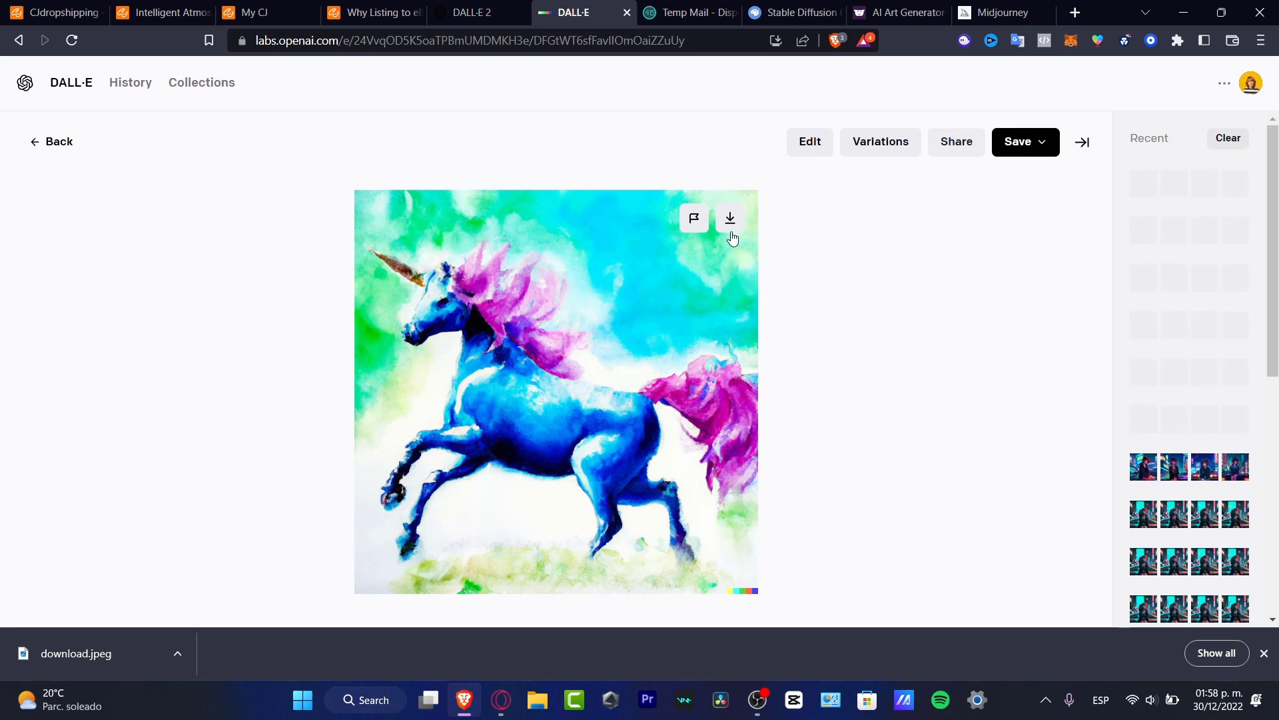
{"action": "left_click", "coordinate": [729, 217]}
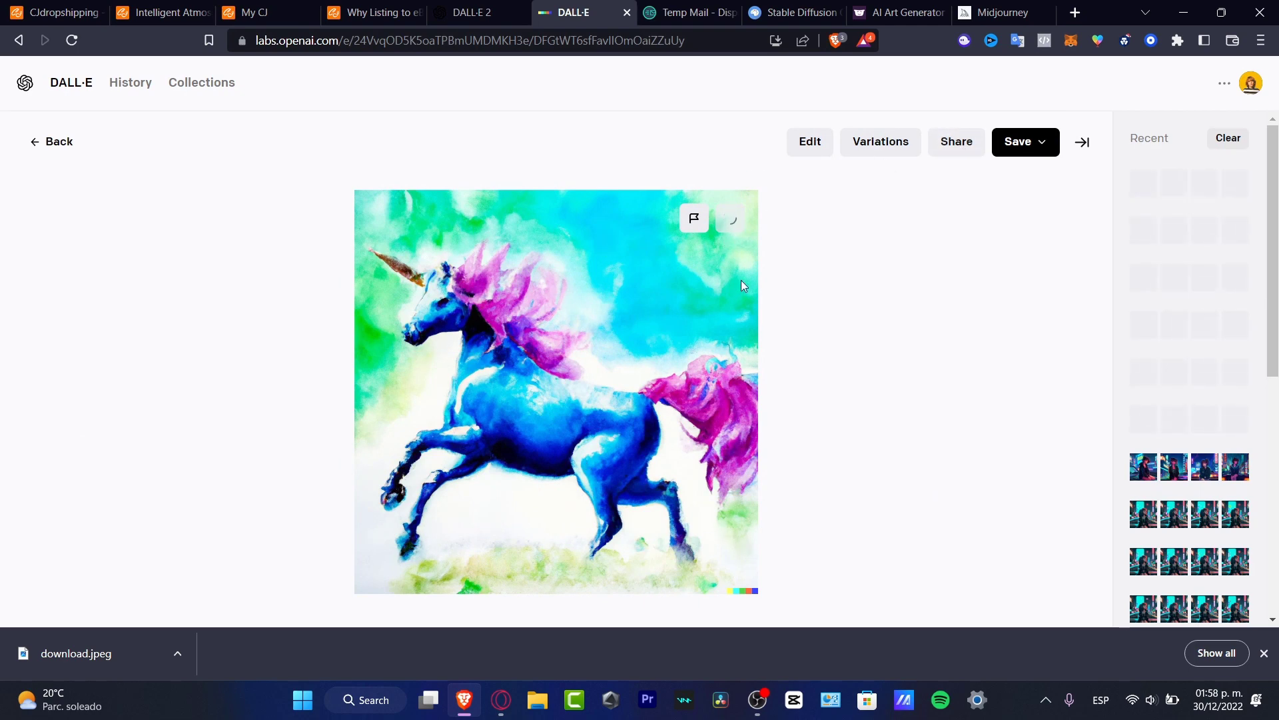
{"action": "mouse_move", "coordinate": [527, 317]}
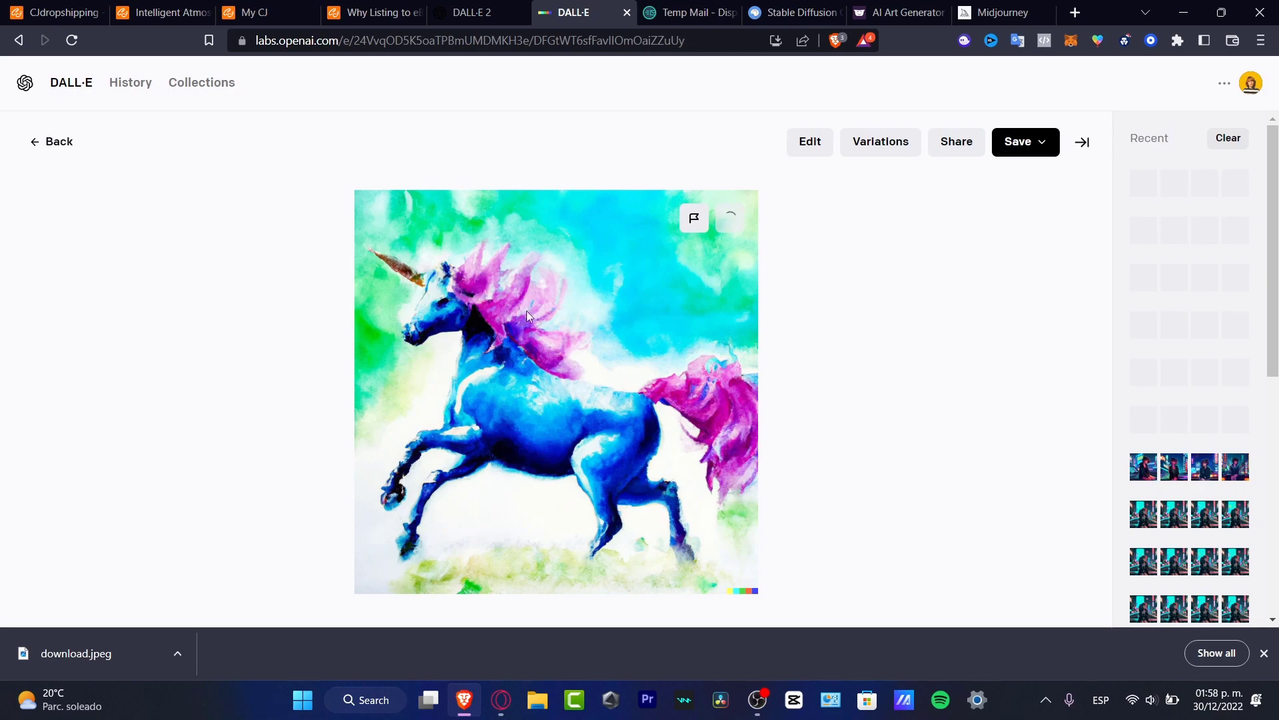
{"action": "left_click", "coordinate": [1003, 12]}
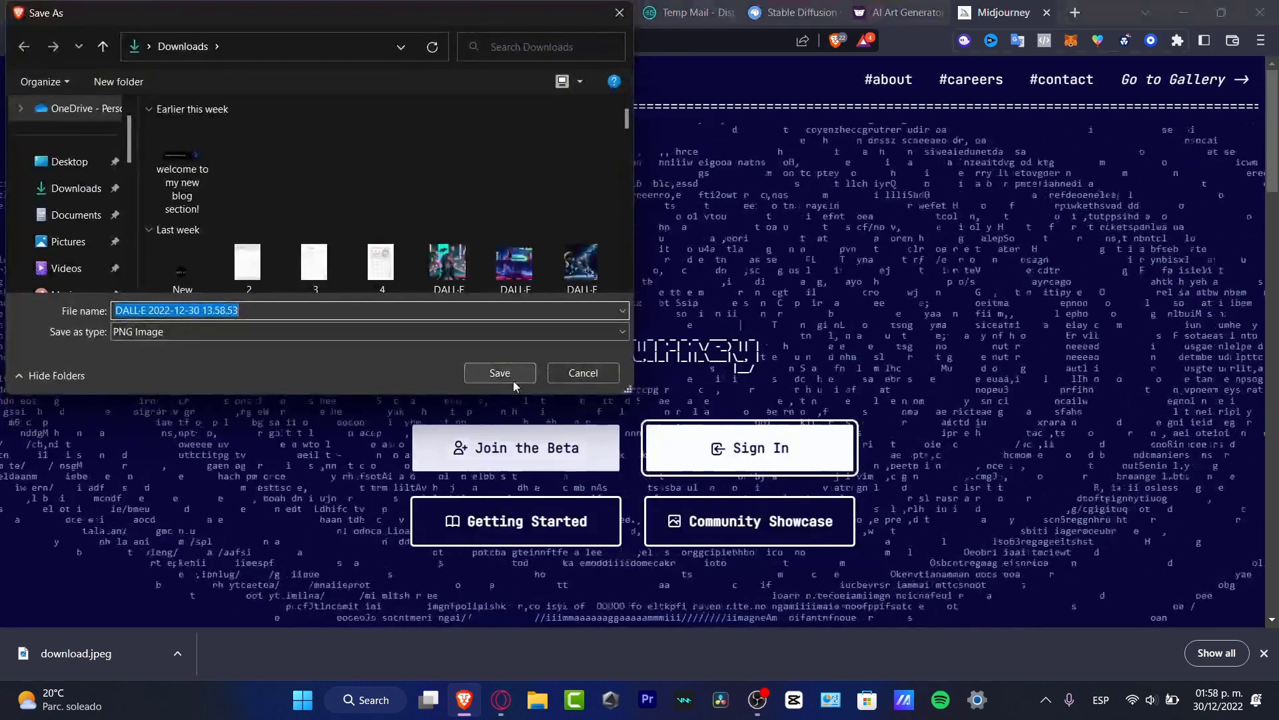
- Save the variation PNG to Downloads and compare it with the Stable Diffusion original
{"action": "left_click", "coordinate": [499, 373]}
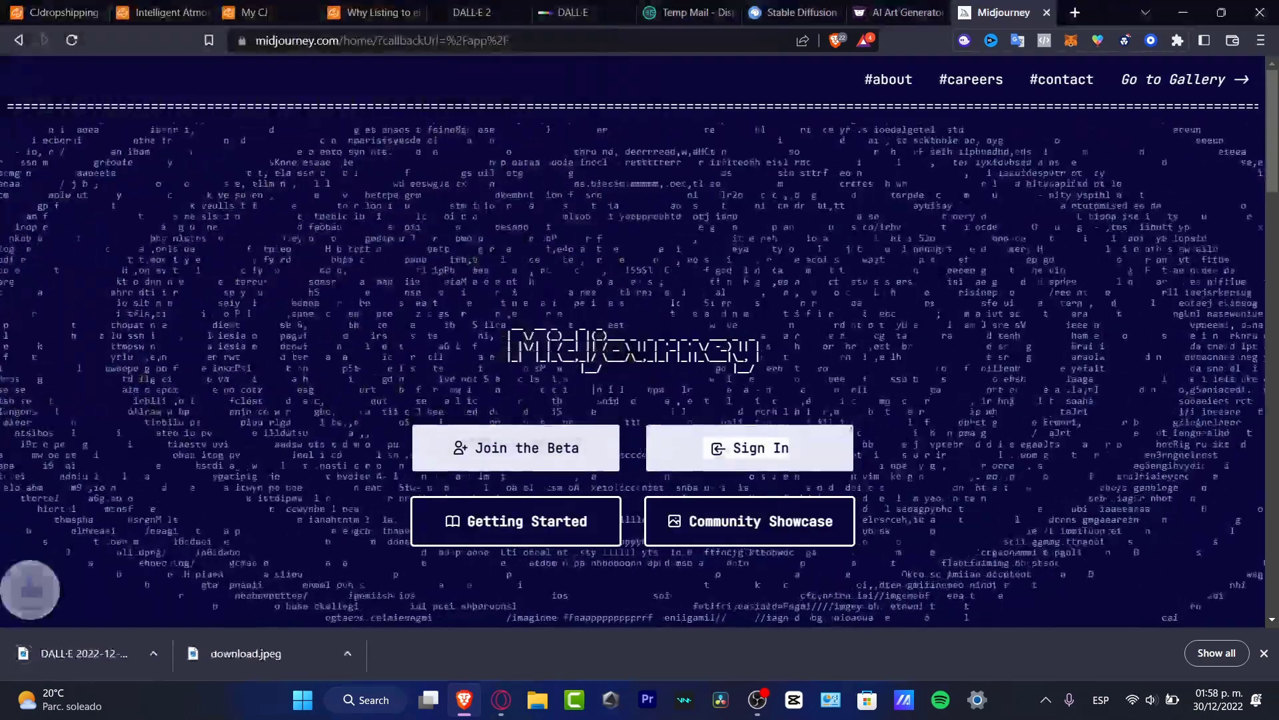
{"action": "left_click", "coordinate": [790, 12]}
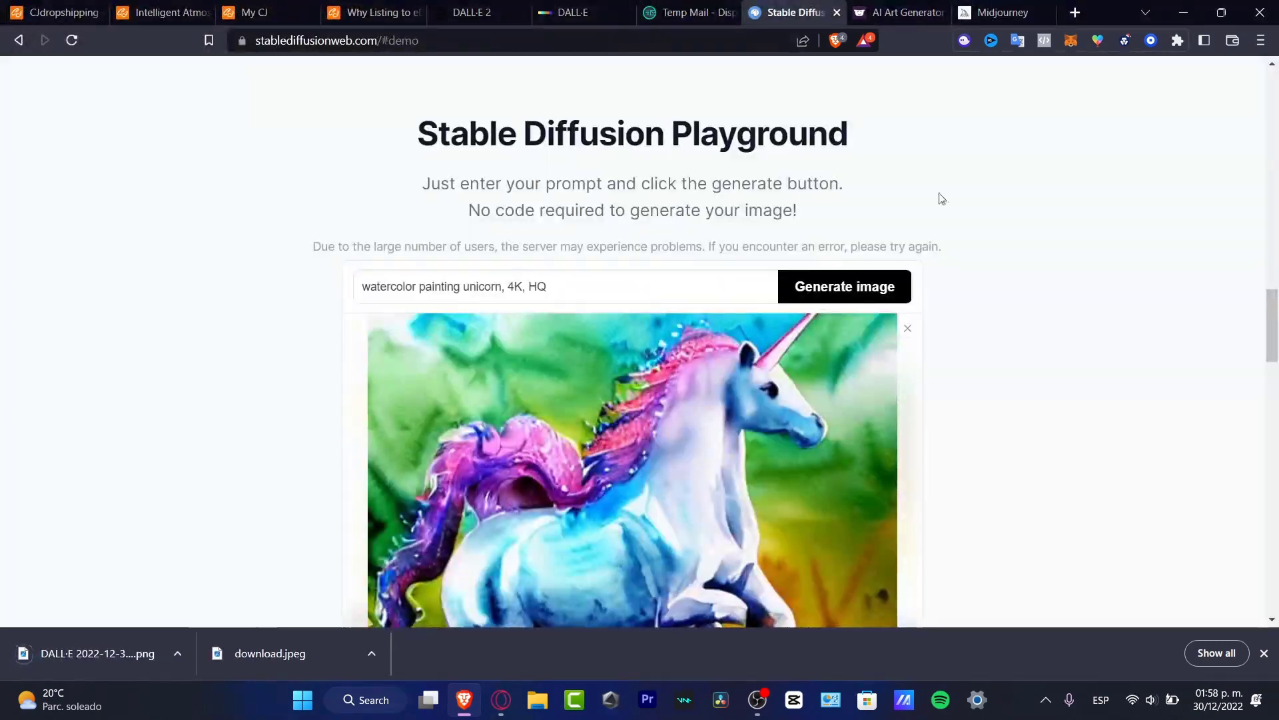
{"action": "scroll", "scroll_direction": "down", "scroll_amount": 3}
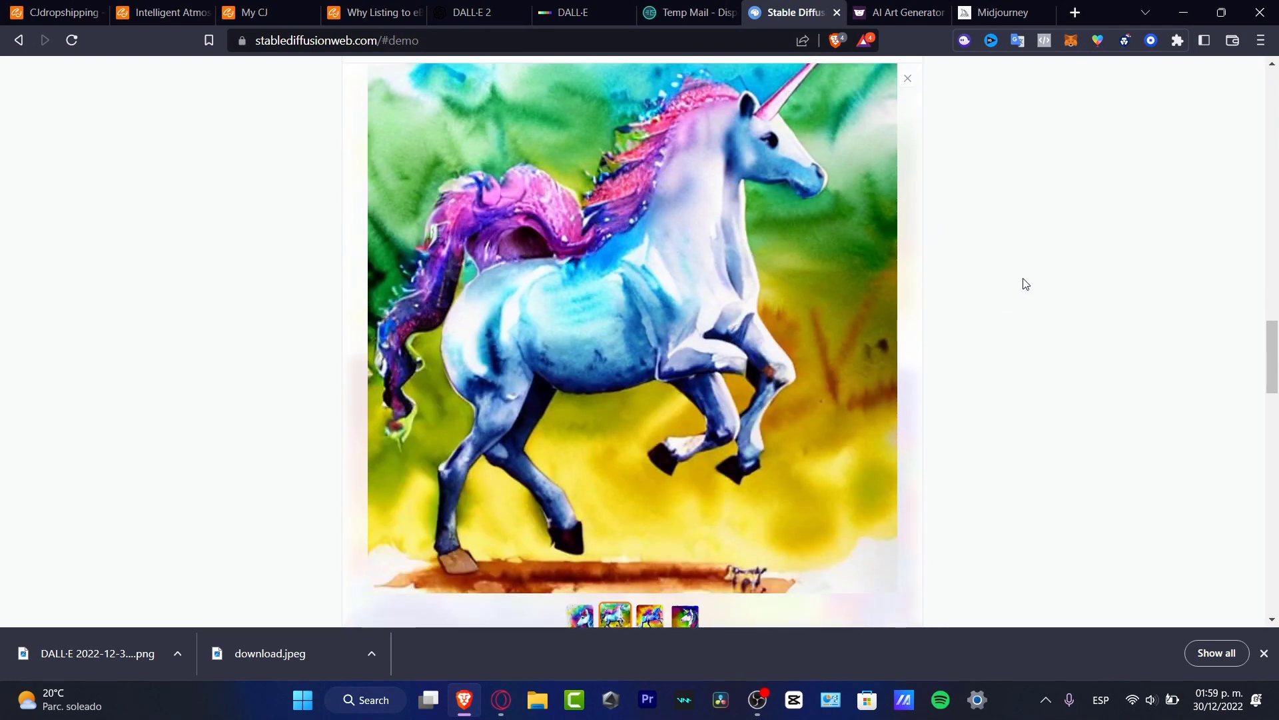
{"action": "mouse_move", "coordinate": [806, 457]}
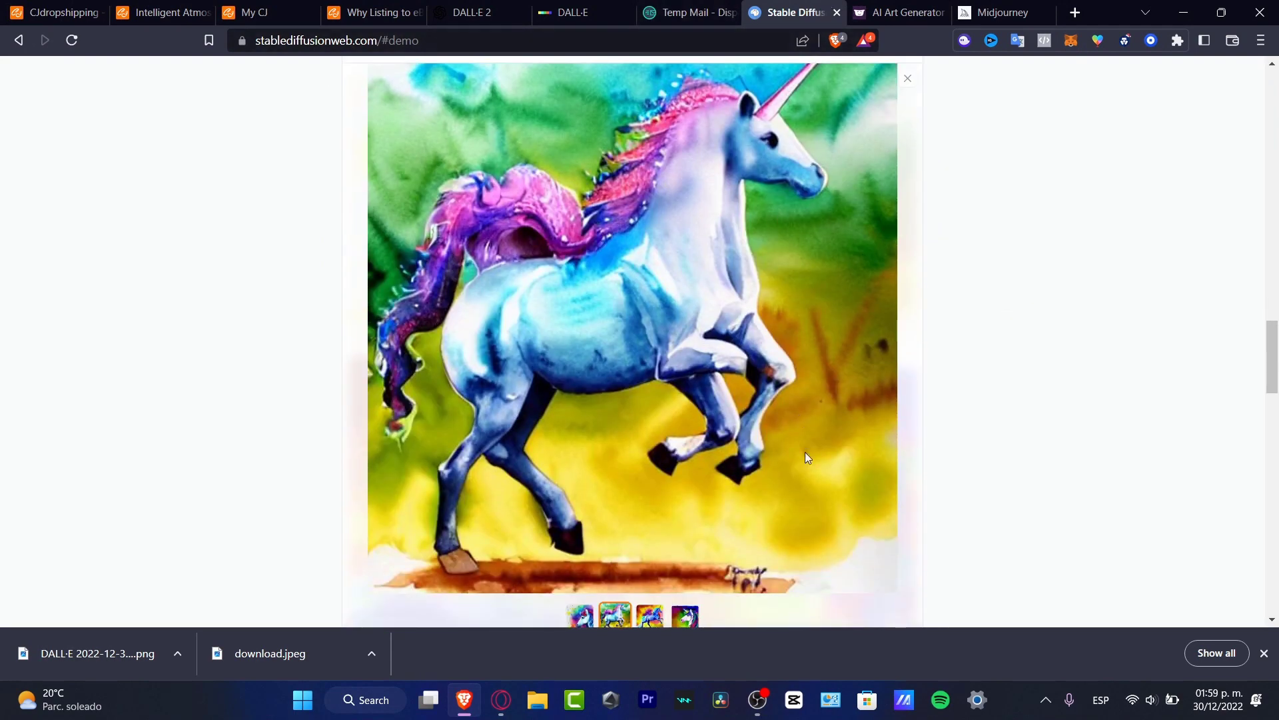
{"action": "mouse_move", "coordinate": [842, 384]}
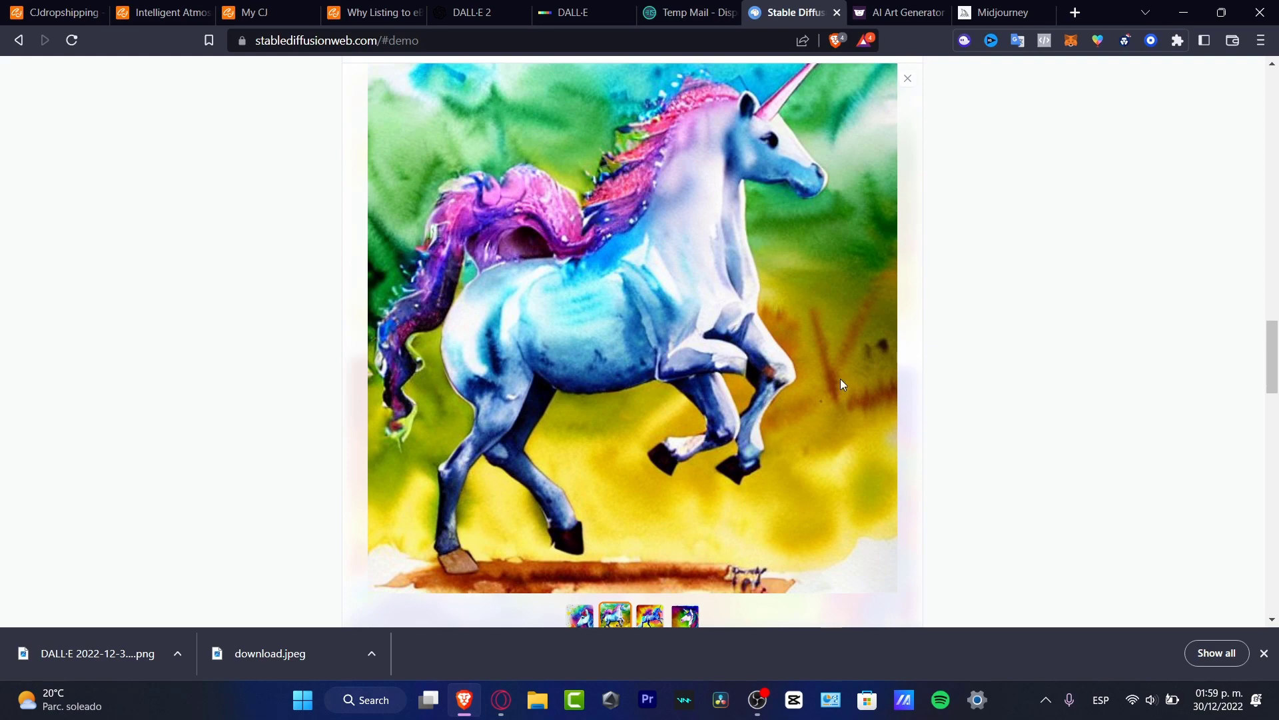
{"action": "mouse_move", "coordinate": [572, 12]}
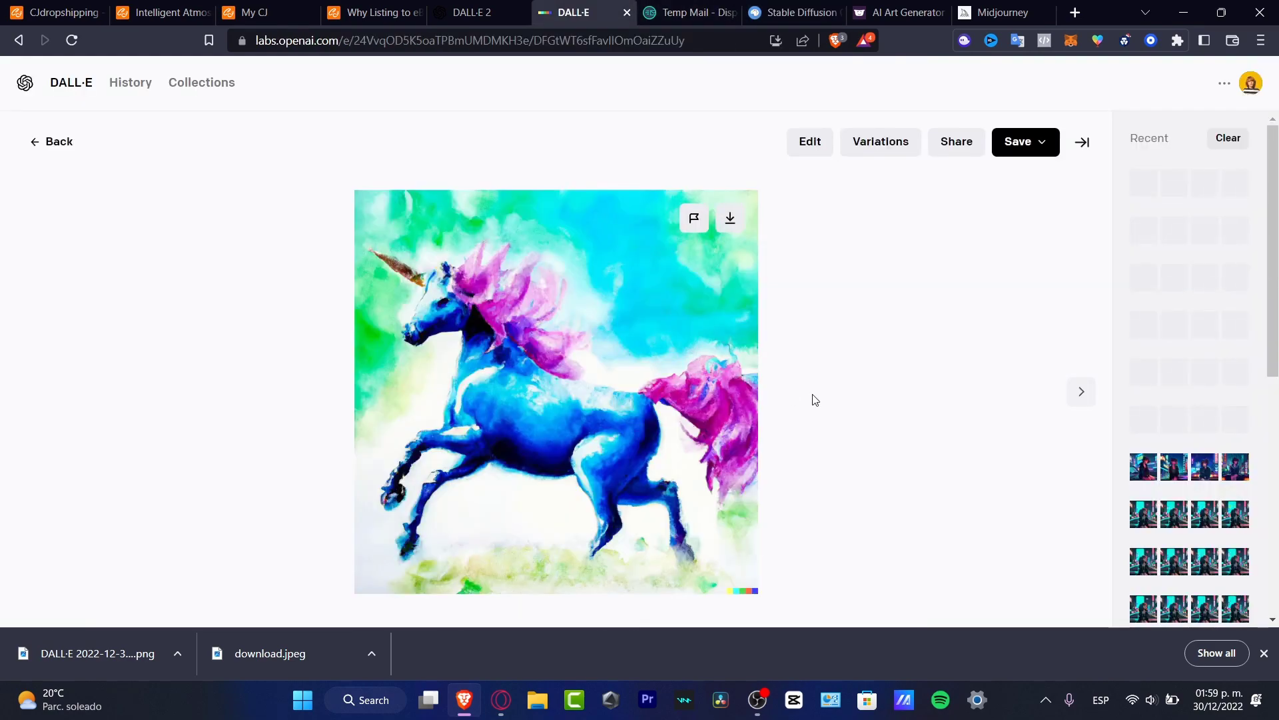
- Erase the unicorn's mane, tail and lower ground in the DALL·E edit canvas
{"action": "left_click", "coordinate": [809, 142]}
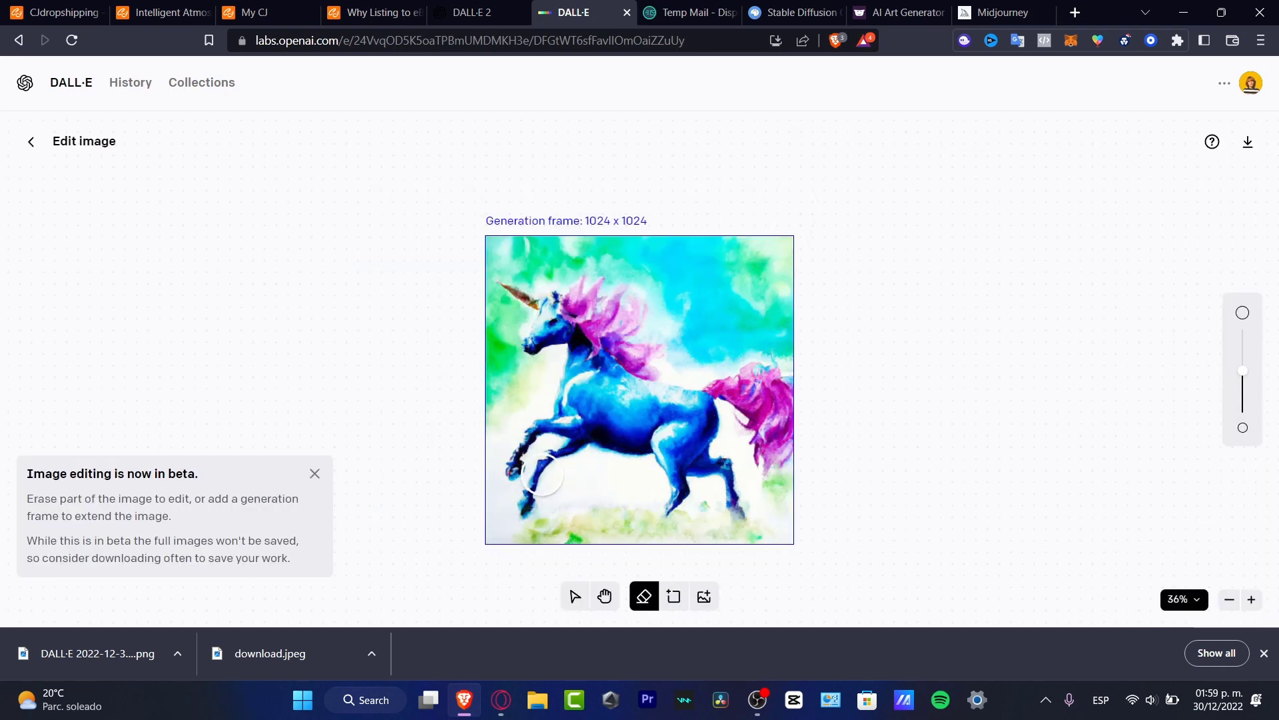
{"action": "mouse_move", "coordinate": [581, 339]}
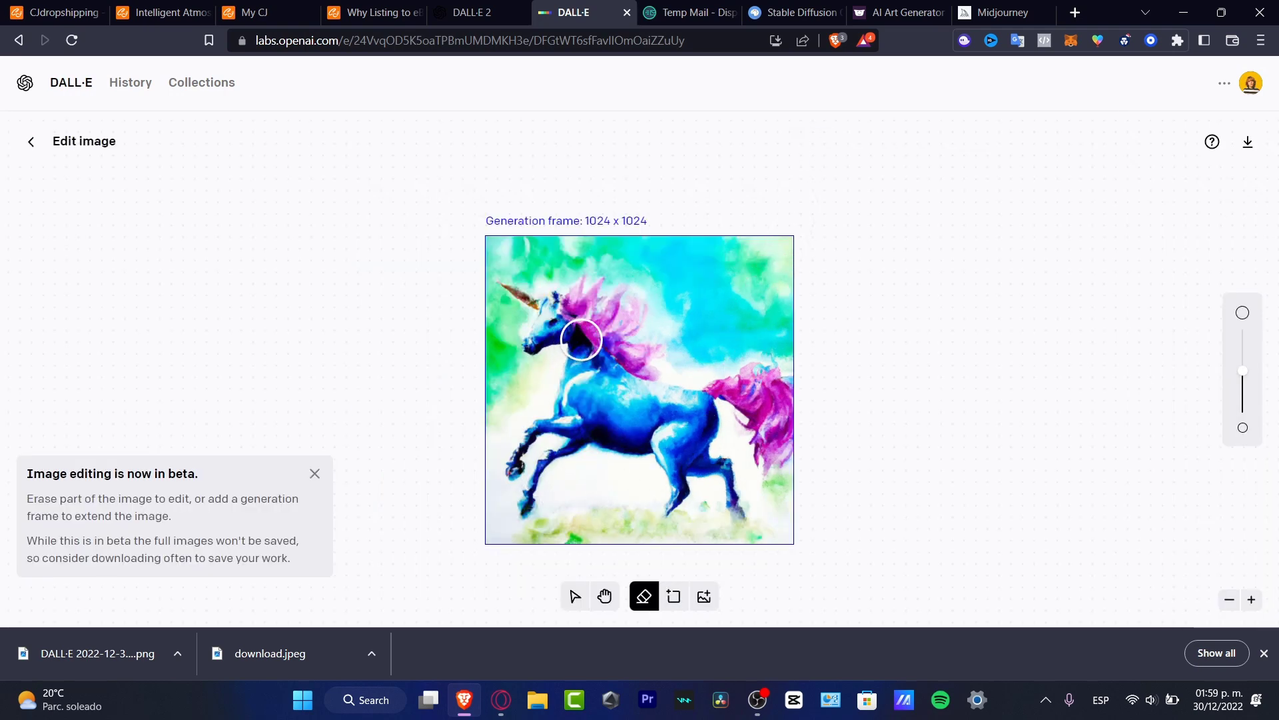
{"action": "mouse_move", "coordinate": [663, 521]}
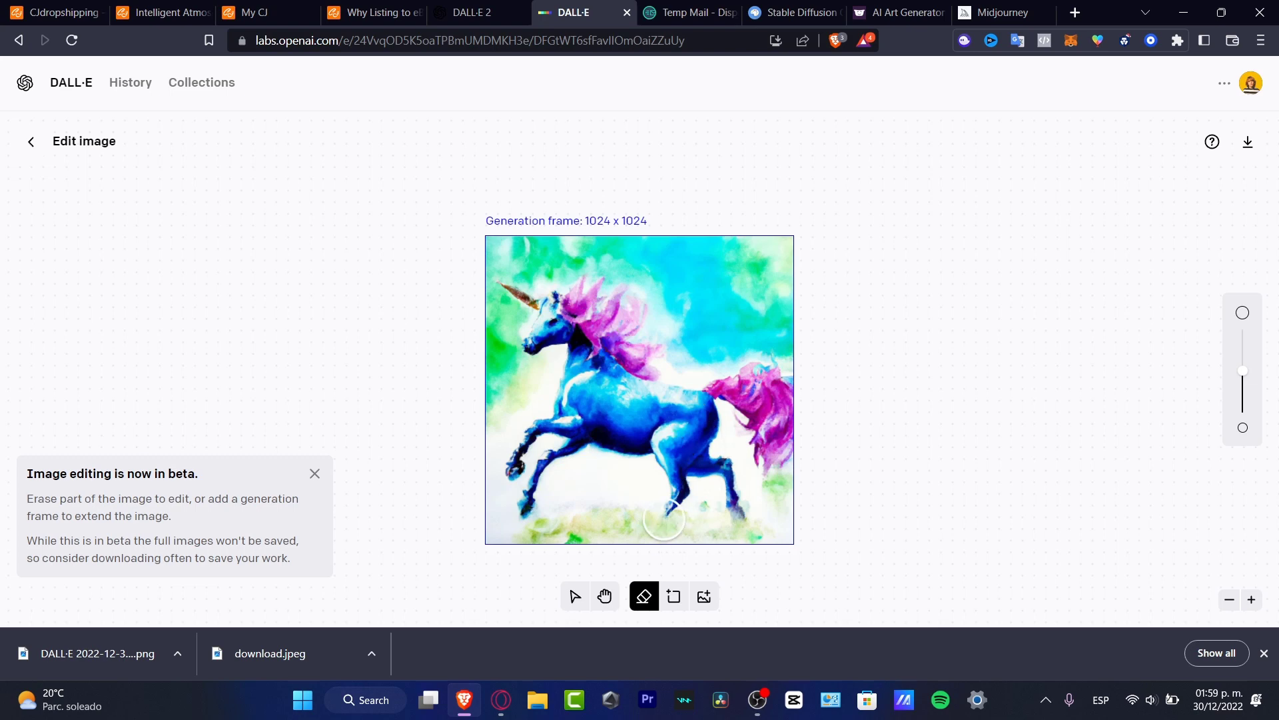
{"action": "mouse_move", "coordinate": [681, 519]}
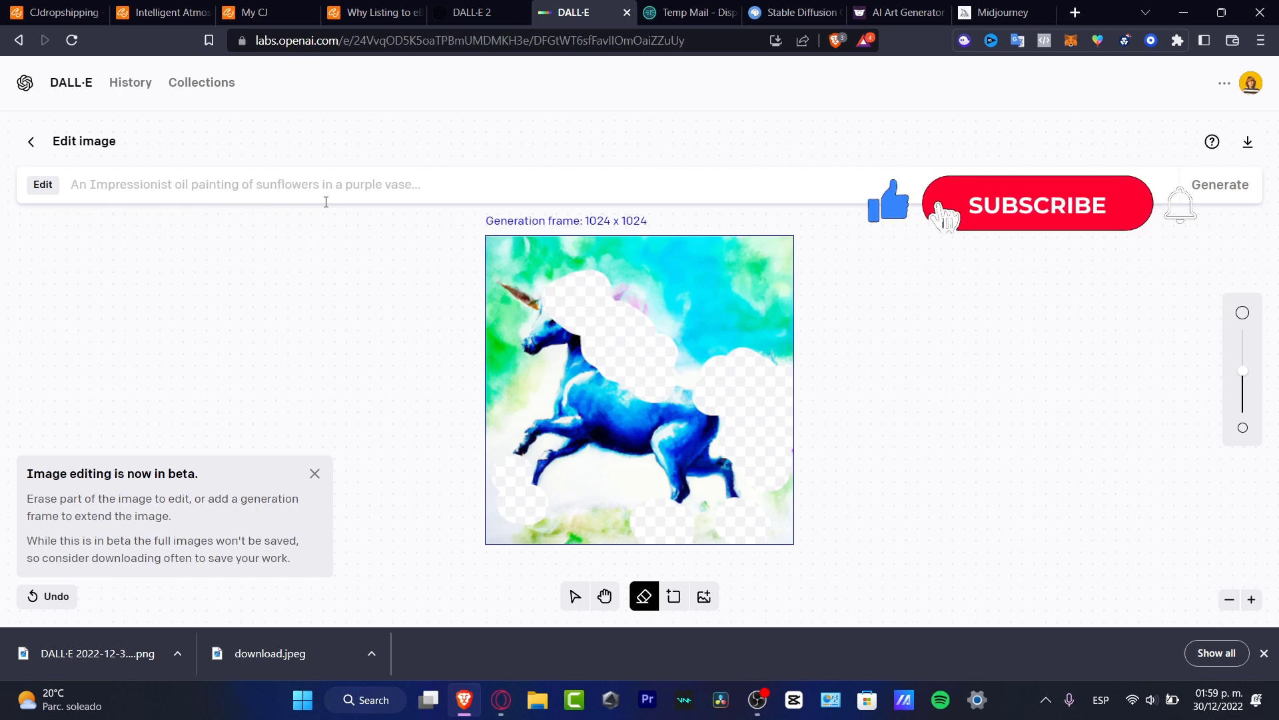
{"action": "left_click", "coordinate": [1037, 204]}
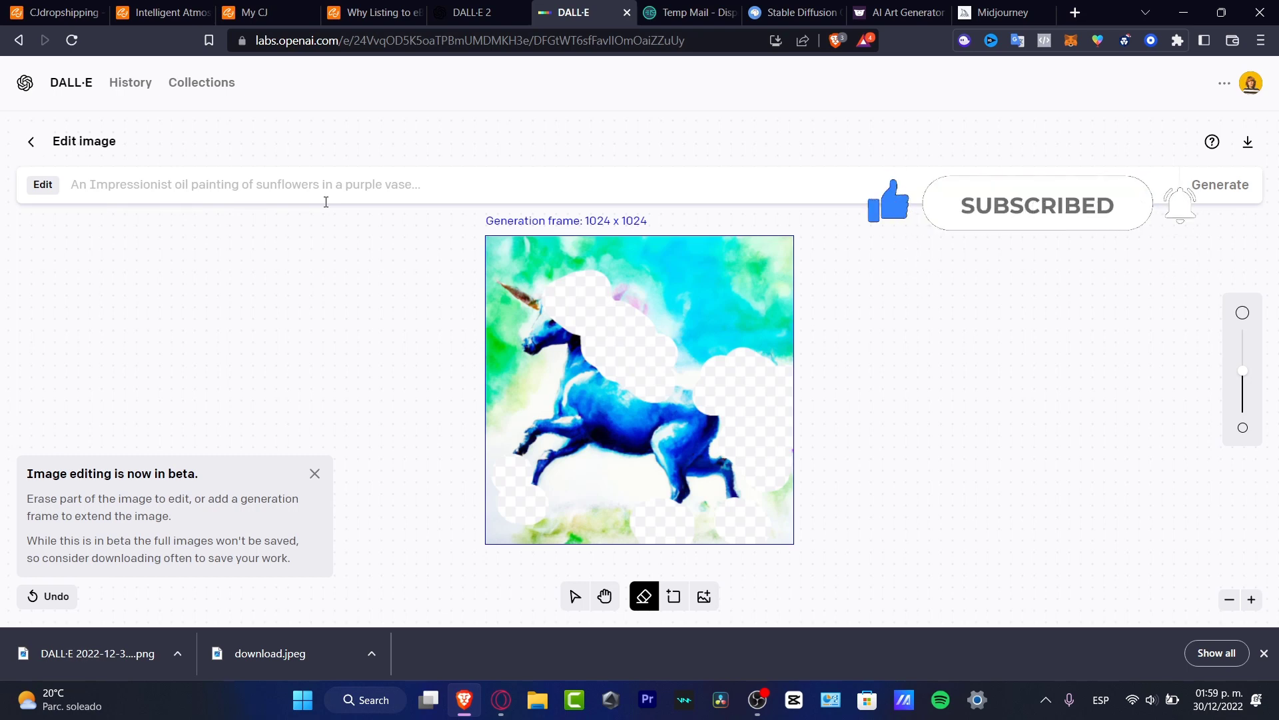